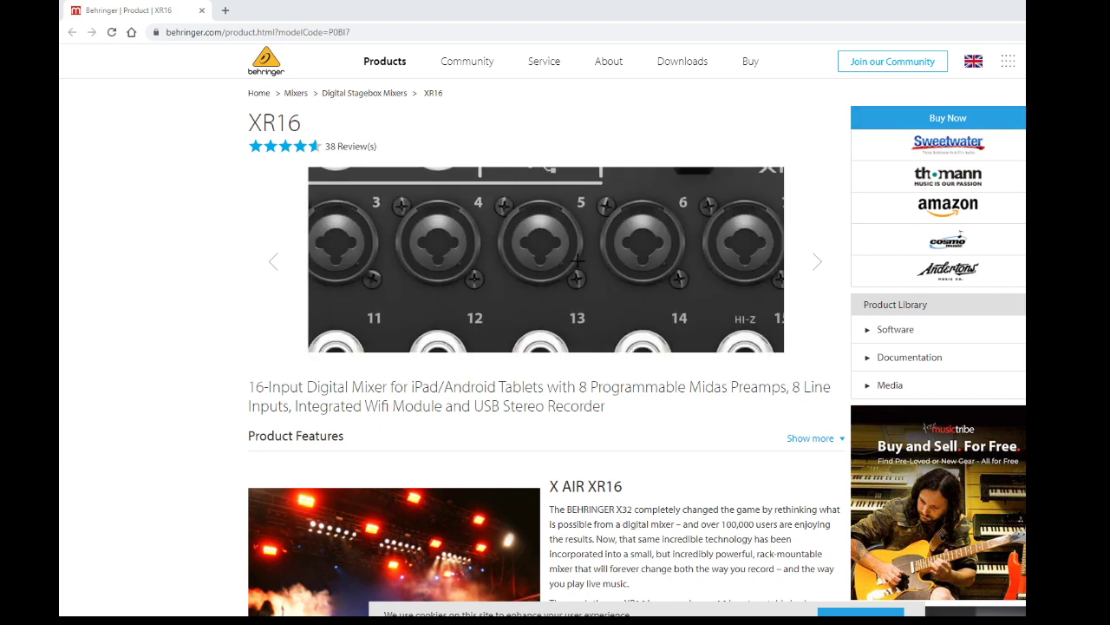
Browse the XR16 product photos for a closer look at the mixer's connectors
{"action": "left_click", "coordinate": [273, 261]}
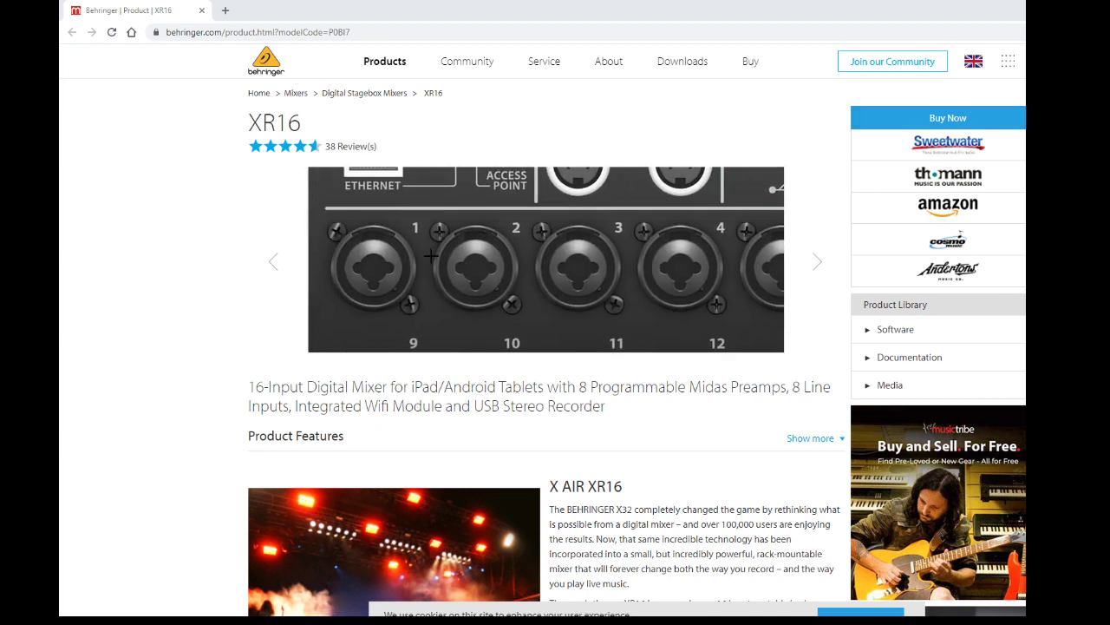
{"action": "left_click", "coordinate": [817, 261]}
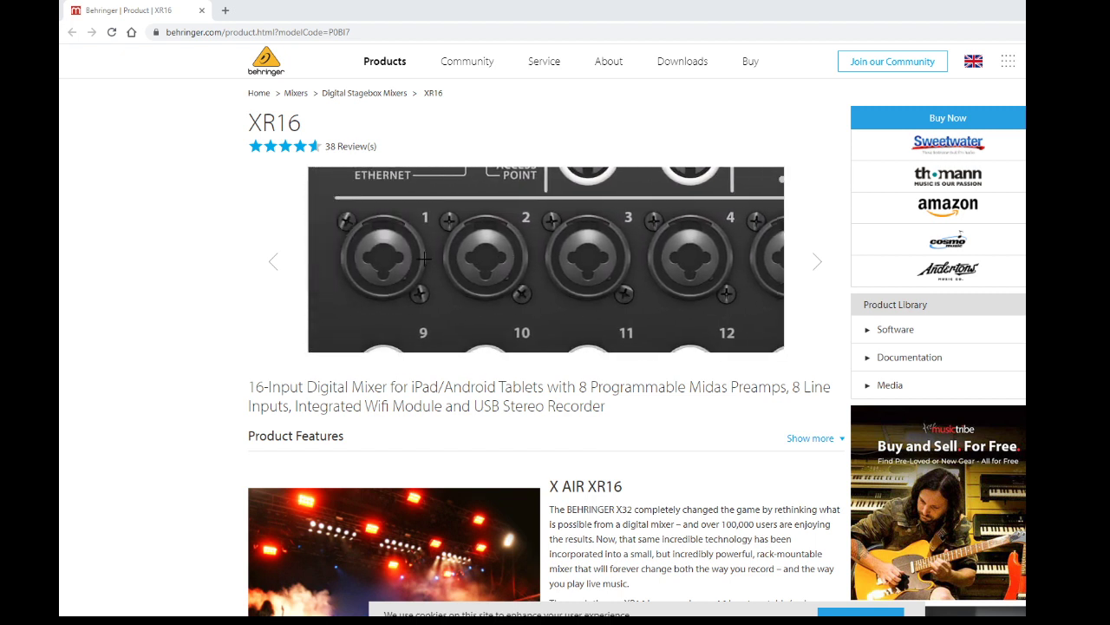
{"action": "left_click", "coordinate": [816, 261]}
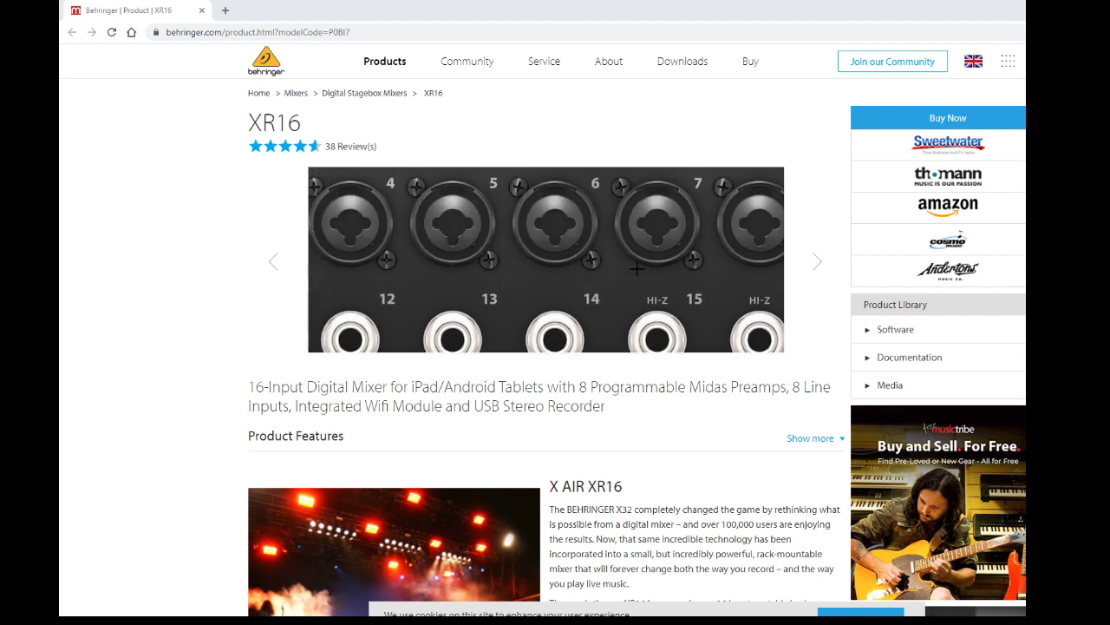
{"action": "left_click", "coordinate": [816, 261]}
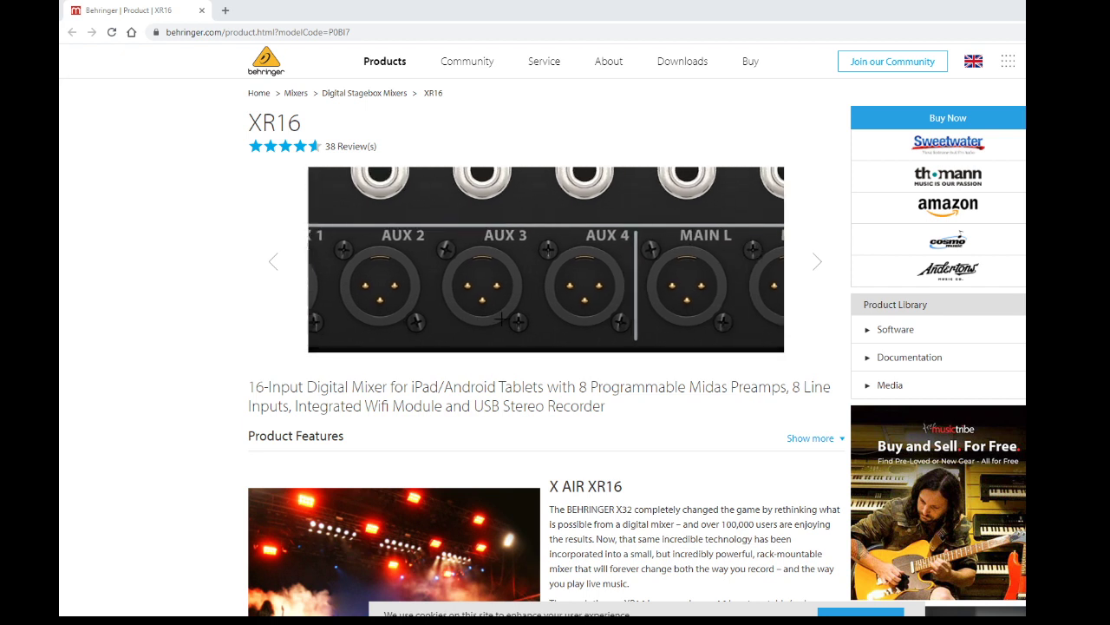
{"action": "left_click", "coordinate": [815, 261]}
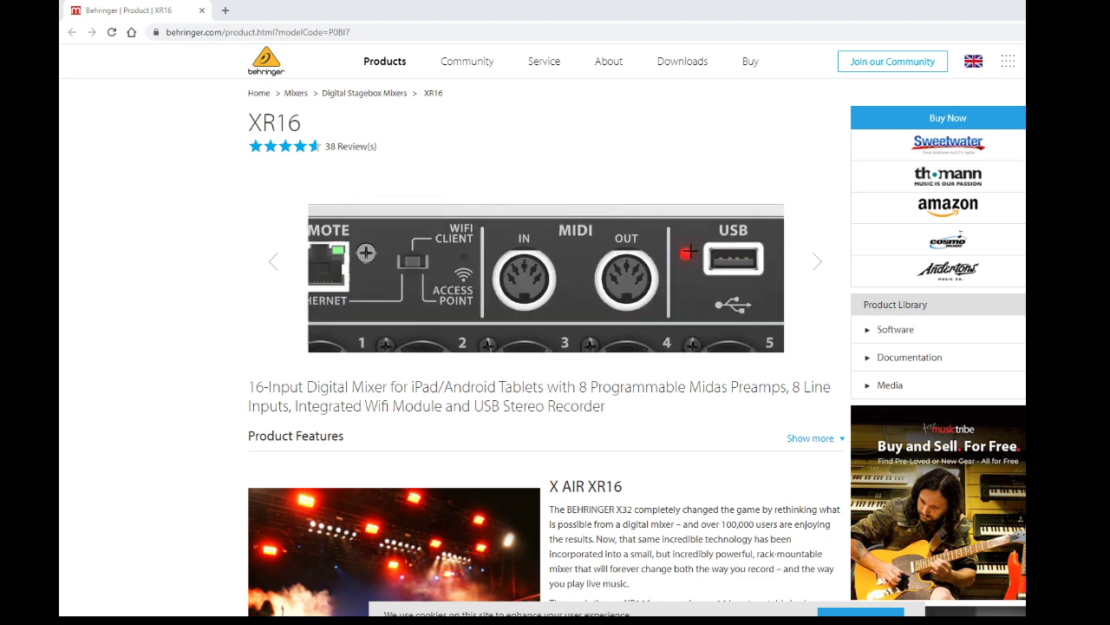
Cycle the XR16 gallery back to the full mixer image and bring up the window switcher
{"action": "left_click", "coordinate": [816, 261]}
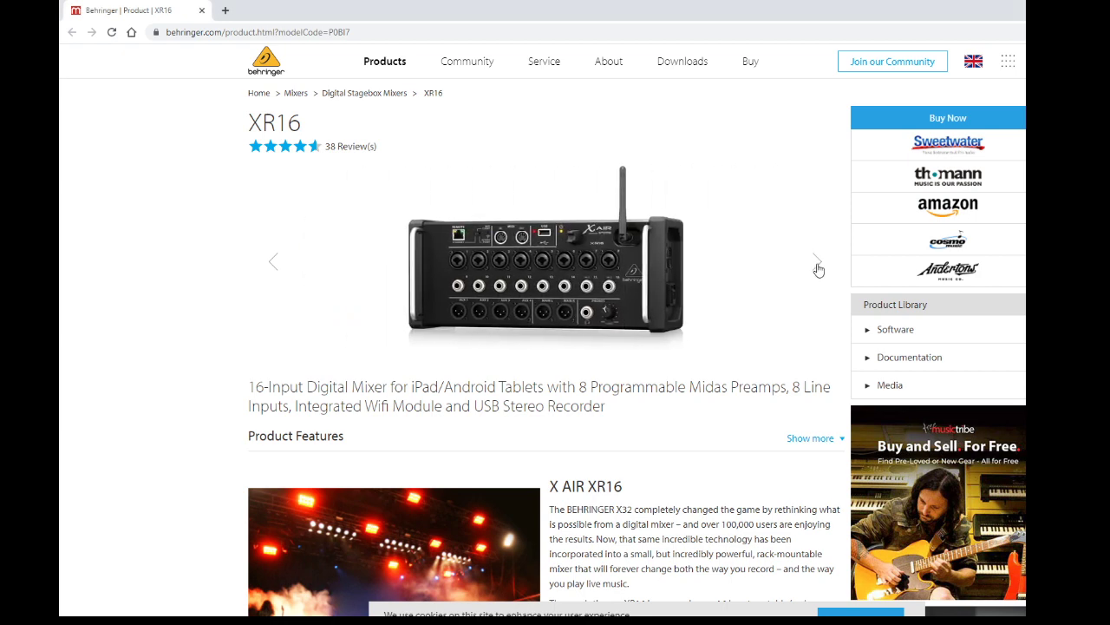
{"action": "left_click", "coordinate": [817, 261]}
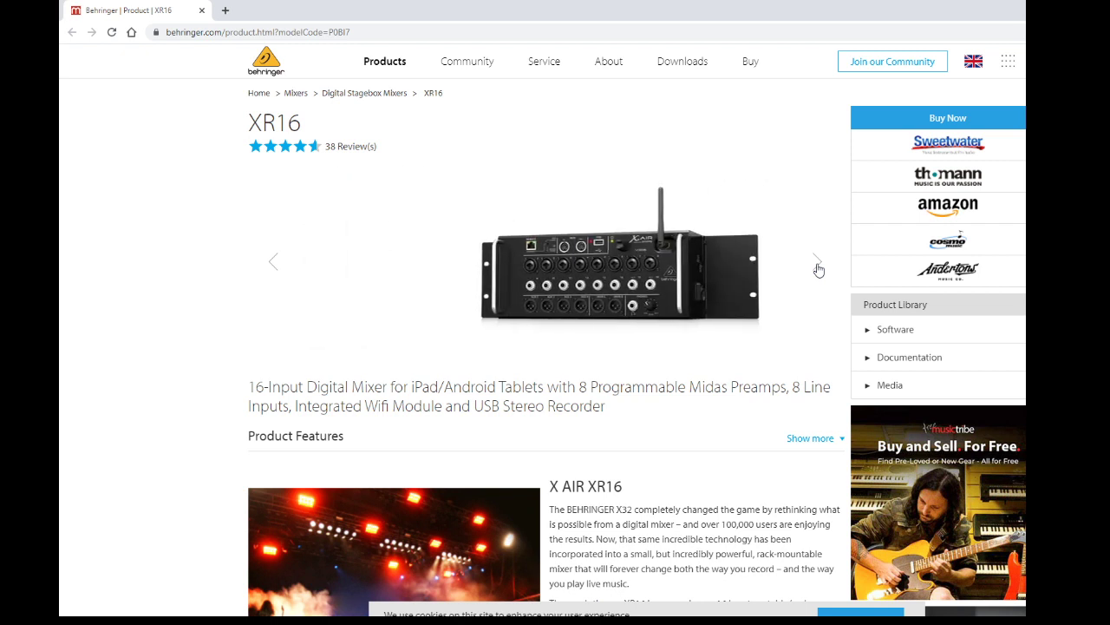
{"action": "left_click", "coordinate": [818, 261]}
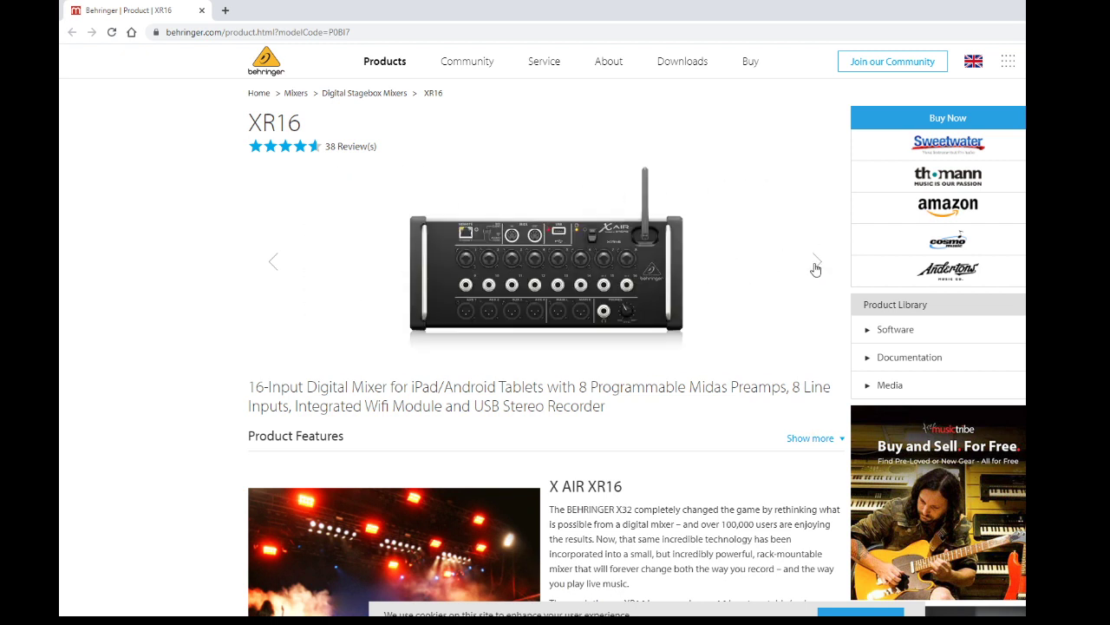
{"action": "left_click", "coordinate": [274, 262]}
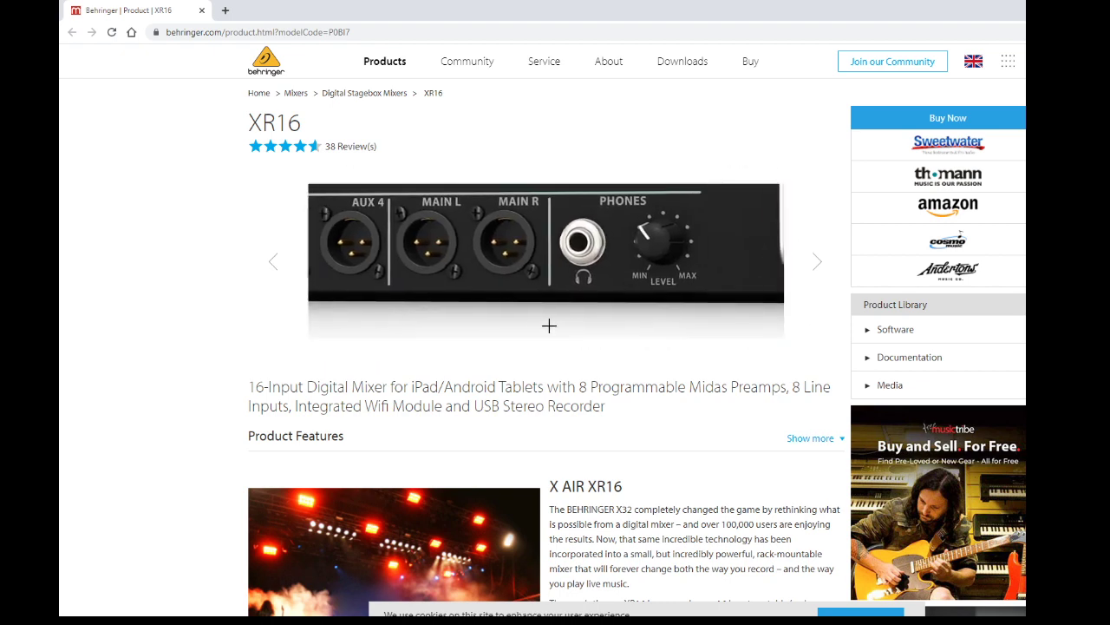
{"action": "left_click", "coordinate": [816, 261]}
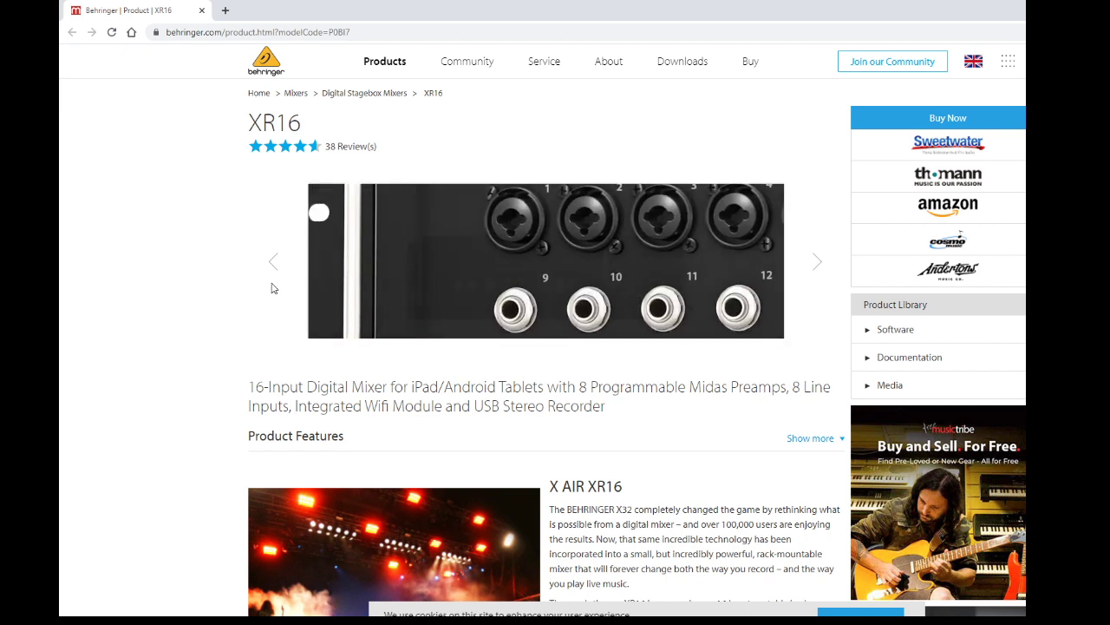
{"action": "left_click", "coordinate": [274, 262]}
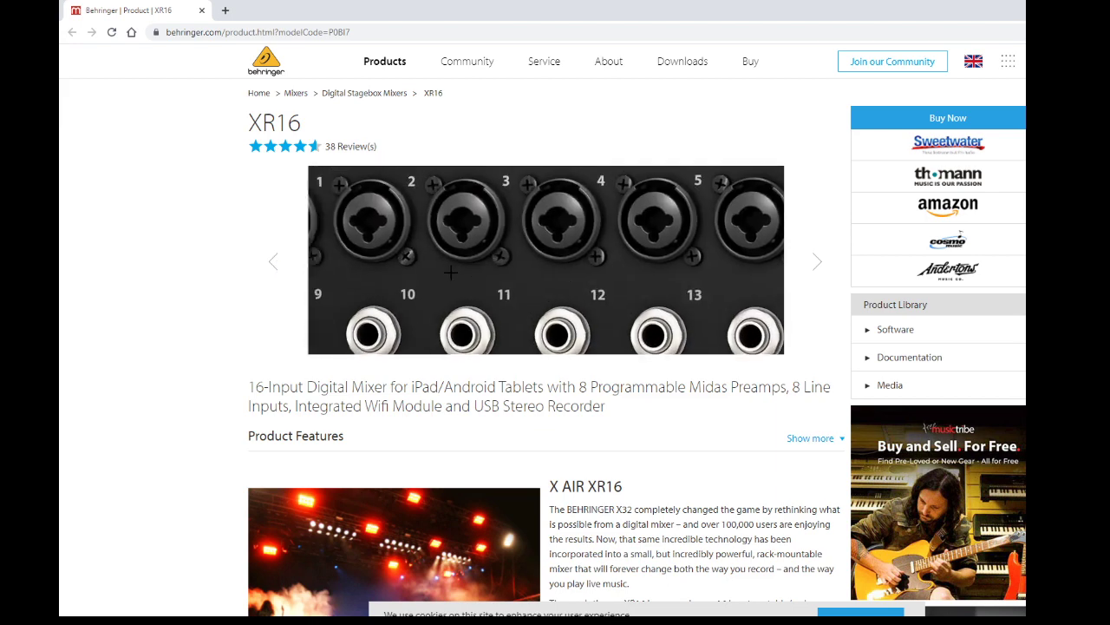
{"action": "left_click", "coordinate": [273, 261]}
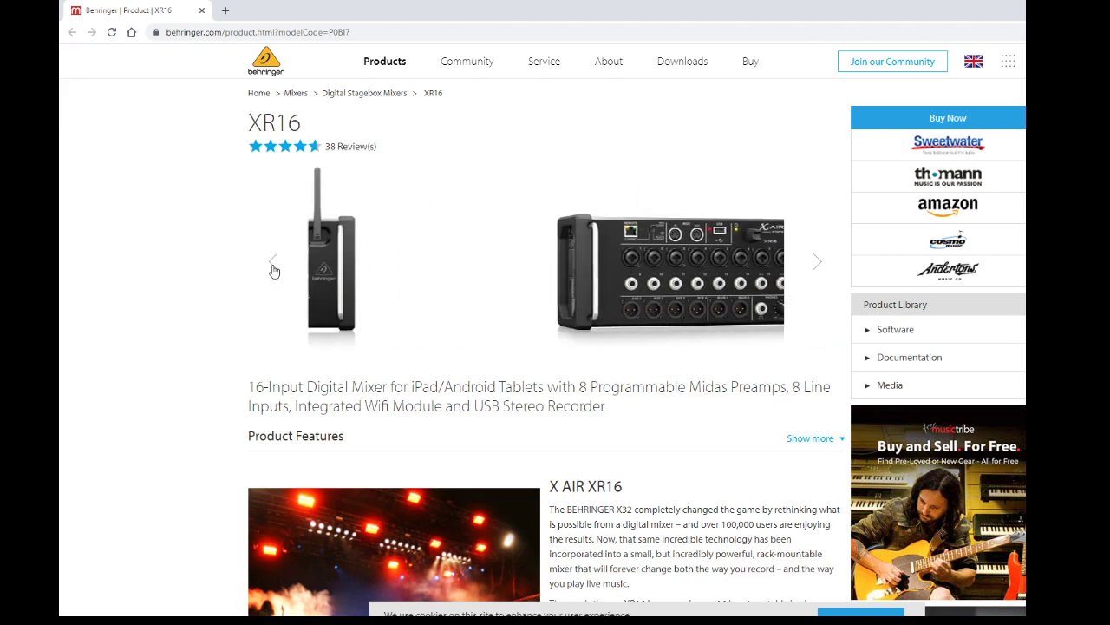
{"action": "left_click", "coordinate": [816, 262]}
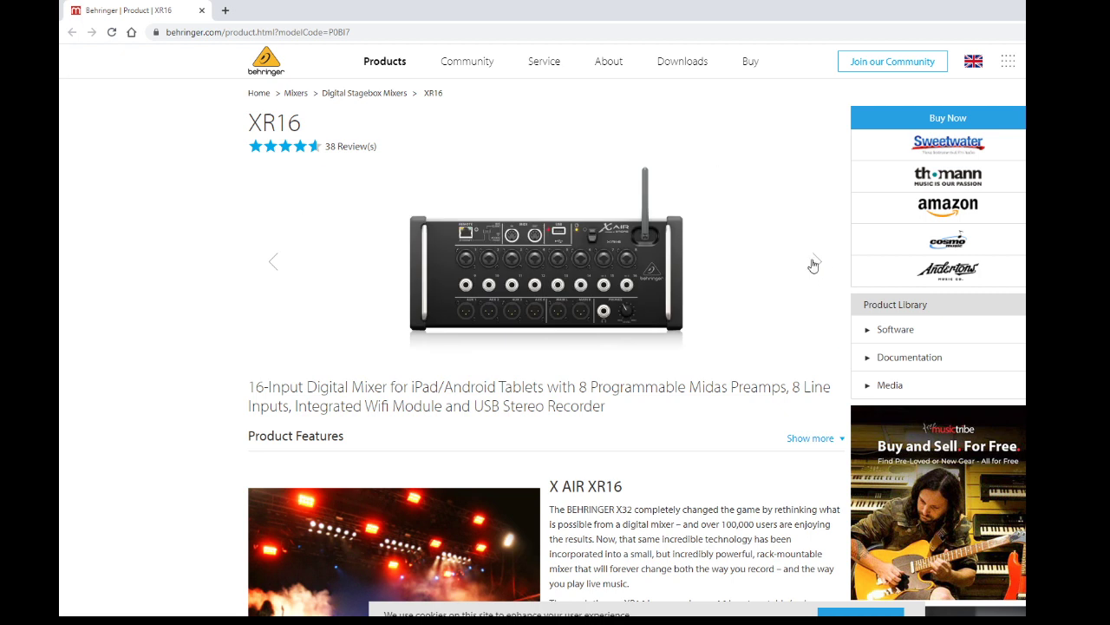
{"action": "left_click", "coordinate": [814, 265]}
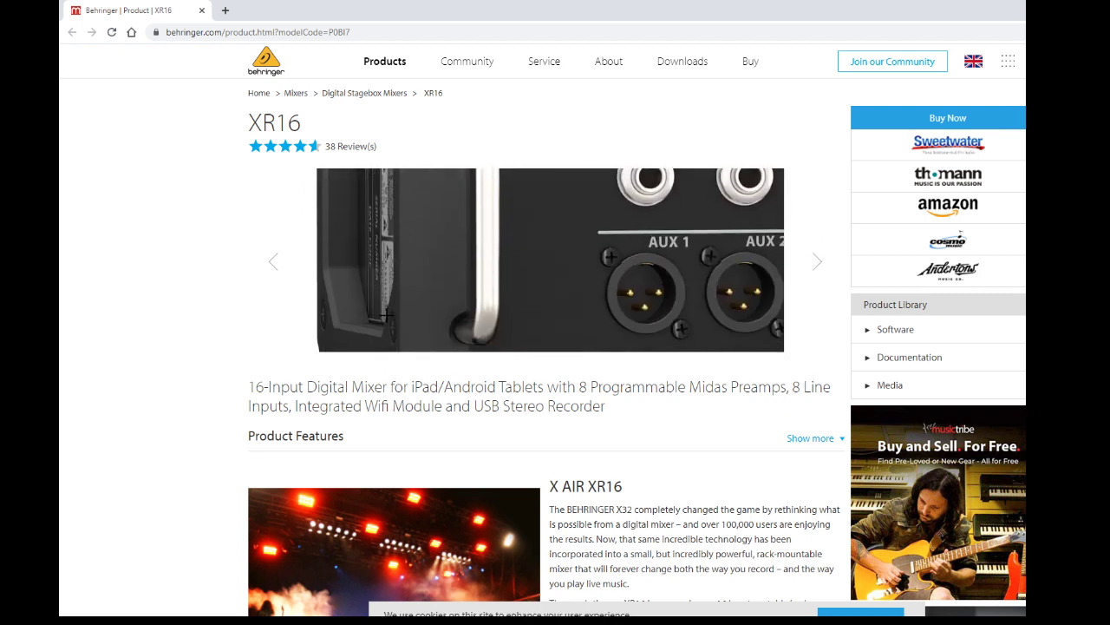
{"action": "left_click", "coordinate": [816, 261]}
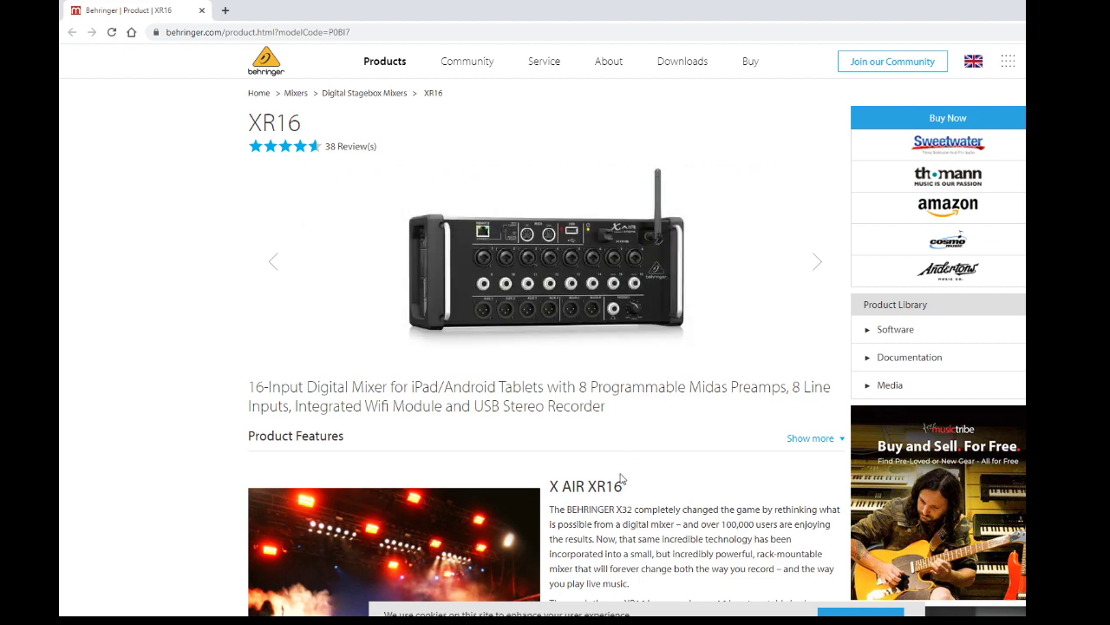
{"action": "key", "text": "alt+tab"}
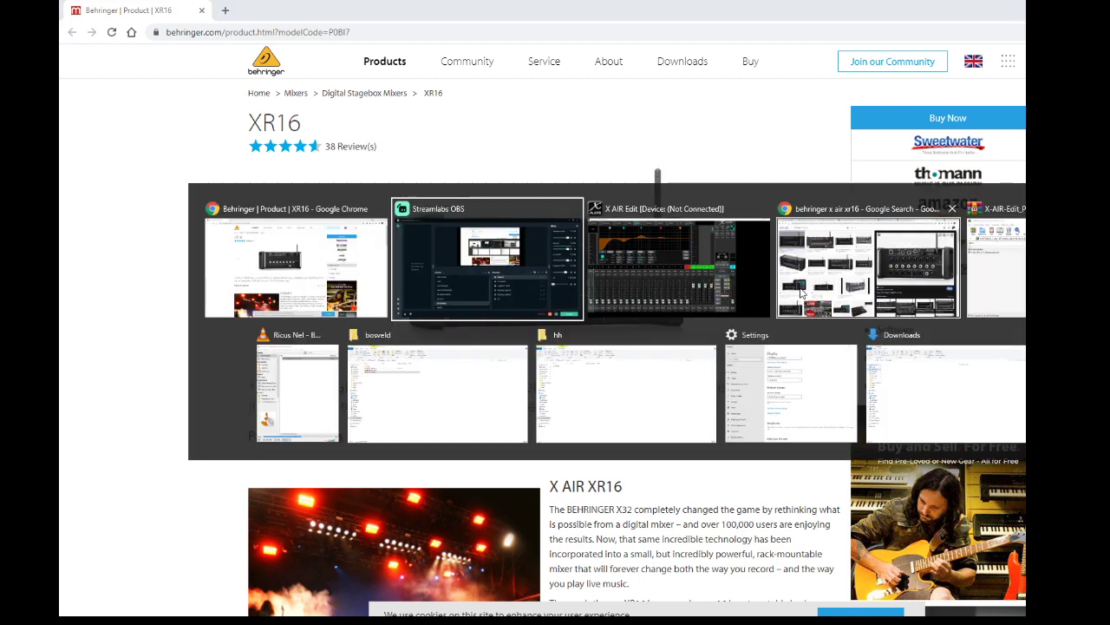
Switch to X AIR Edit and show the Mixer overview of all channel strips
{"action": "left_click", "coordinate": [679, 260]}
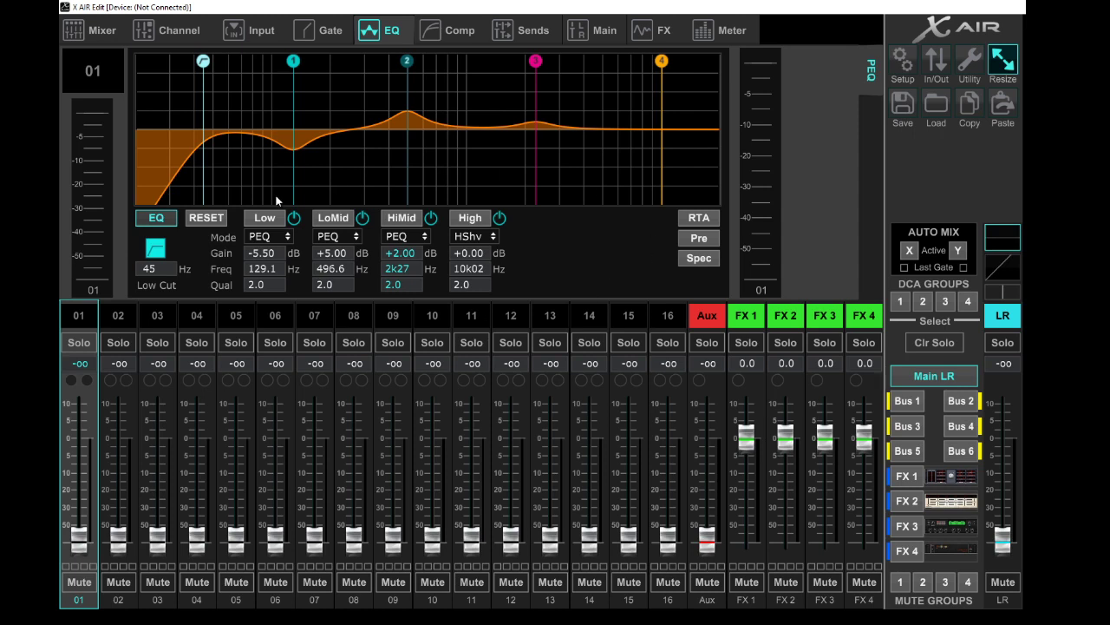
{"action": "left_click", "coordinate": [90, 30]}
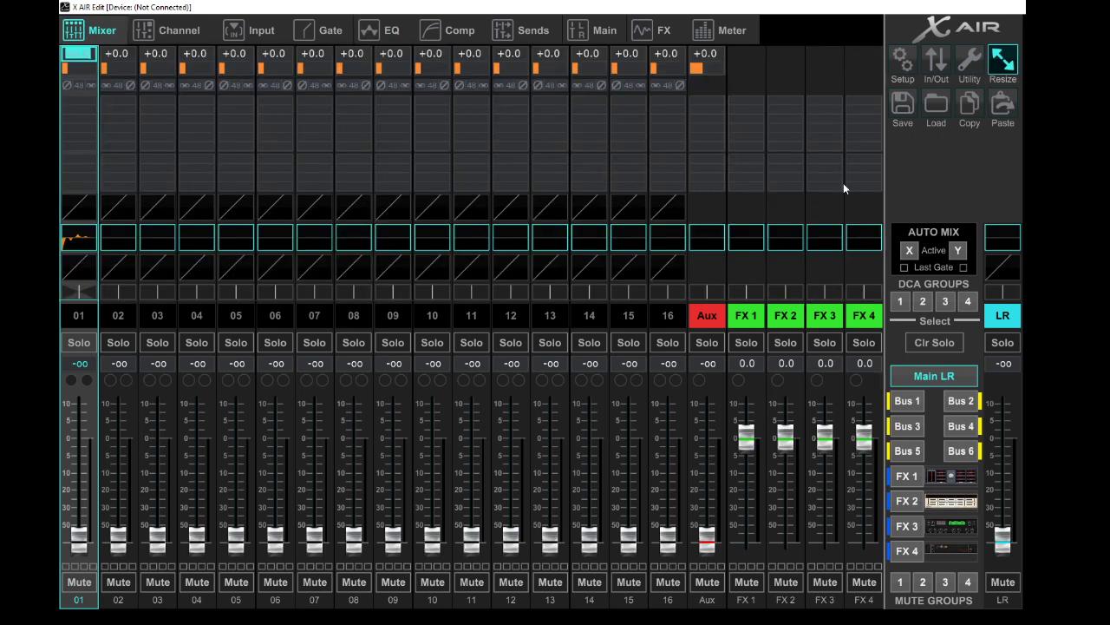
{"action": "mouse_move", "coordinate": [850, 182]}
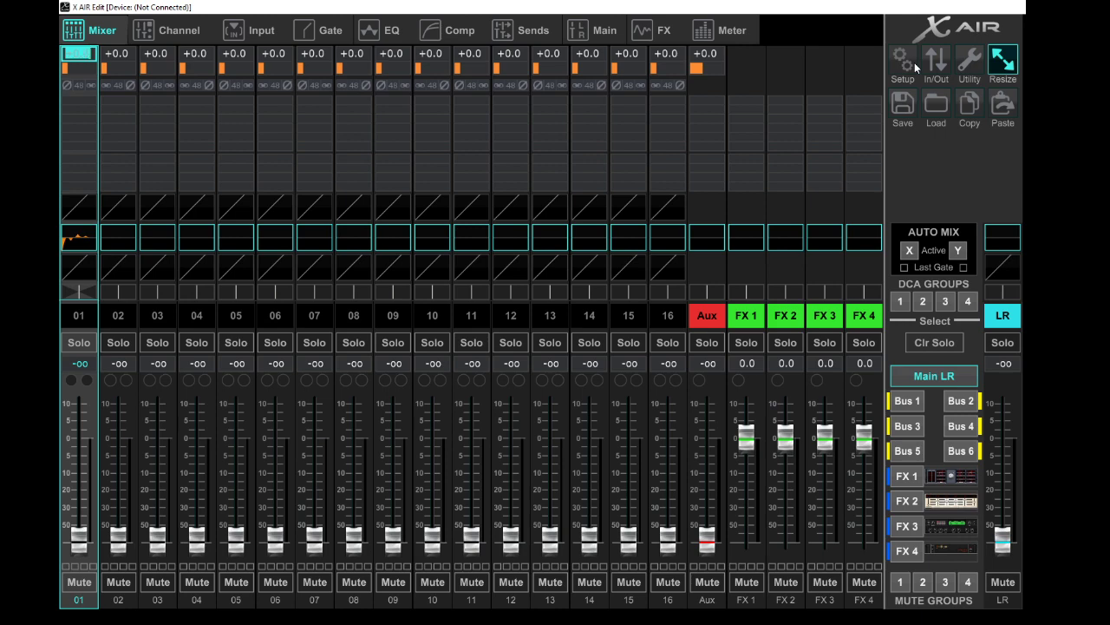
Open Setup and review the Connection, AP and WLAN settings pages
{"action": "left_click", "coordinate": [902, 61]}
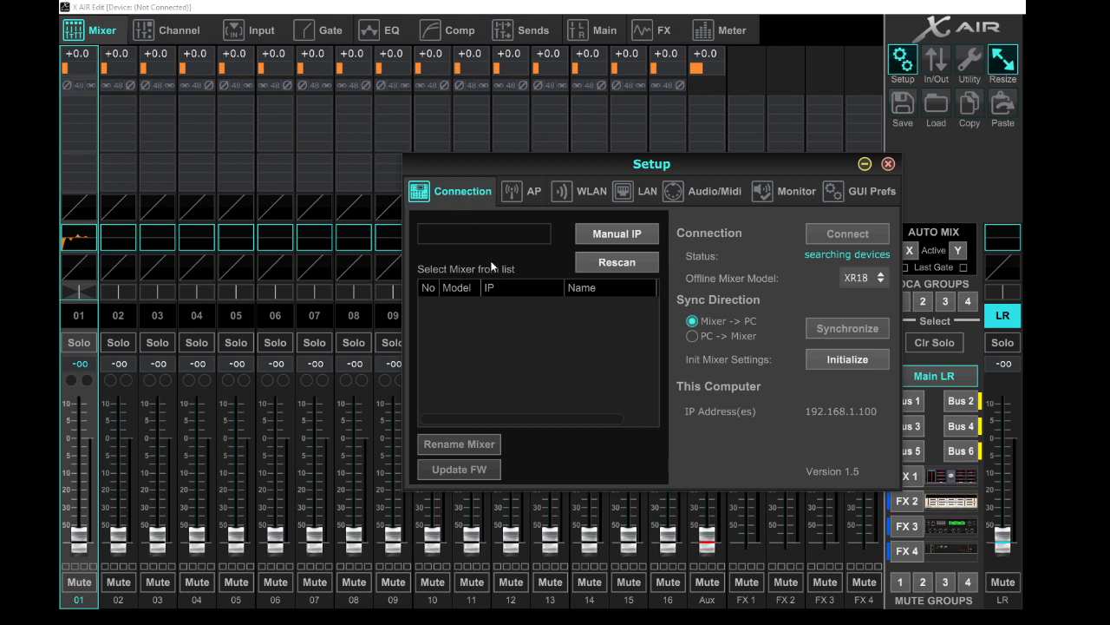
{"action": "mouse_move", "coordinate": [651, 361]}
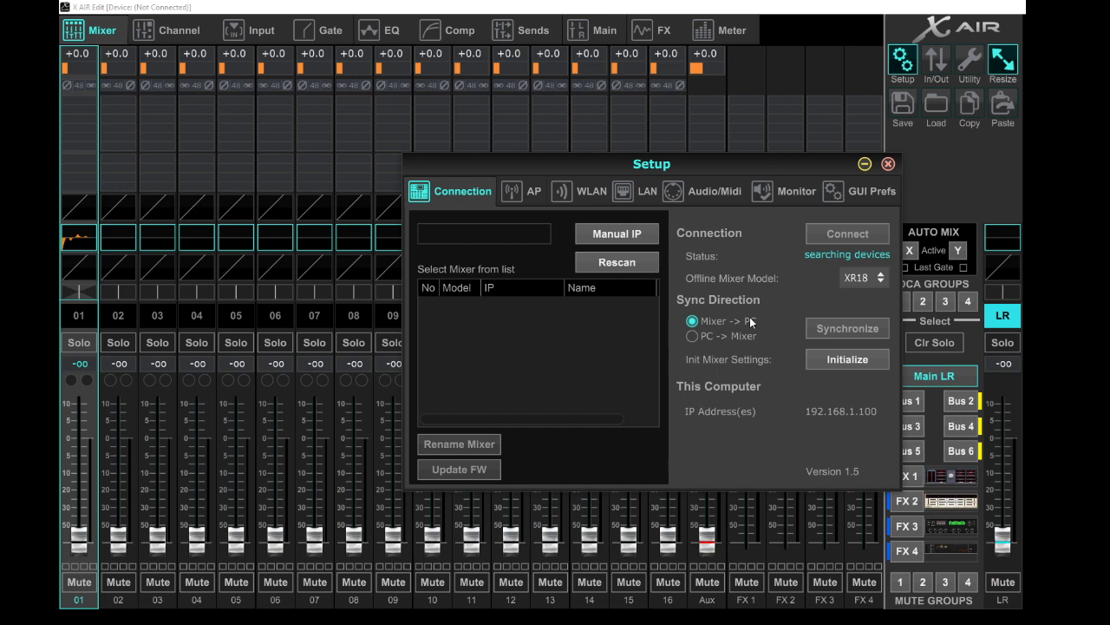
{"action": "mouse_move", "coordinate": [750, 321]}
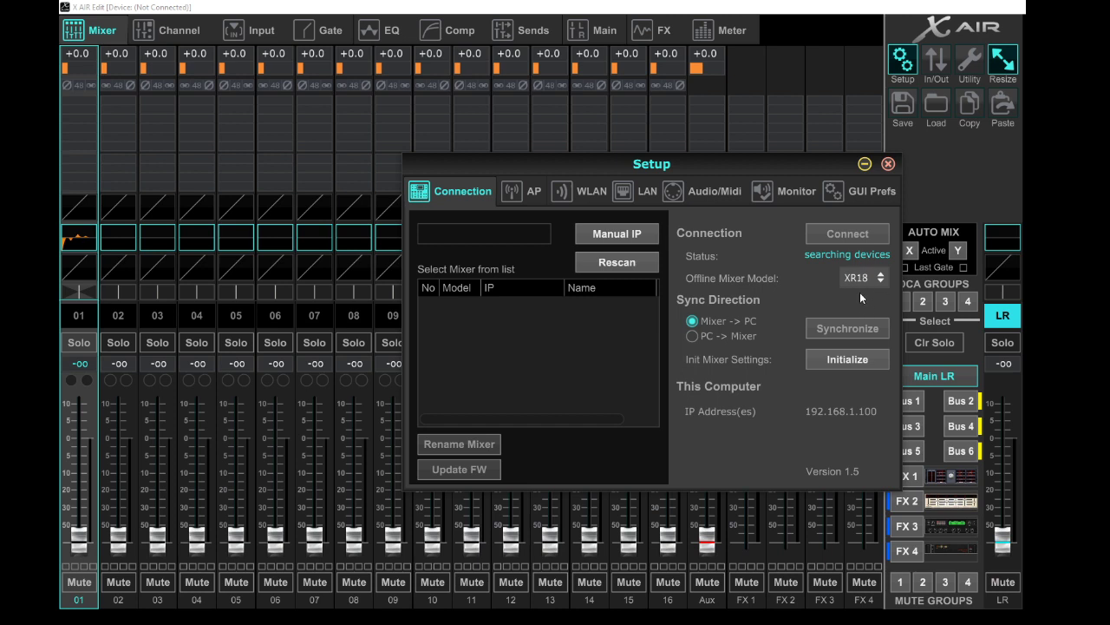
{"action": "left_click", "coordinate": [522, 191]}
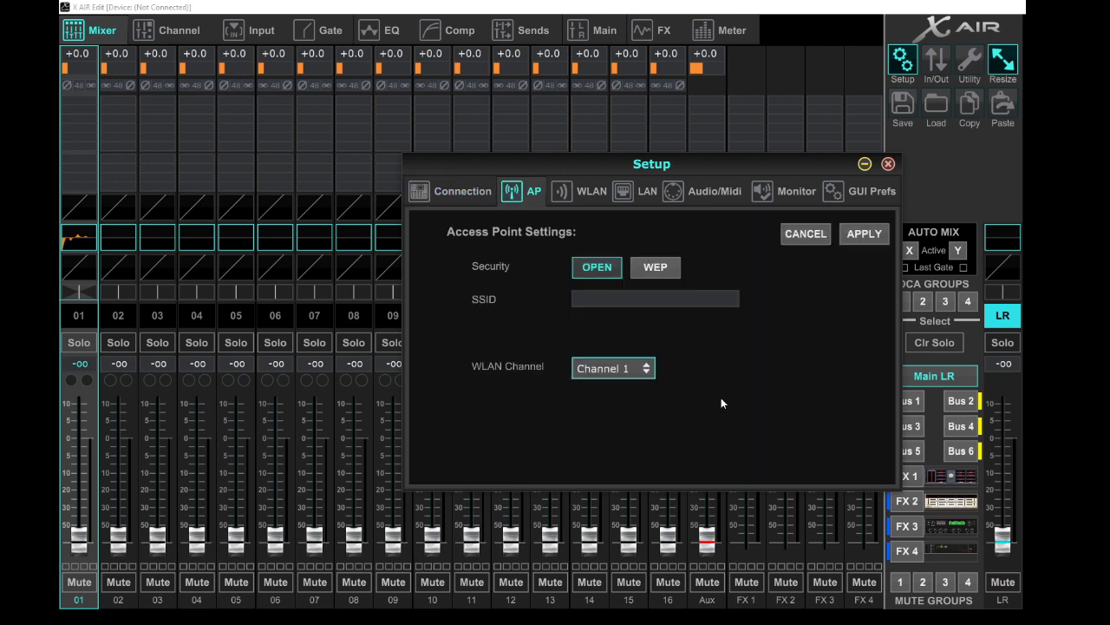
{"action": "left_click", "coordinate": [592, 190]}
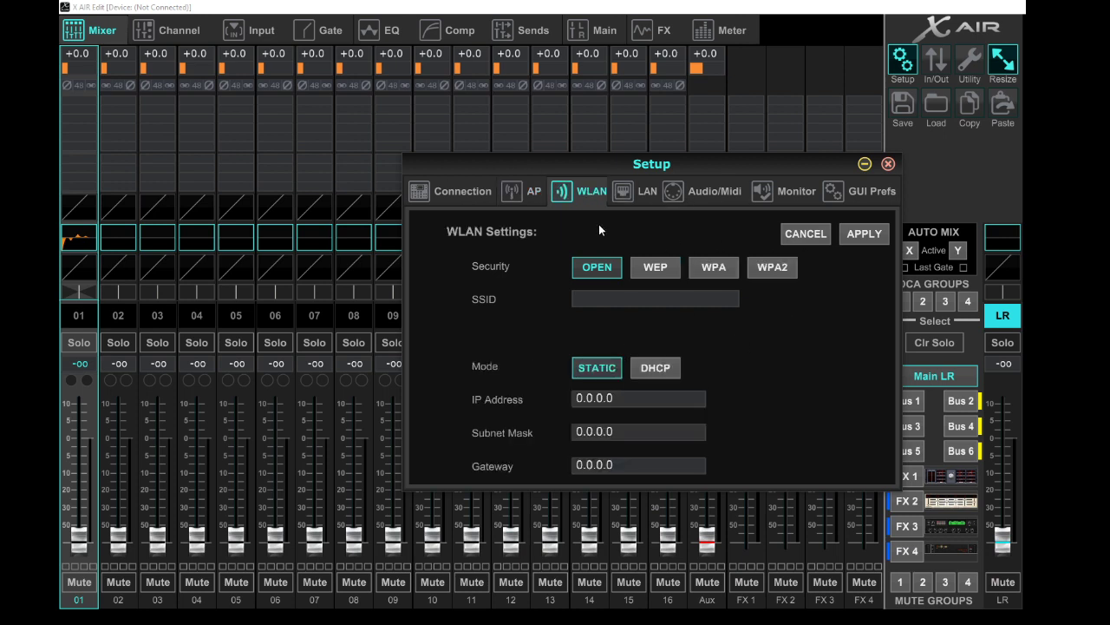
{"action": "mouse_move", "coordinate": [878, 183]}
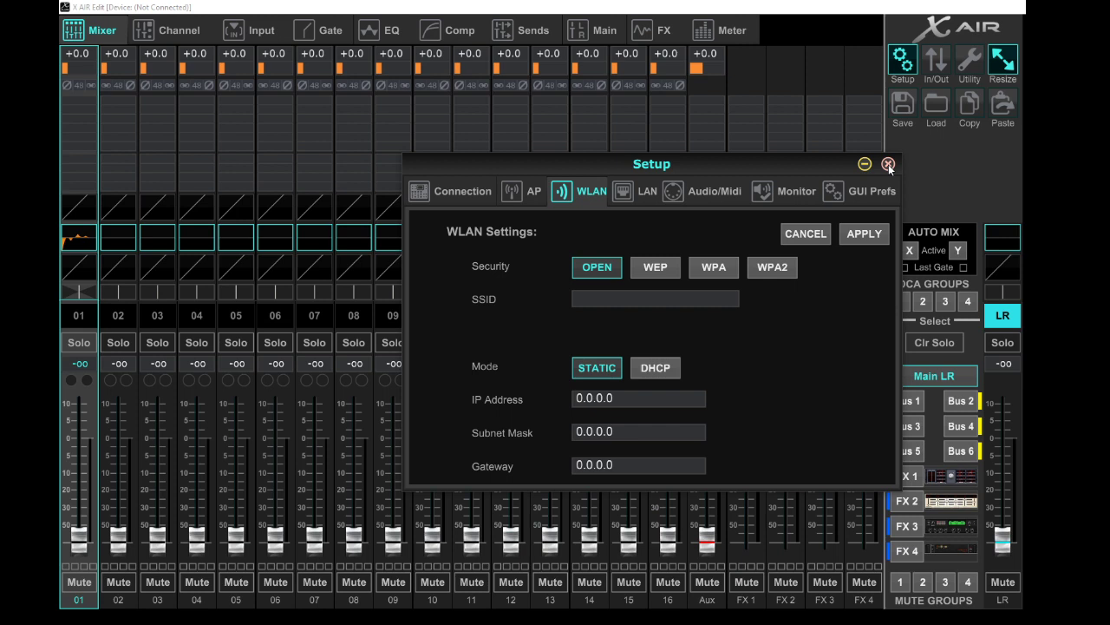
{"action": "left_click", "coordinate": [888, 164]}
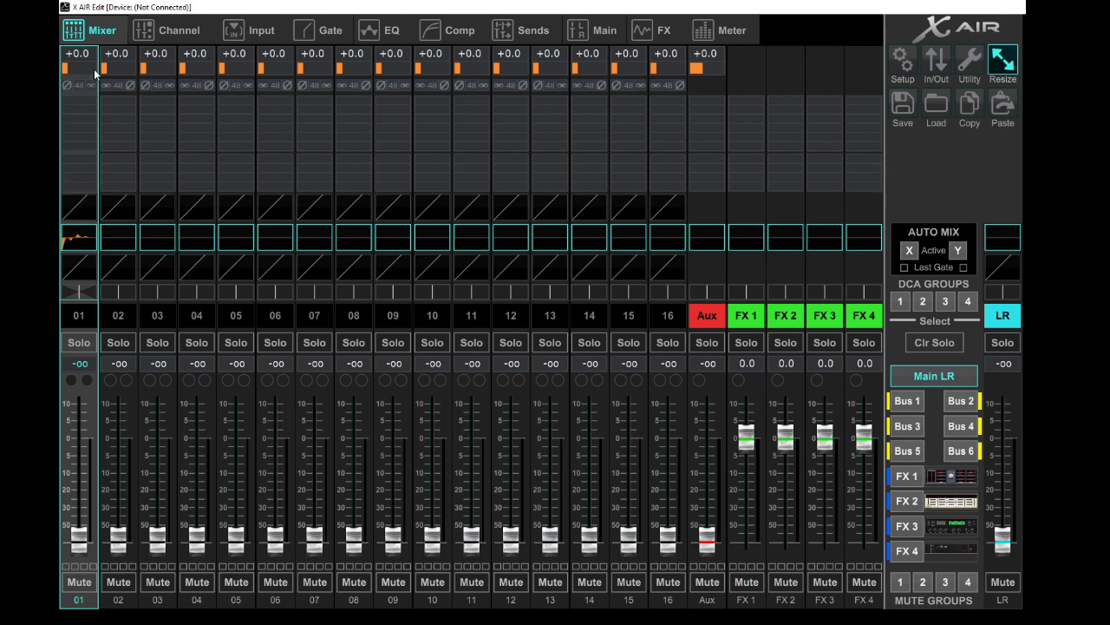
{"action": "mouse_move", "coordinate": [71, 68]}
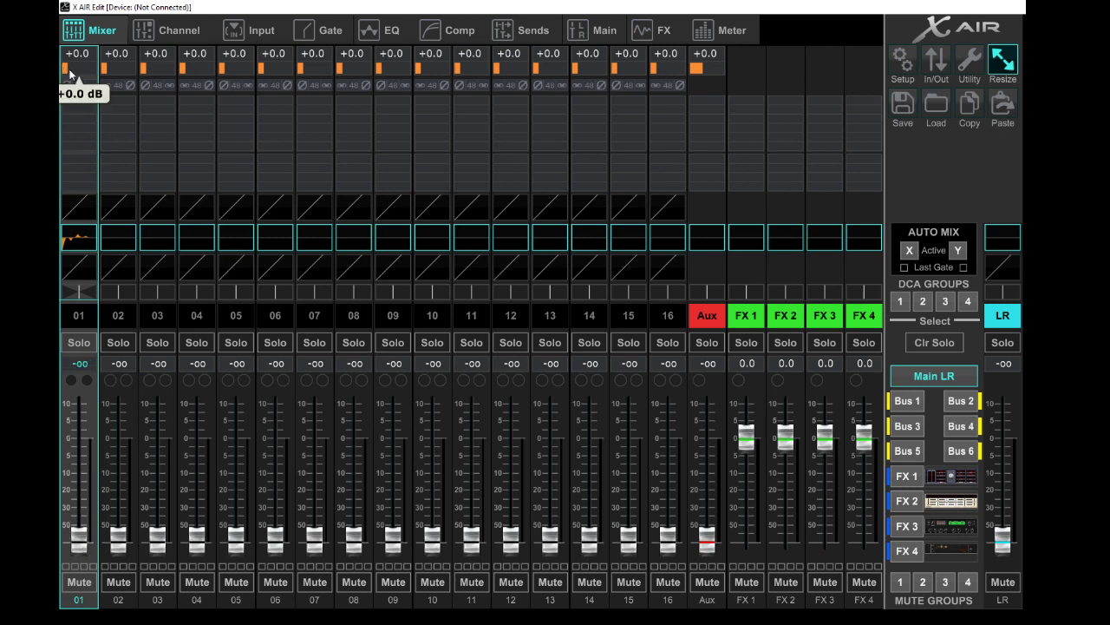
{"action": "left_click_drag", "start_coordinate": [77, 70], "coordinate": [77, 54]}
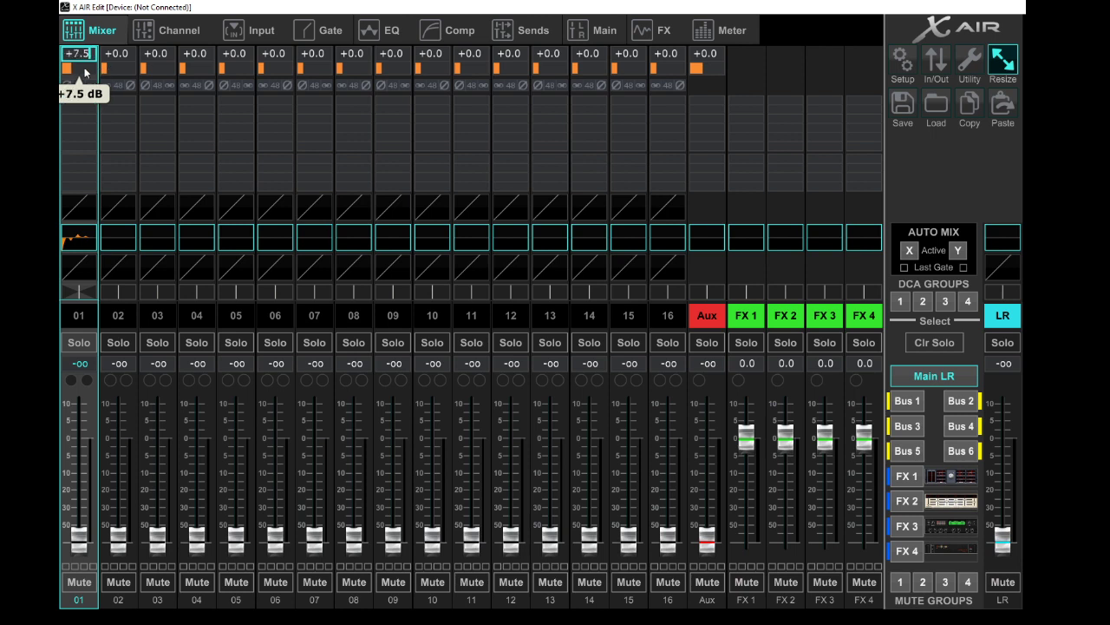
{"action": "left_click_drag", "start_coordinate": [78, 65], "coordinate": [78, 83]}
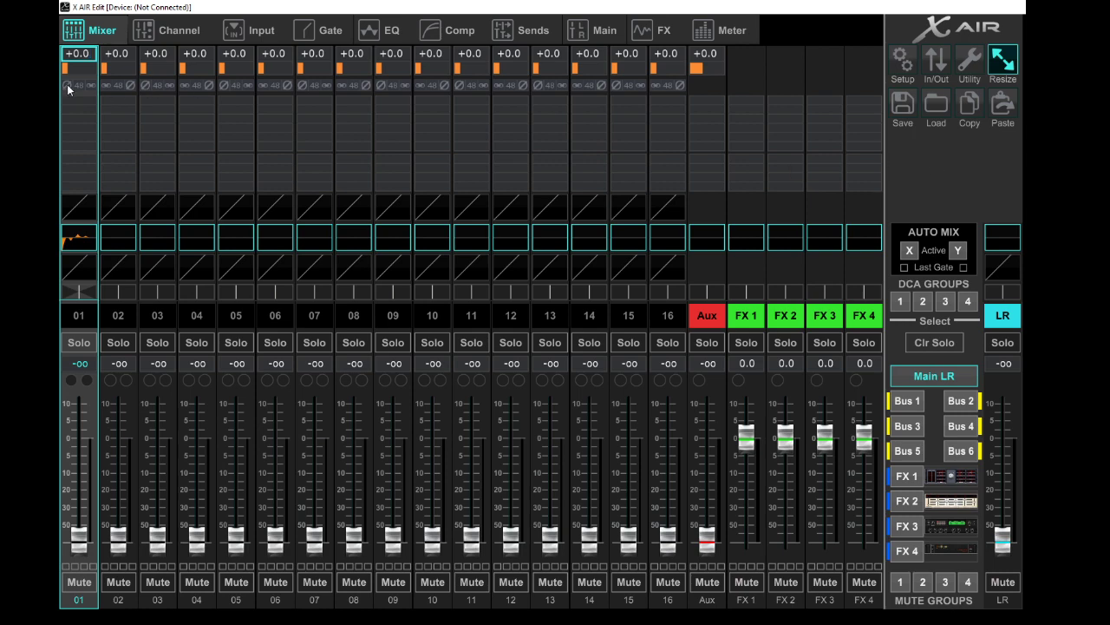
{"action": "left_click", "coordinate": [250, 29]}
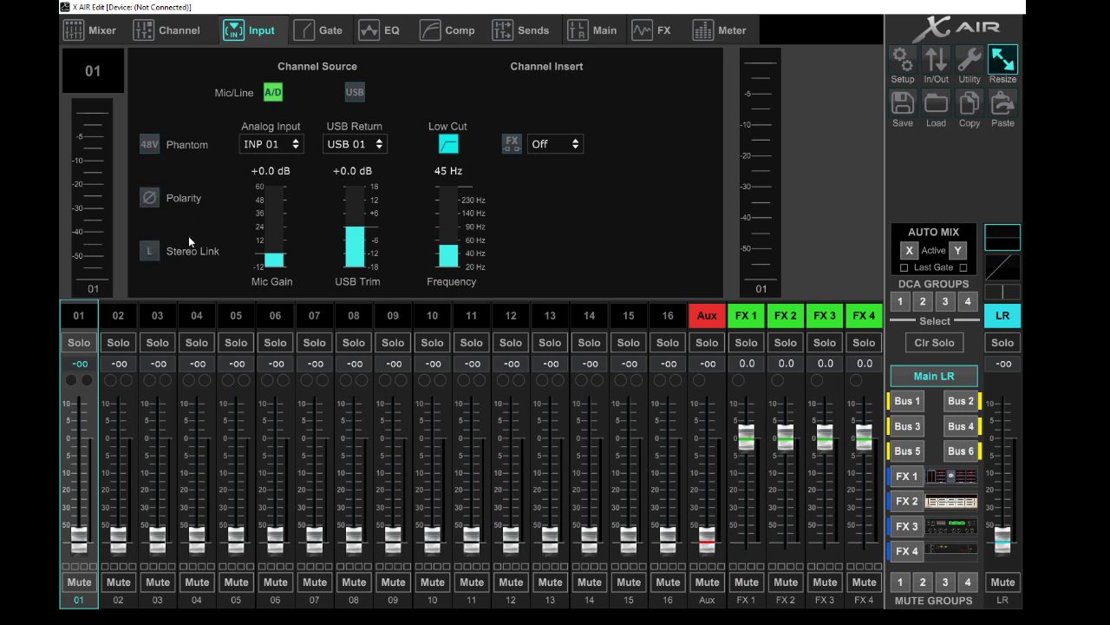
{"action": "mouse_move", "coordinate": [293, 249]}
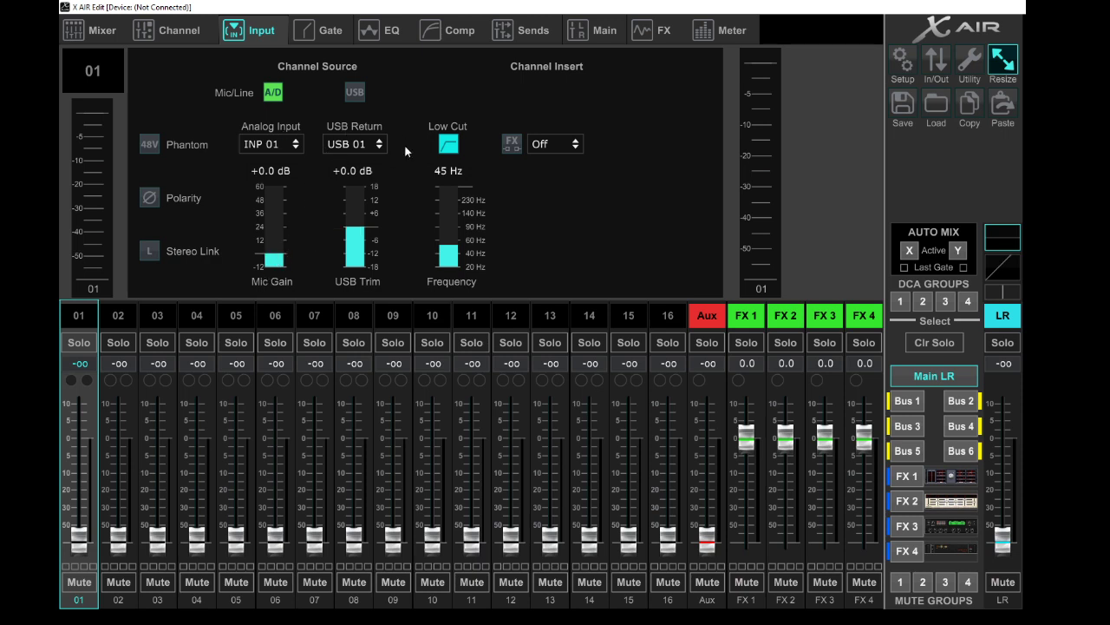
{"action": "mouse_move", "coordinate": [415, 106]}
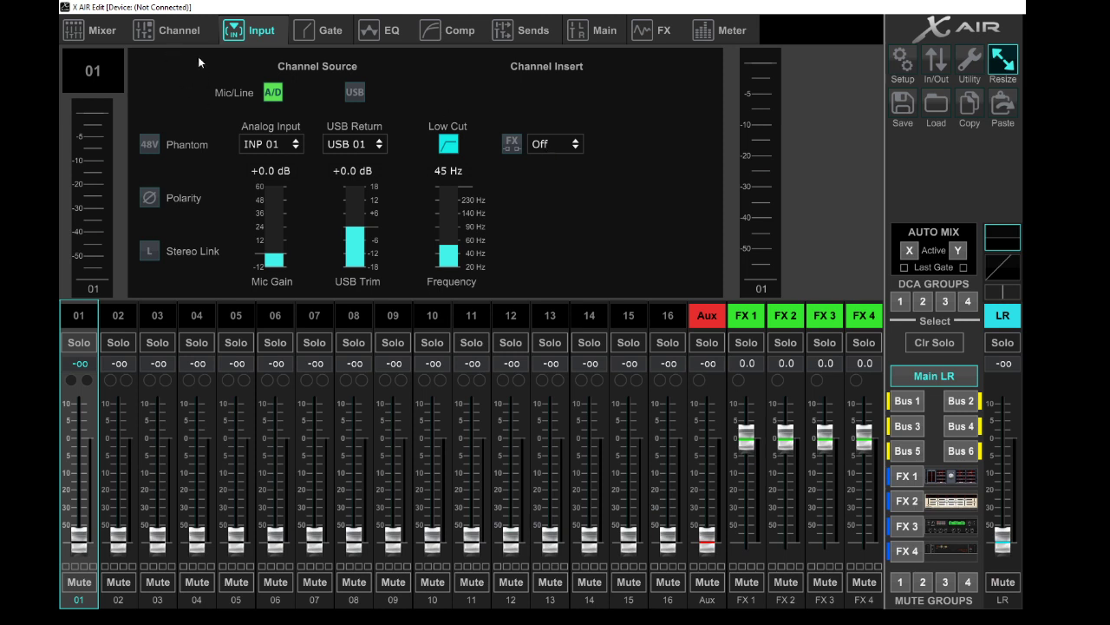
{"action": "left_click", "coordinate": [89, 29]}
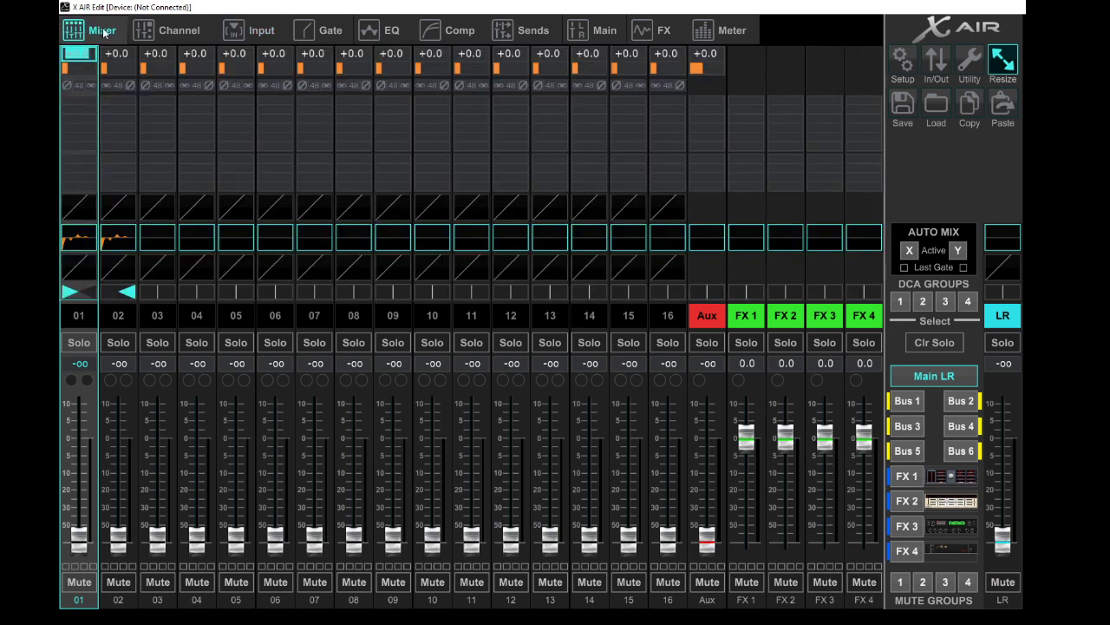
On channel 01's EQ, raise the low cut and settle the low band near 133.7 Hz, -0.5 dB
{"action": "left_click", "coordinate": [391, 29]}
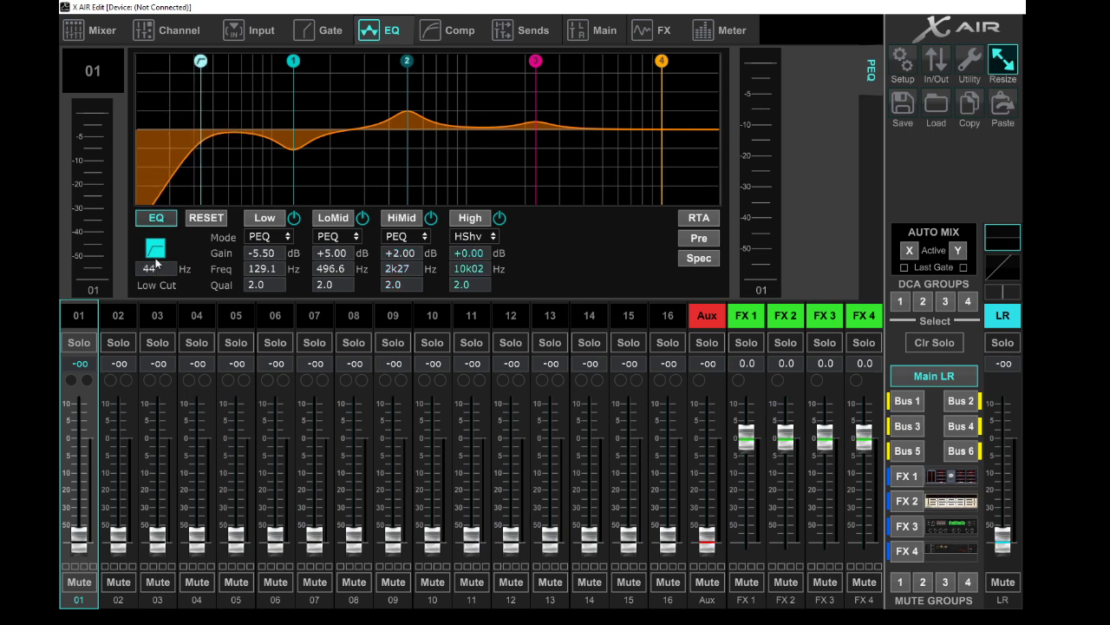
{"action": "left_click", "coordinate": [156, 259]}
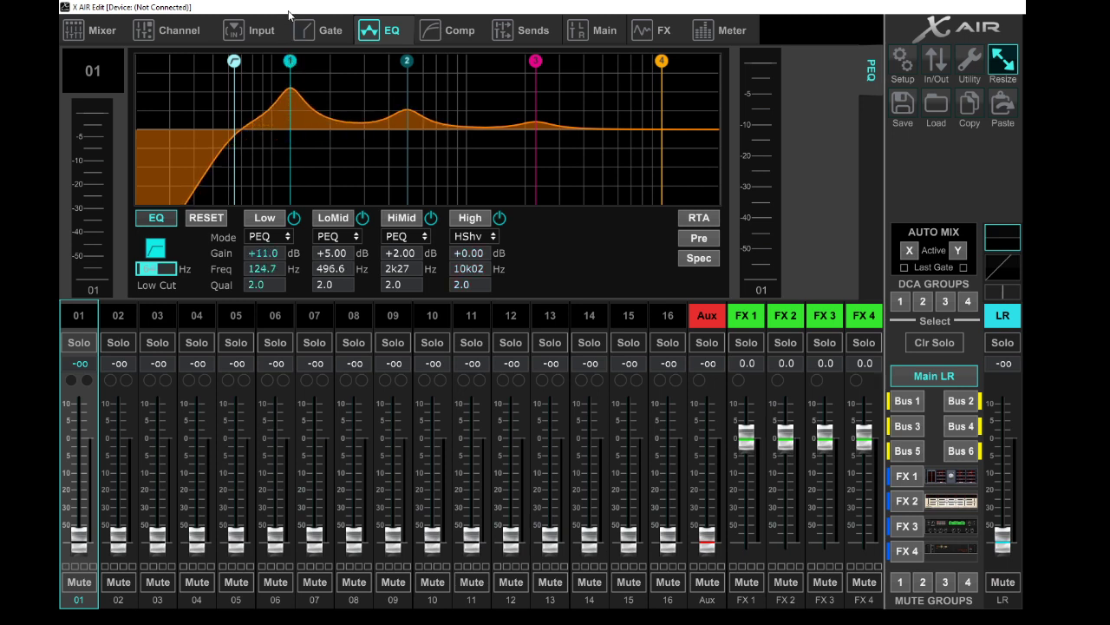
{"action": "left_click_drag", "start_coordinate": [289, 61], "coordinate": [255, 78]}
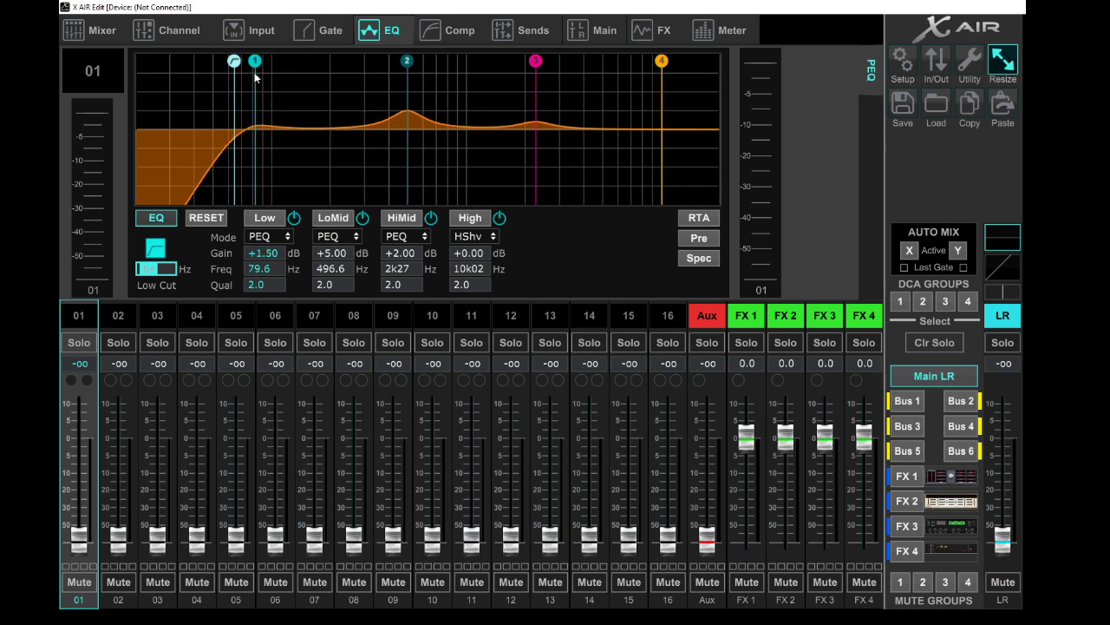
{"action": "left_click_drag", "start_coordinate": [255, 61], "coordinate": [254, 71]}
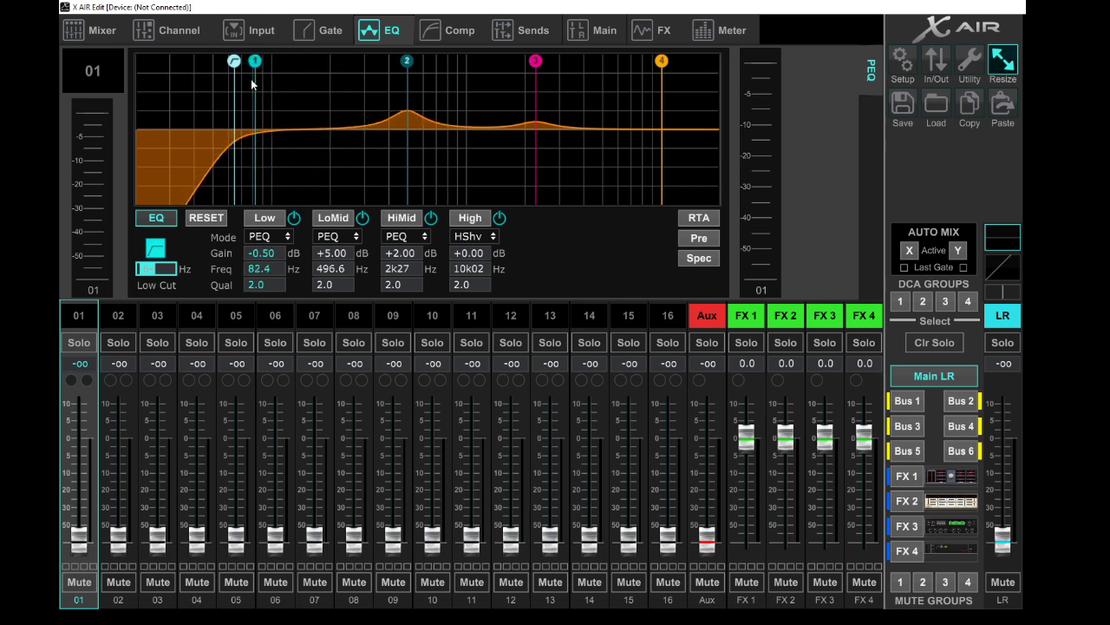
{"action": "left_click_drag", "start_coordinate": [254, 62], "coordinate": [301, 61]}
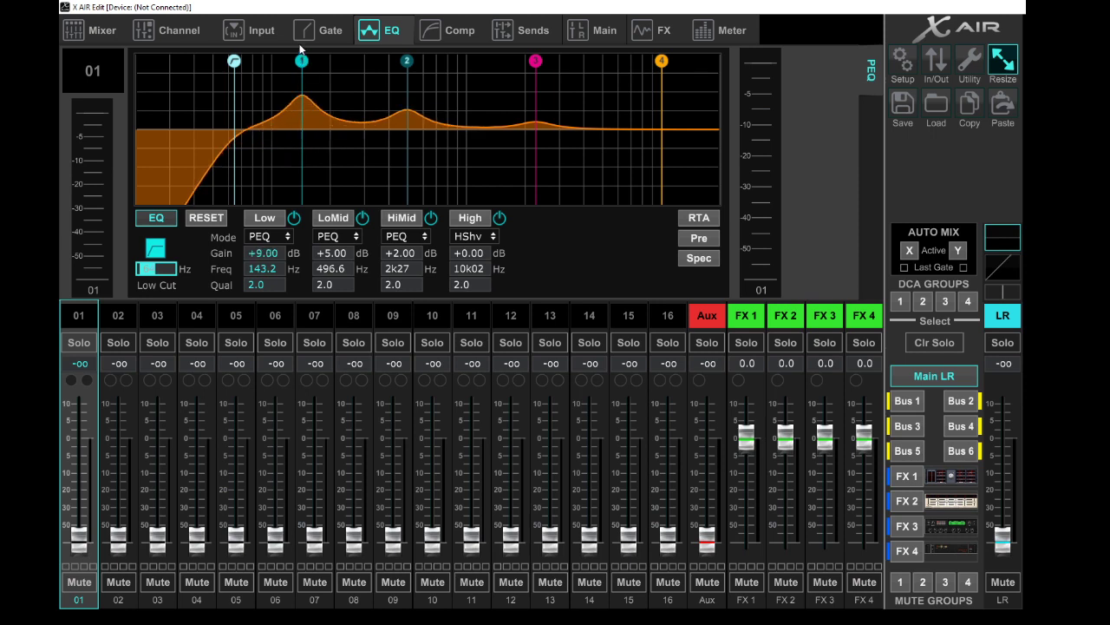
{"action": "left_click_drag", "start_coordinate": [302, 59], "coordinate": [302, 66]}
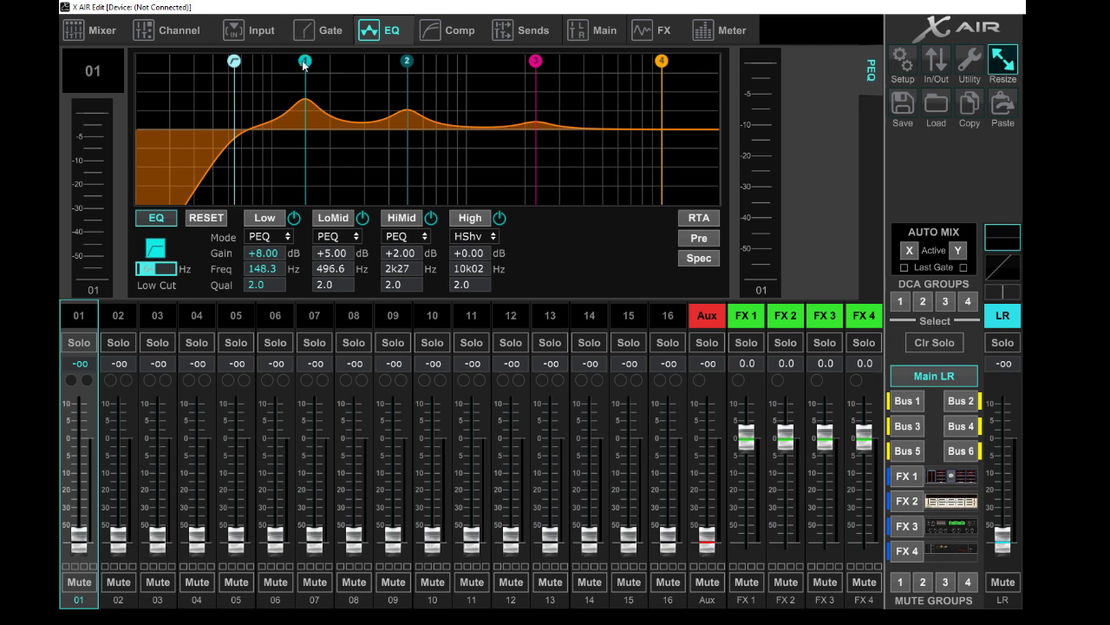
{"action": "left_click_drag", "start_coordinate": [303, 61], "coordinate": [460, 62]}
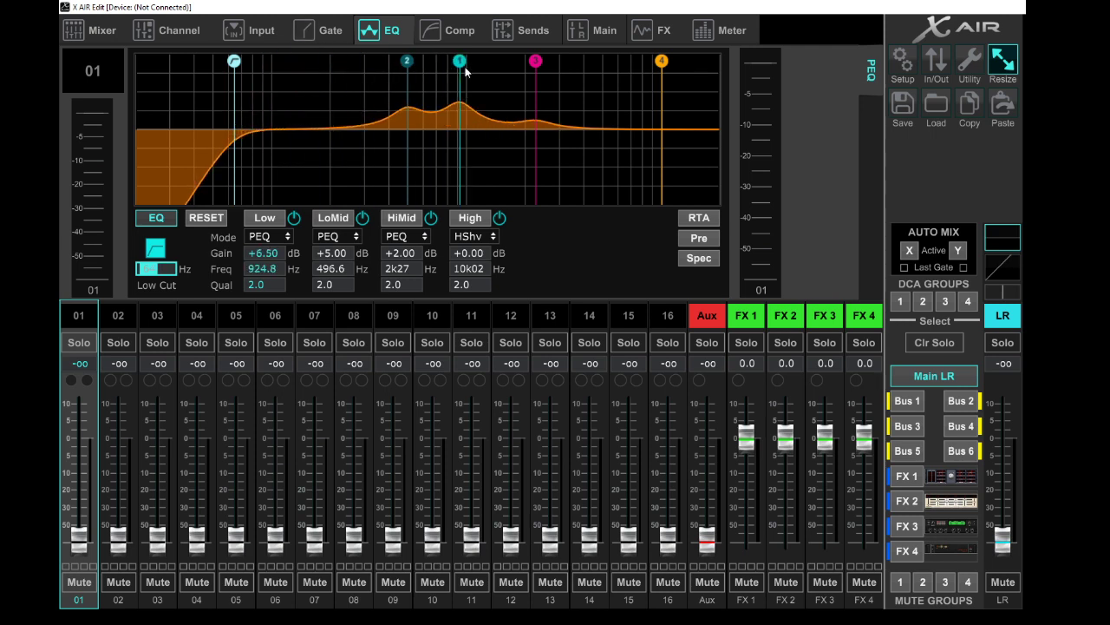
{"action": "left_click_drag", "start_coordinate": [459, 61], "coordinate": [291, 60]}
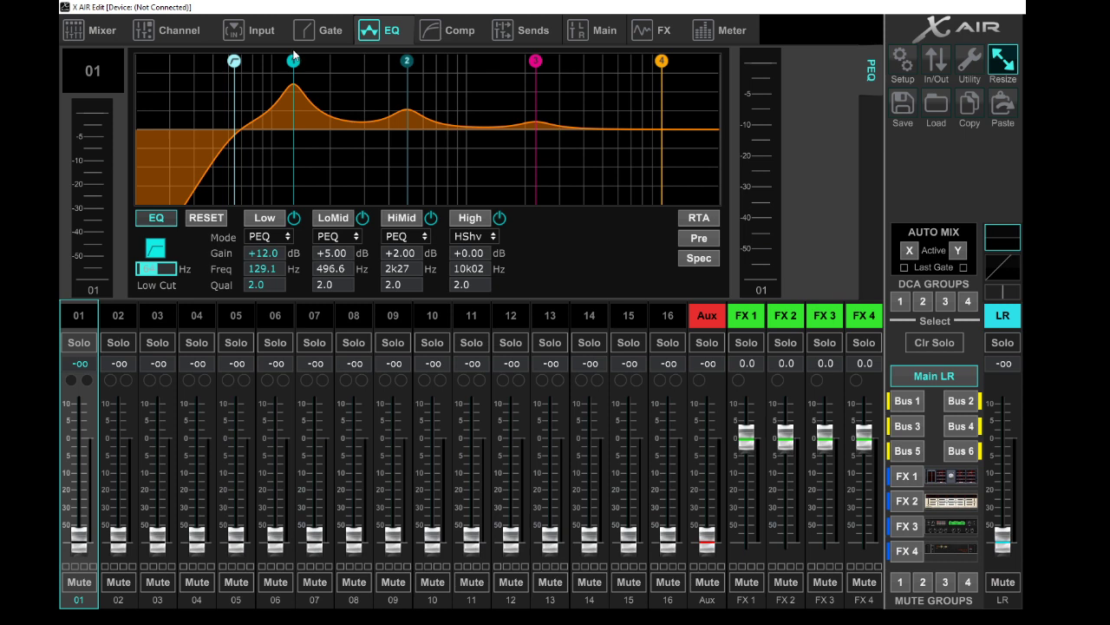
{"action": "left_click_drag", "start_coordinate": [290, 61], "coordinate": [289, 78]}
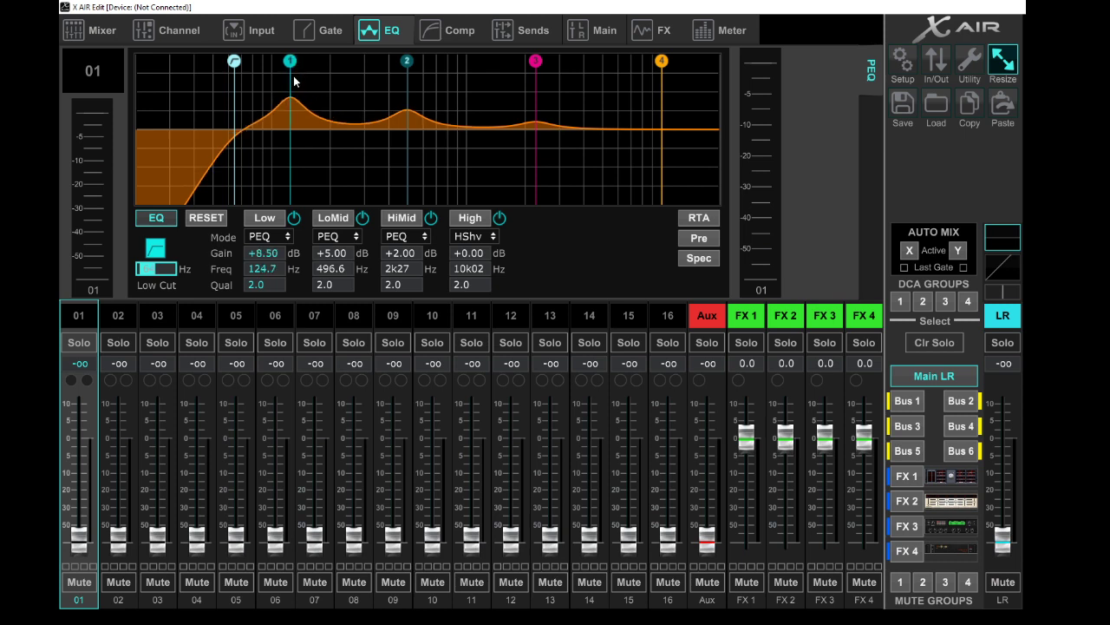
{"action": "left_click_drag", "start_coordinate": [291, 80], "coordinate": [296, 113]}
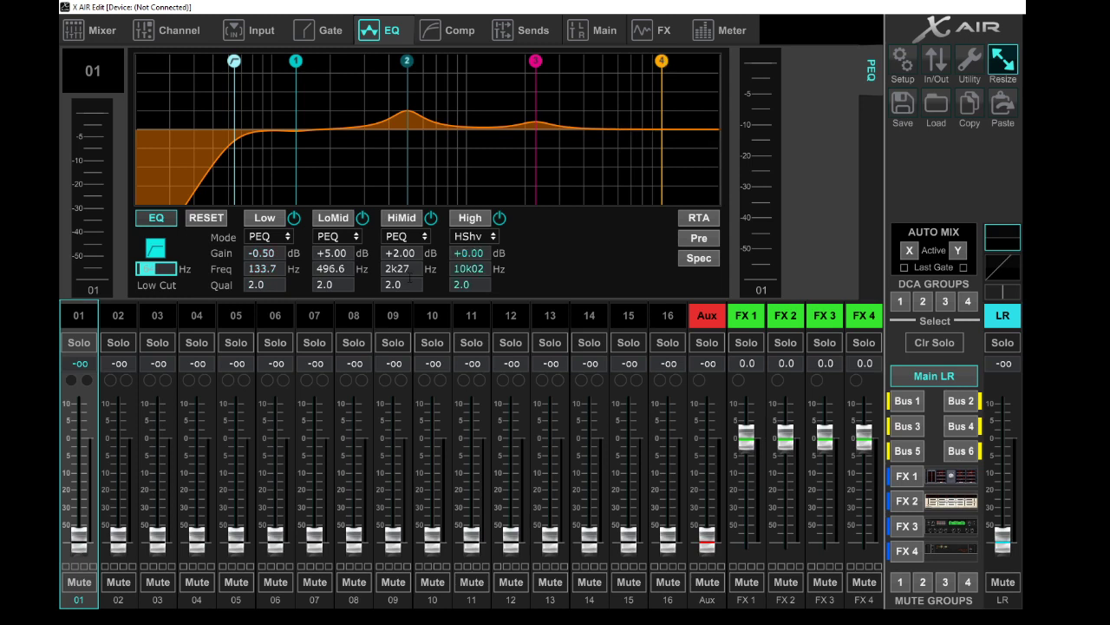
Switch channel 01's high band mode from HShv to HCut, then to another filter type
{"action": "left_click", "coordinate": [475, 236]}
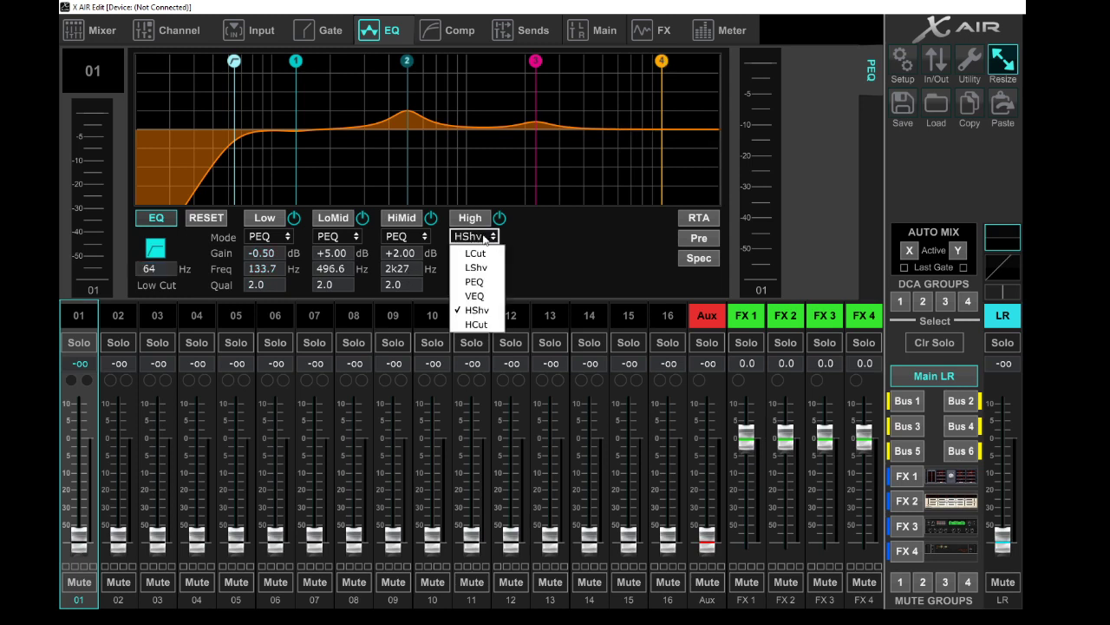
{"action": "left_click", "coordinate": [477, 310]}
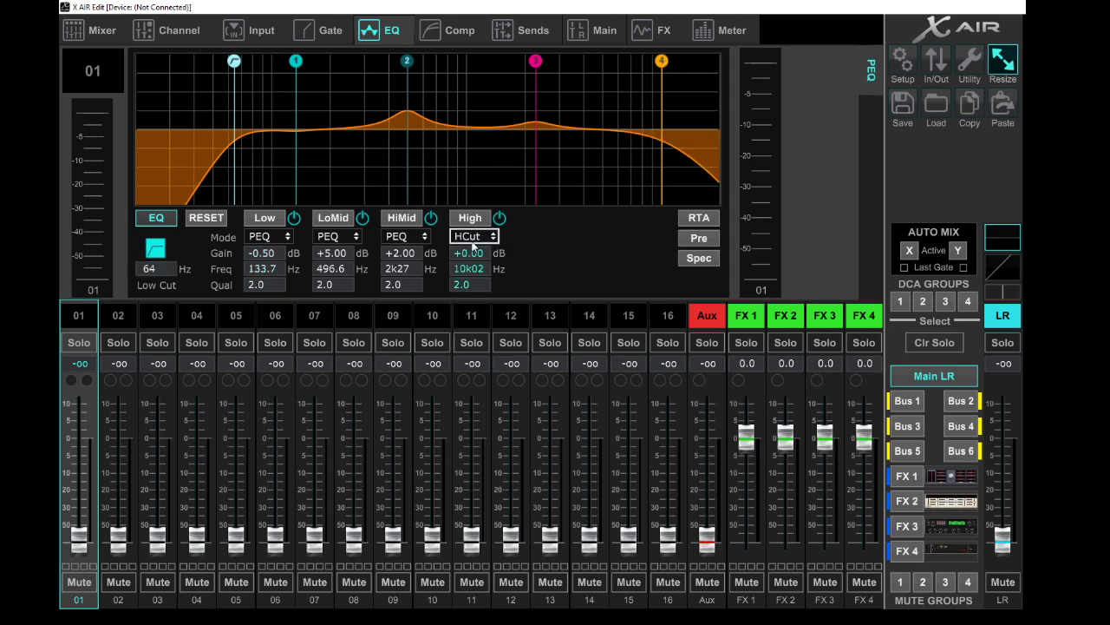
{"action": "left_click", "coordinate": [475, 235]}
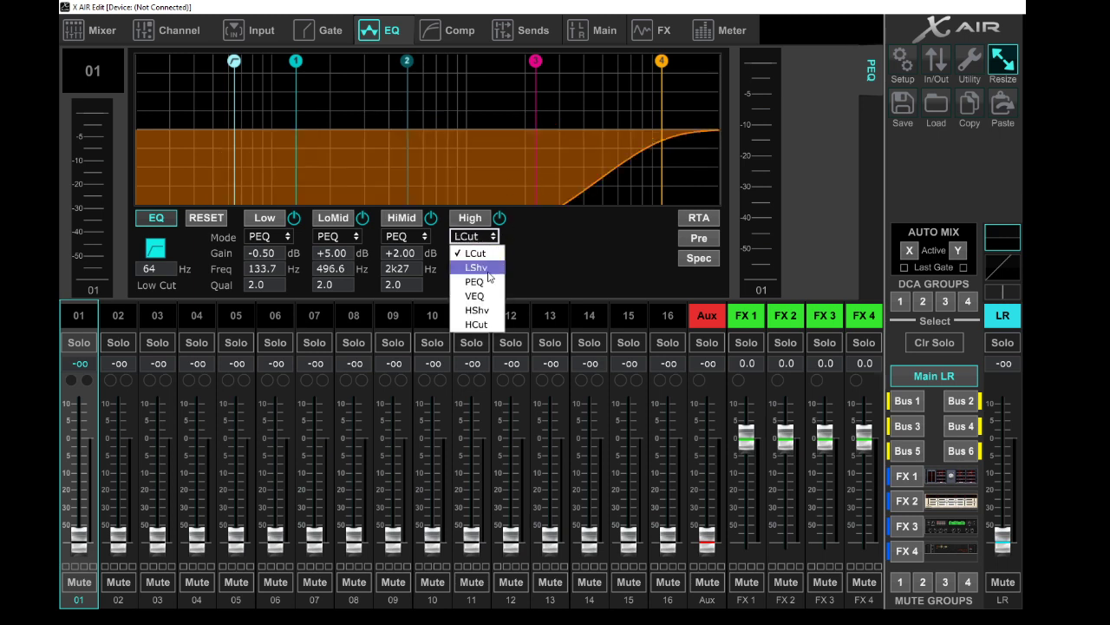
{"action": "left_click", "coordinate": [476, 266]}
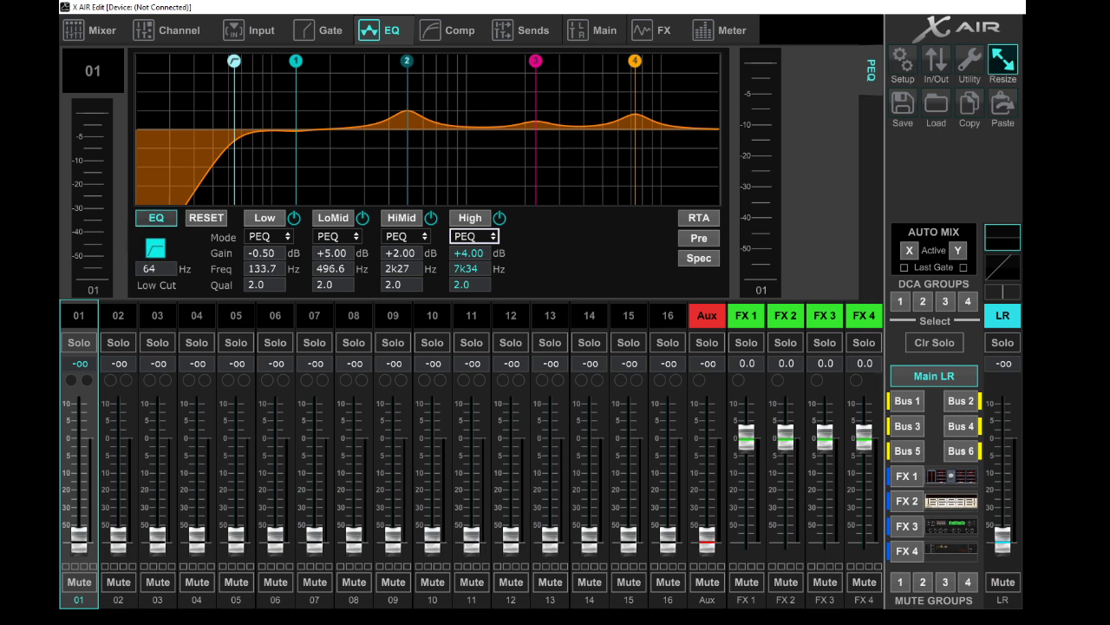
Return to the Mixer overview showing channel 01's updated EQ curve
{"action": "left_click", "coordinate": [89, 30]}
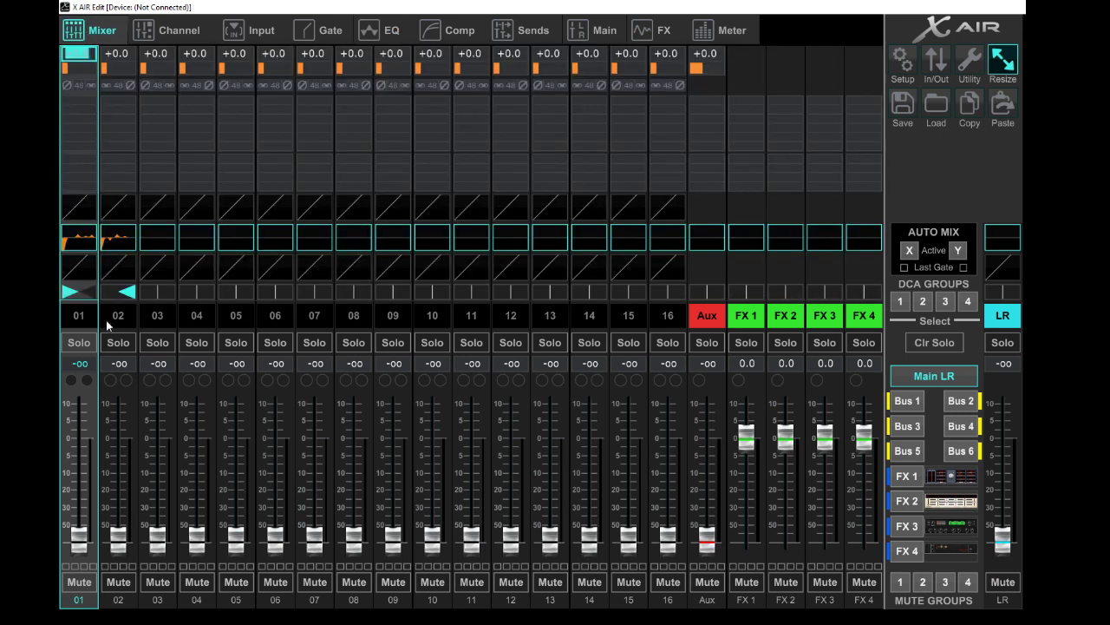
Load the Kick gate preset onto channel 01
{"action": "left_click", "coordinate": [330, 29]}
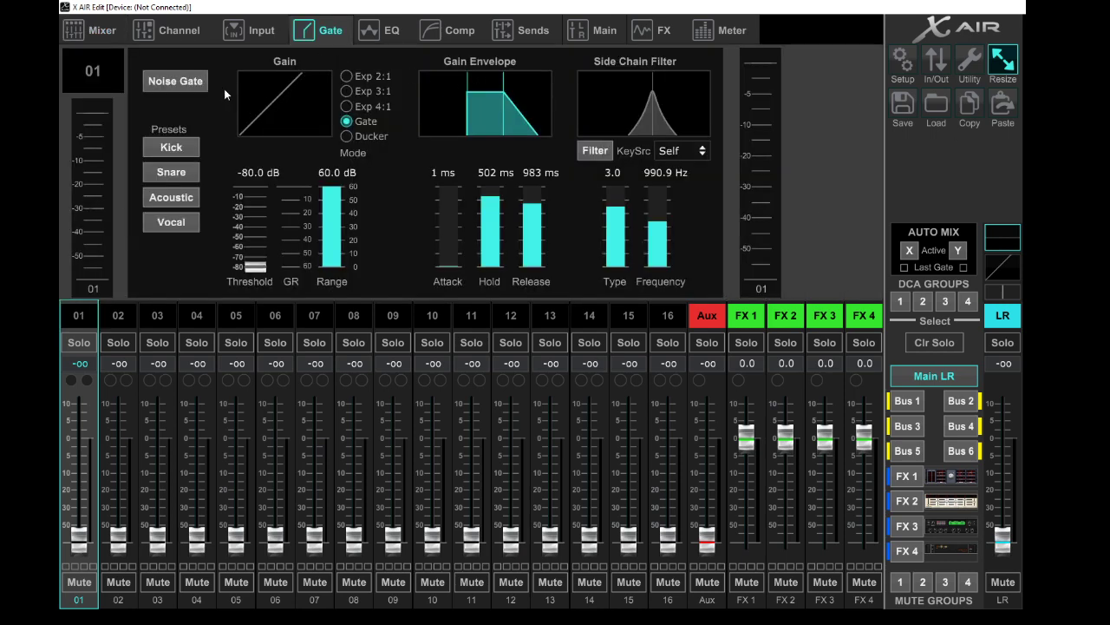
{"action": "left_click", "coordinate": [171, 146]}
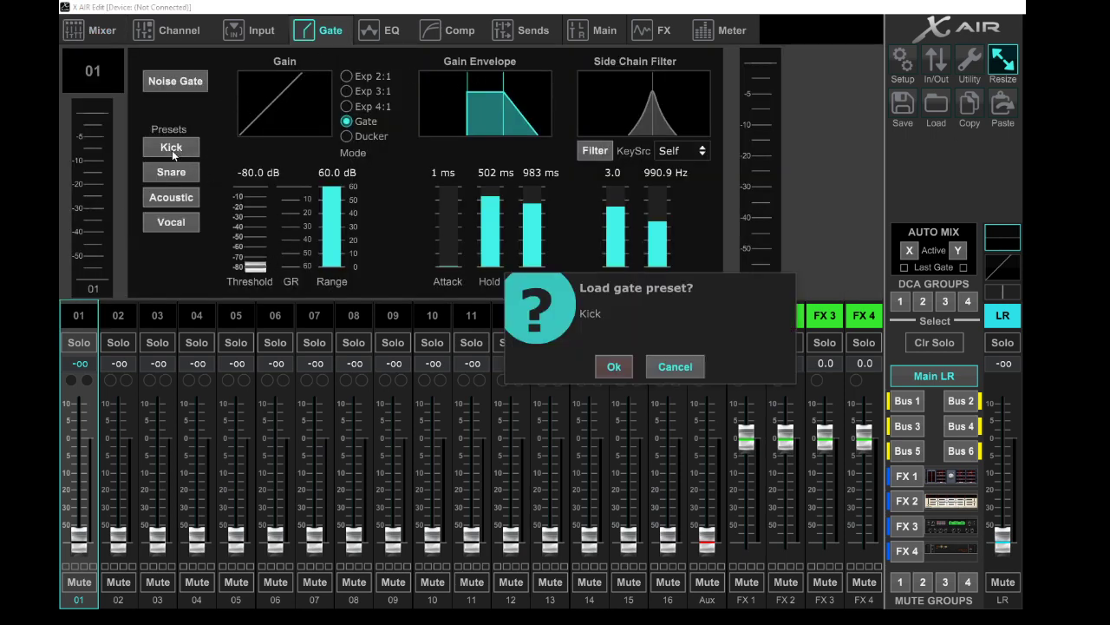
{"action": "left_click", "coordinate": [614, 366]}
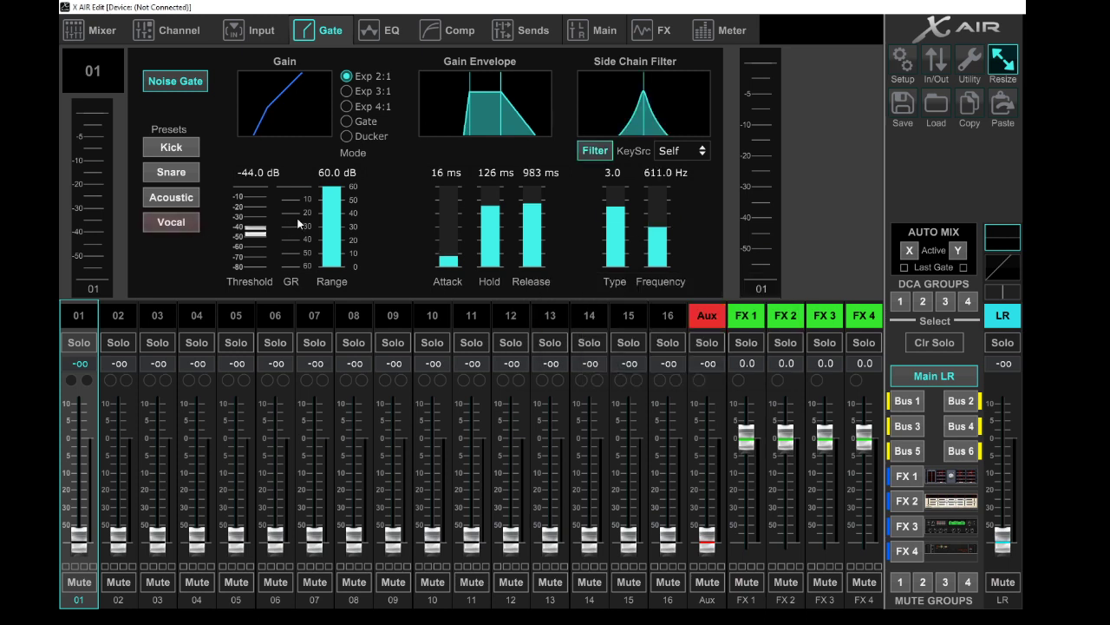
{"action": "mouse_move", "coordinate": [529, 136]}
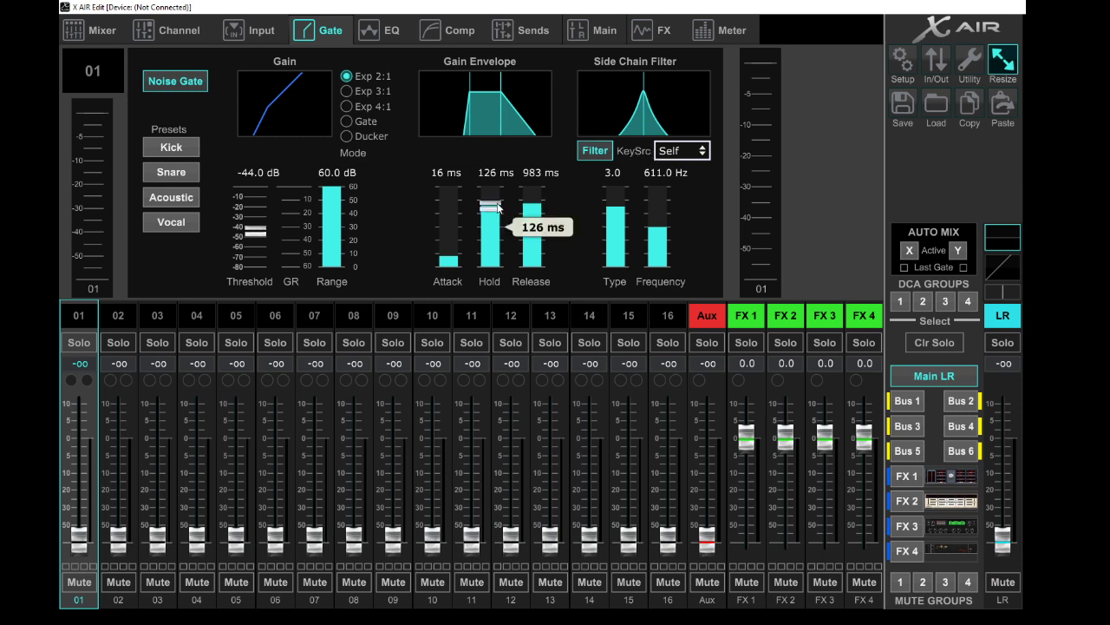
Retune the gate hold to about 158 ms and adjust side-chain frequency and type to 1.0
{"action": "left_click_drag", "start_coordinate": [530, 213], "coordinate": [531, 192]}
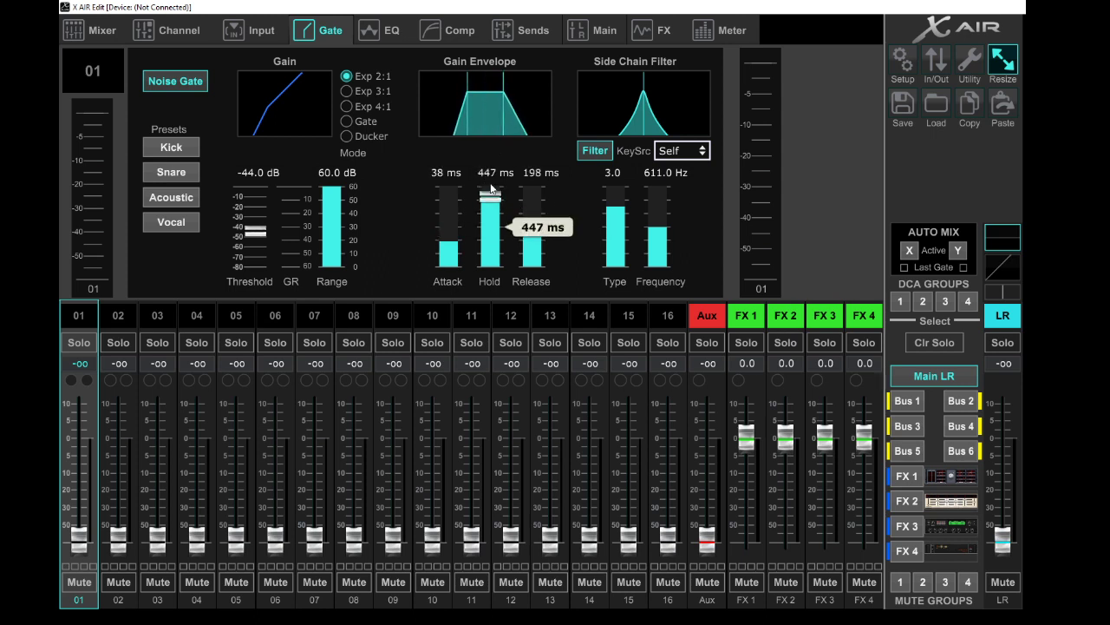
{"action": "left_click_drag", "start_coordinate": [489, 204], "coordinate": [489, 238]}
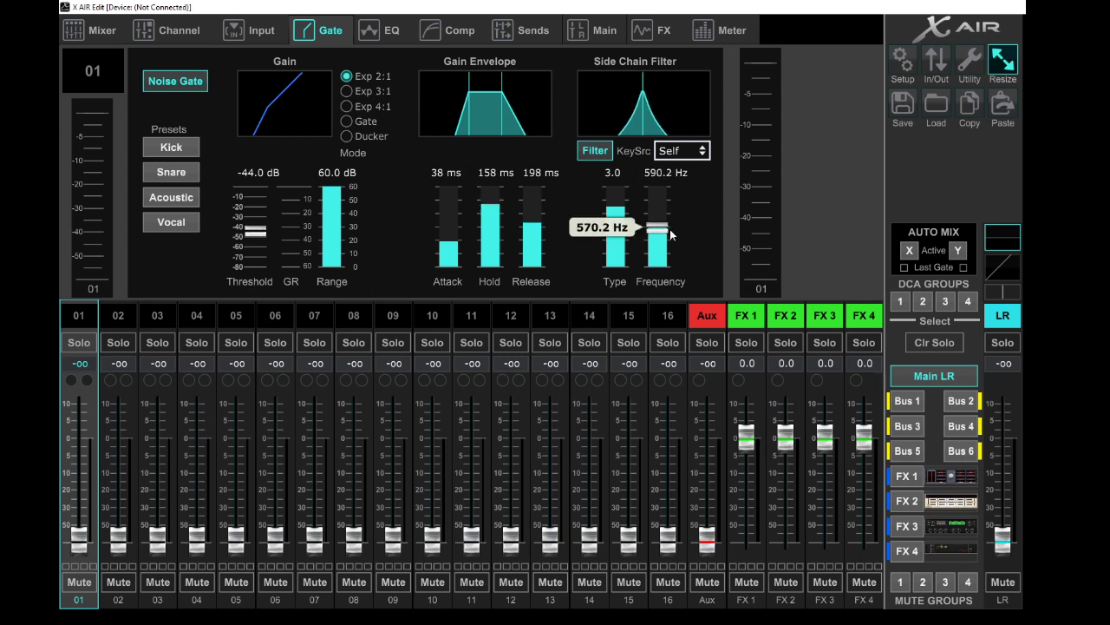
{"action": "left_click_drag", "start_coordinate": [614, 217], "coordinate": [614, 239]}
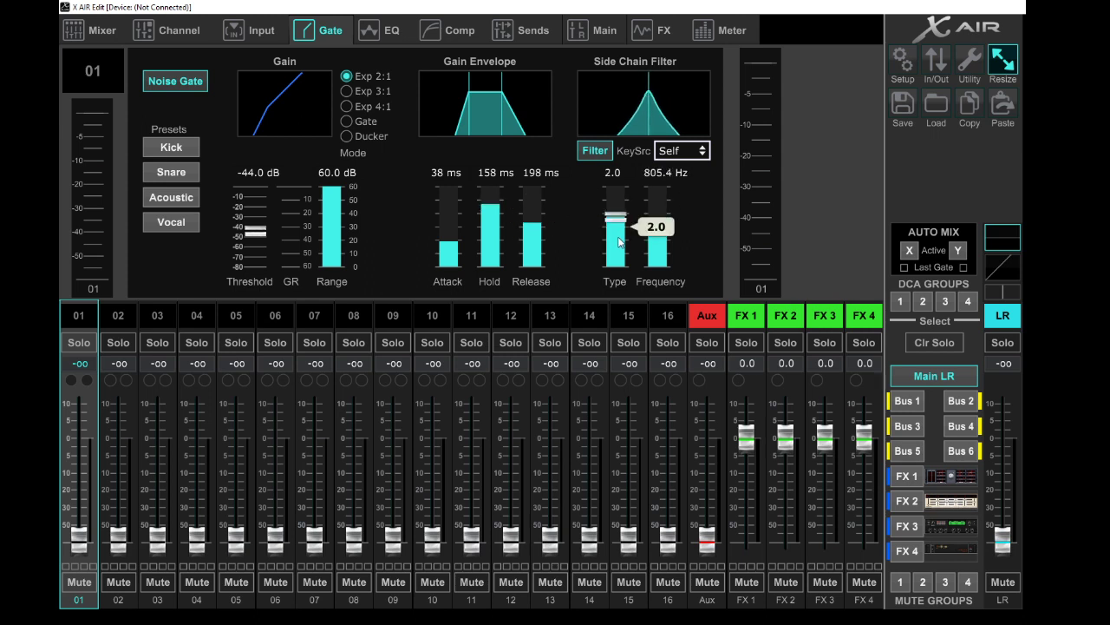
{"action": "left_click_drag", "start_coordinate": [617, 241], "coordinate": [622, 260]}
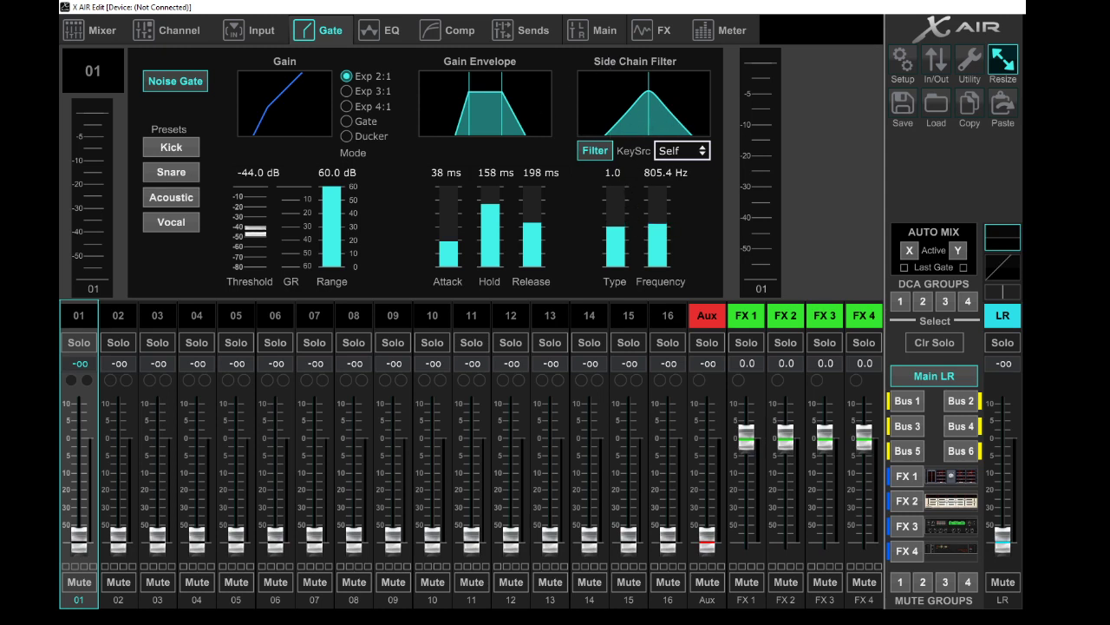
Key channel 01's gate from Chan 08 and go back to the Mixer overview
{"action": "left_click", "coordinate": [682, 150]}
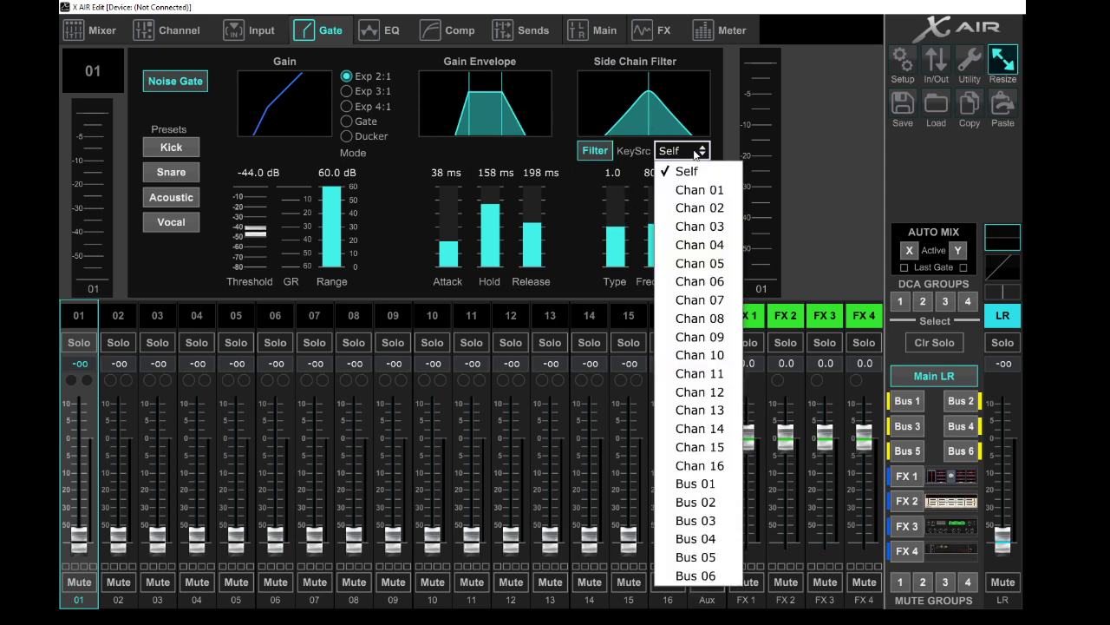
{"action": "left_click", "coordinate": [699, 190]}
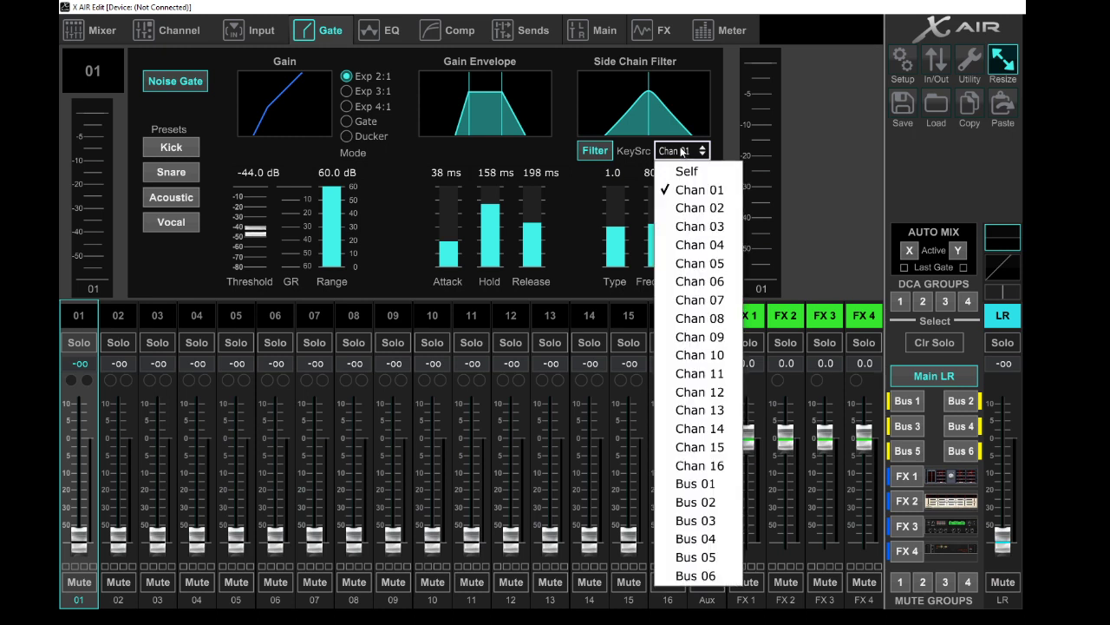
{"action": "mouse_move", "coordinate": [707, 136]}
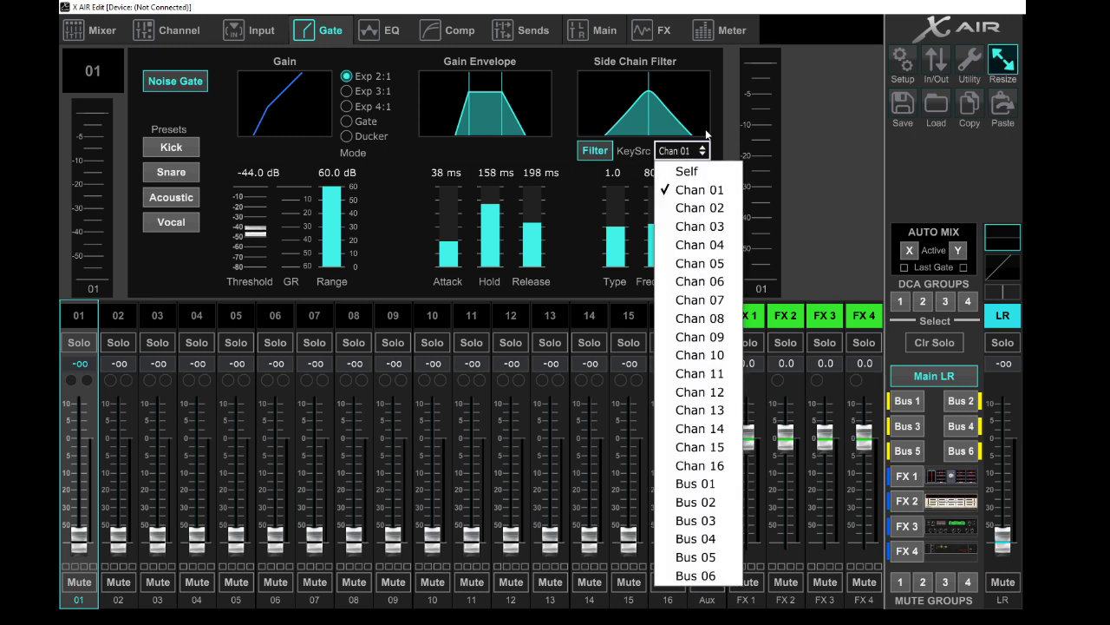
{"action": "mouse_move", "coordinate": [699, 263]}
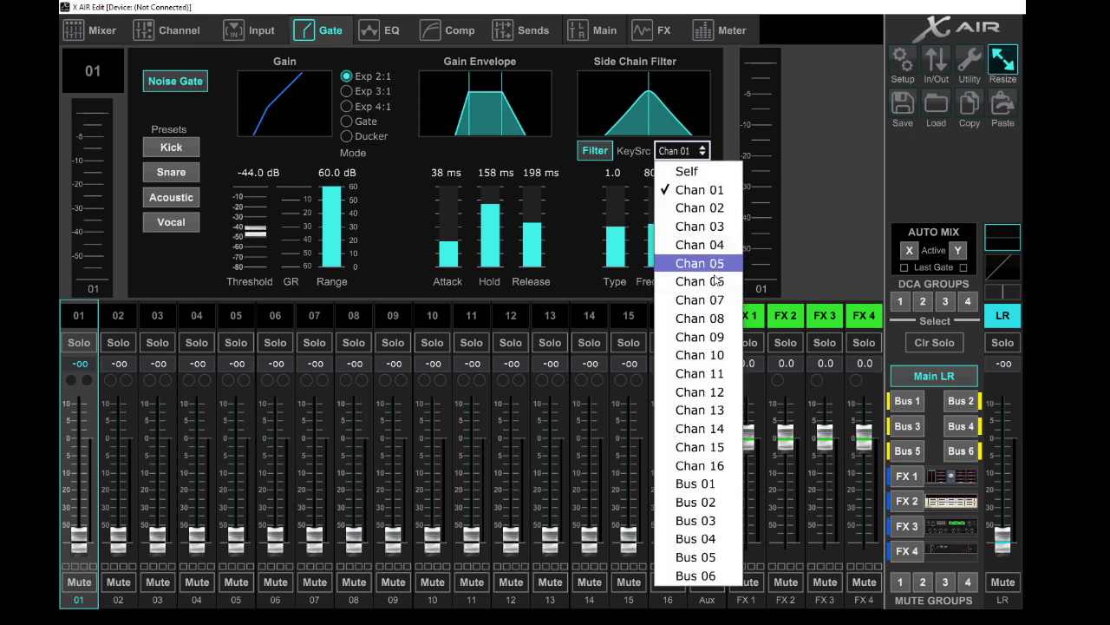
{"action": "left_click", "coordinate": [699, 318]}
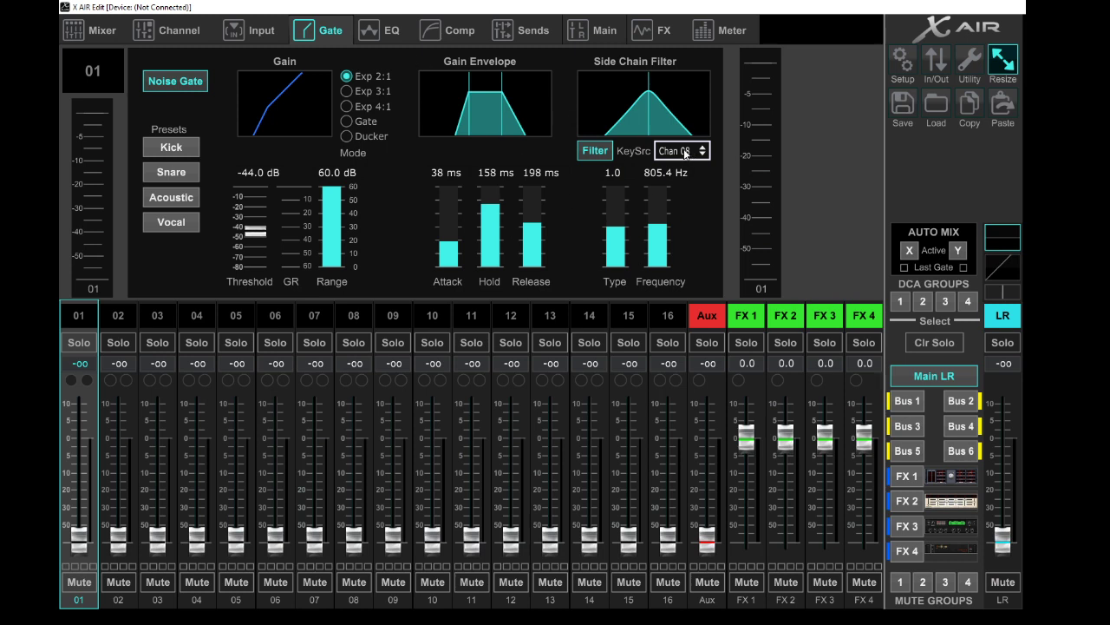
{"action": "left_click", "coordinate": [682, 150]}
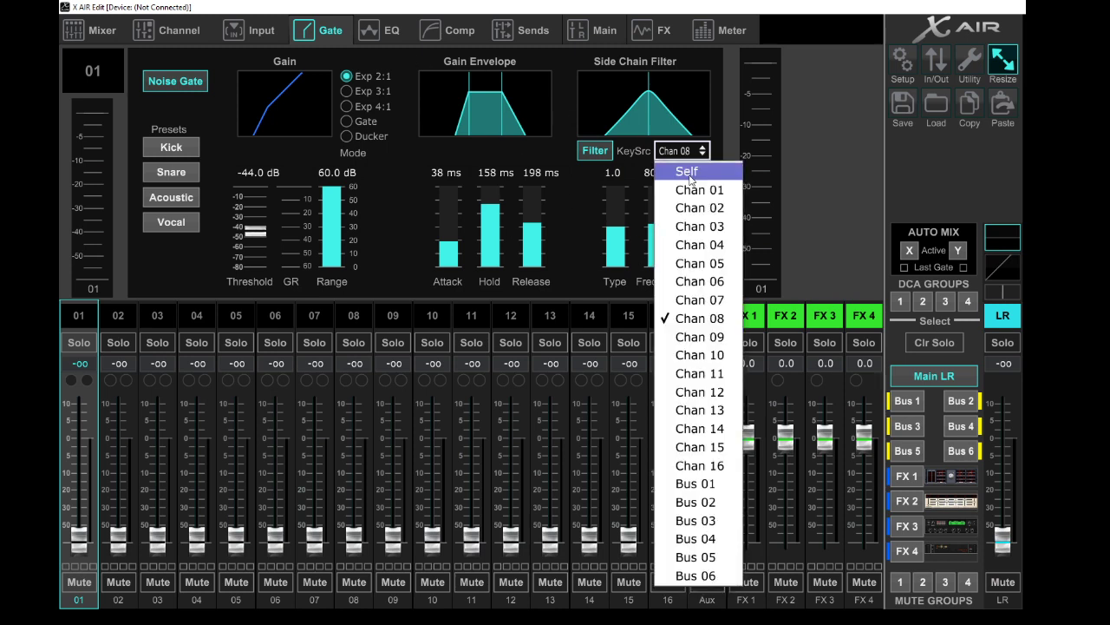
{"action": "left_click", "coordinate": [102, 29]}
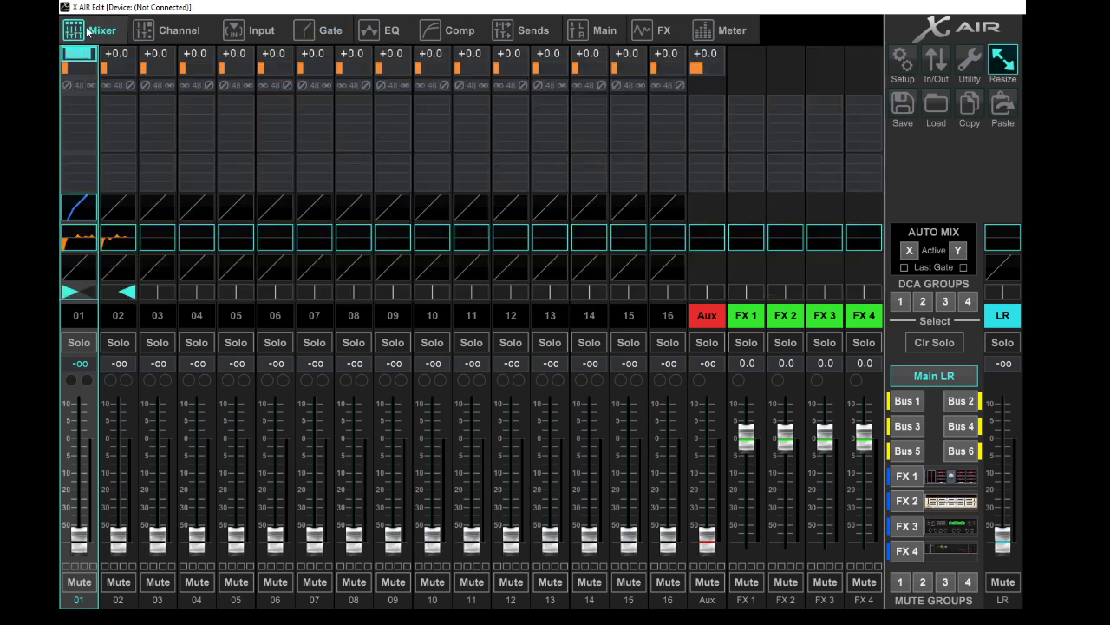
{"action": "left_click", "coordinate": [460, 30]}
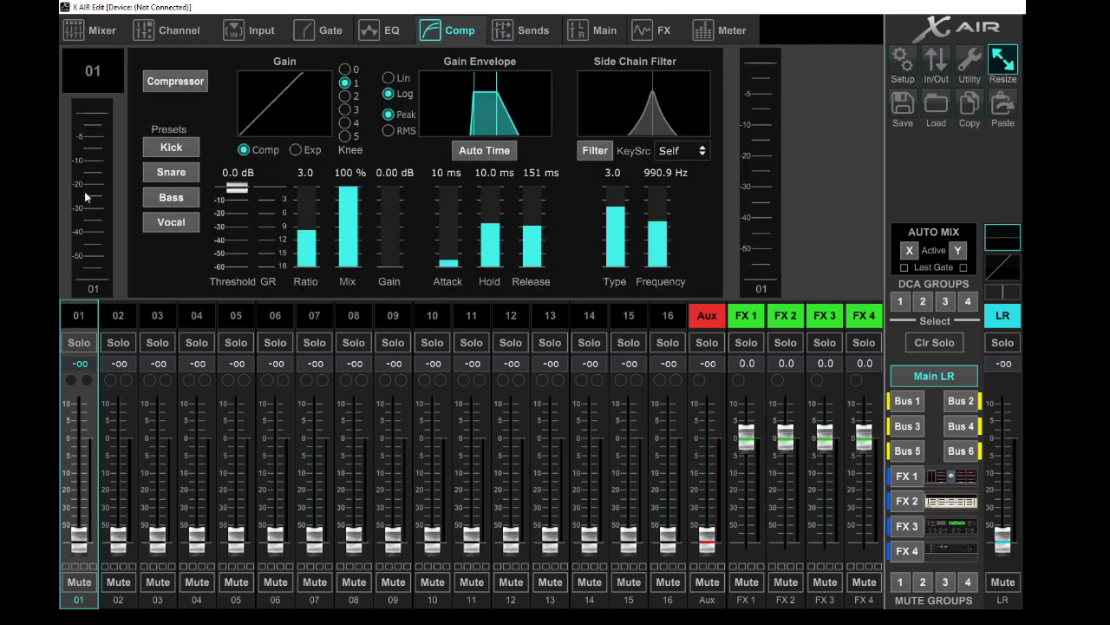
{"action": "left_click", "coordinate": [90, 29]}
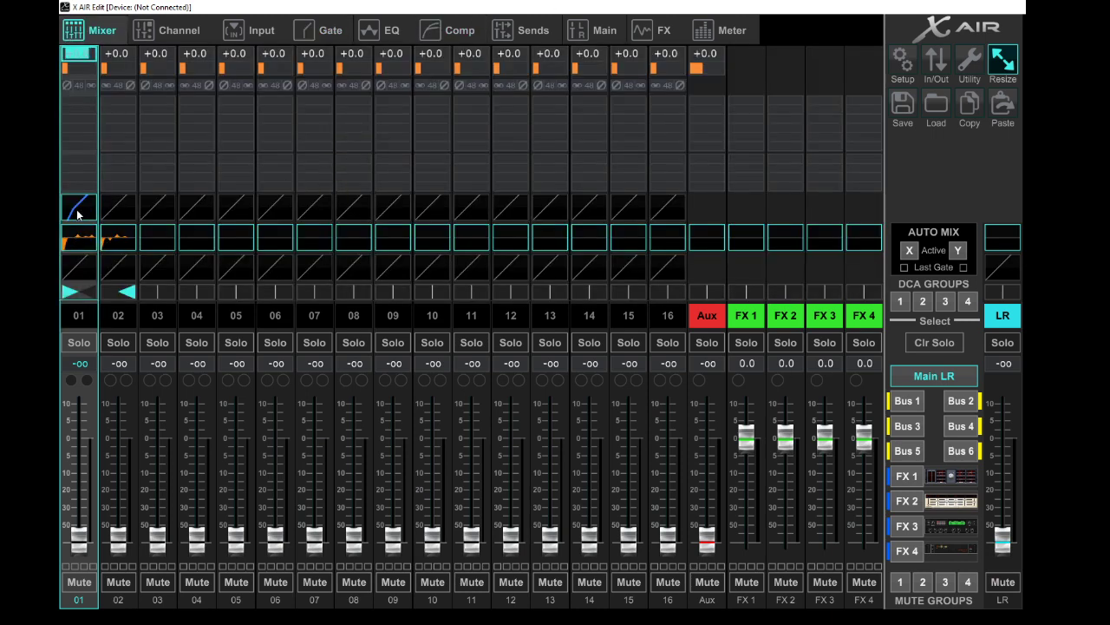
{"action": "left_click", "coordinate": [450, 30]}
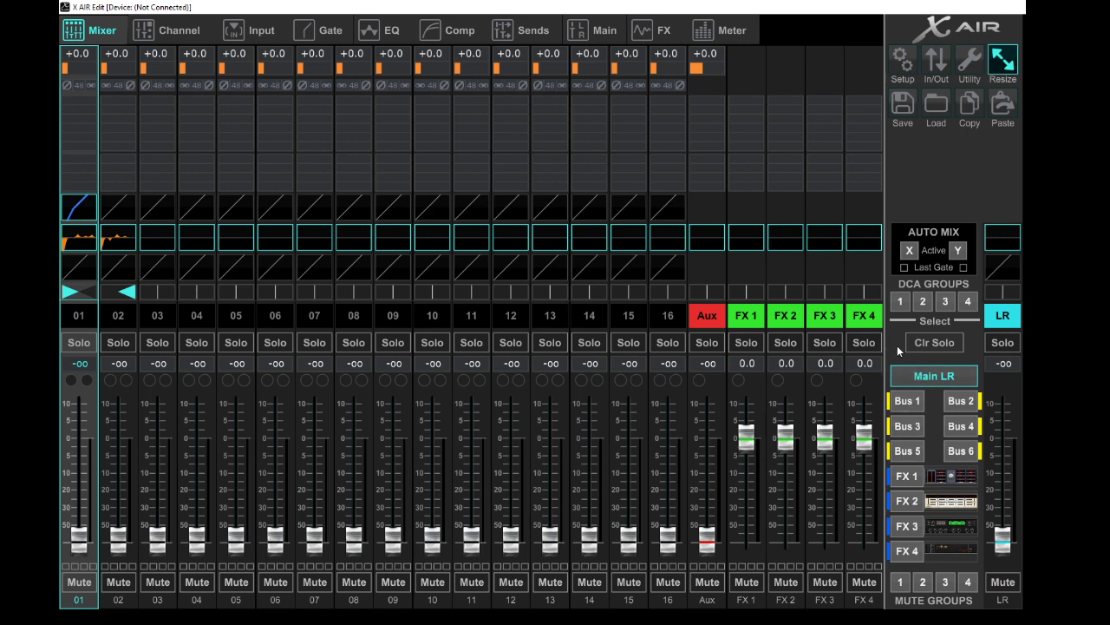
{"action": "mouse_move", "coordinate": [618, 85]}
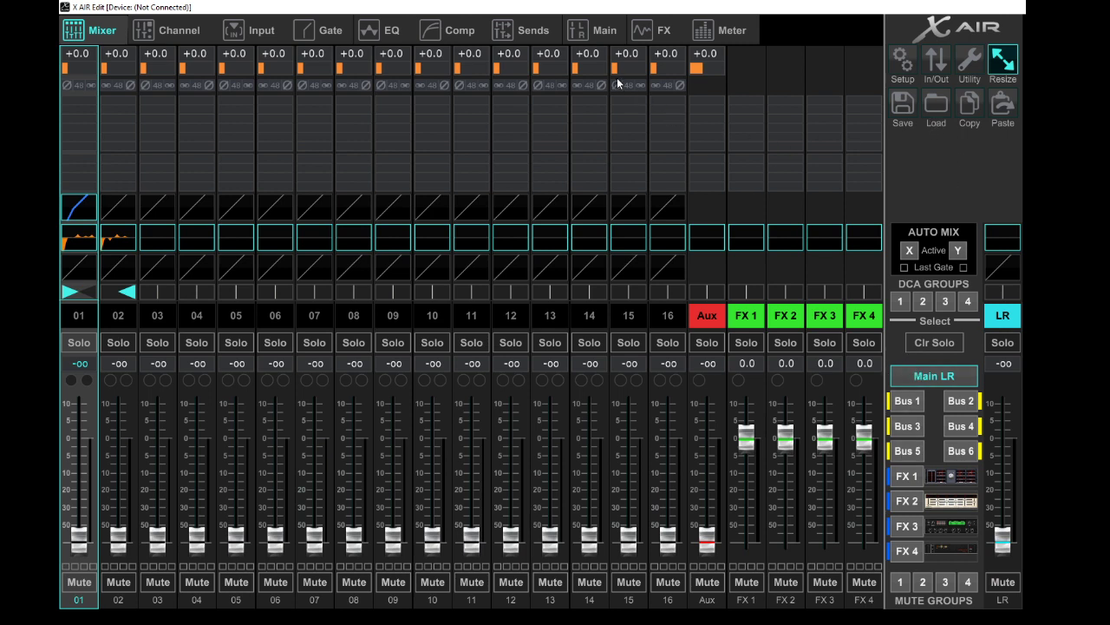
{"action": "mouse_move", "coordinate": [269, 42]}
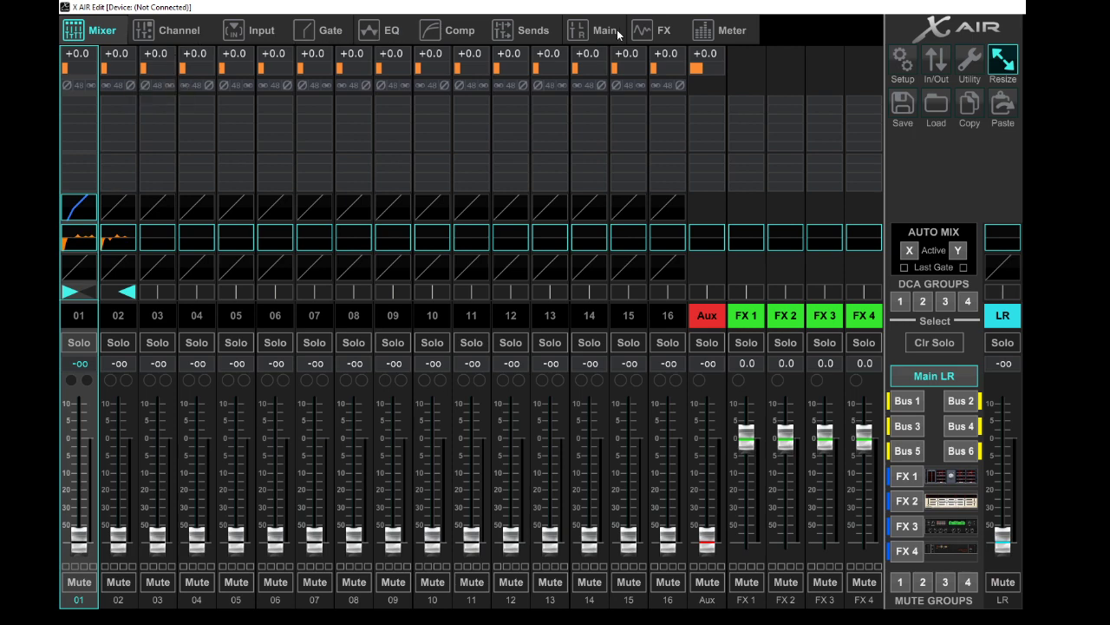
Show the four FX racks, tap the FX 3 delay tempo, and view sends to FX 1 and FX 2
{"action": "left_click", "coordinate": [665, 29]}
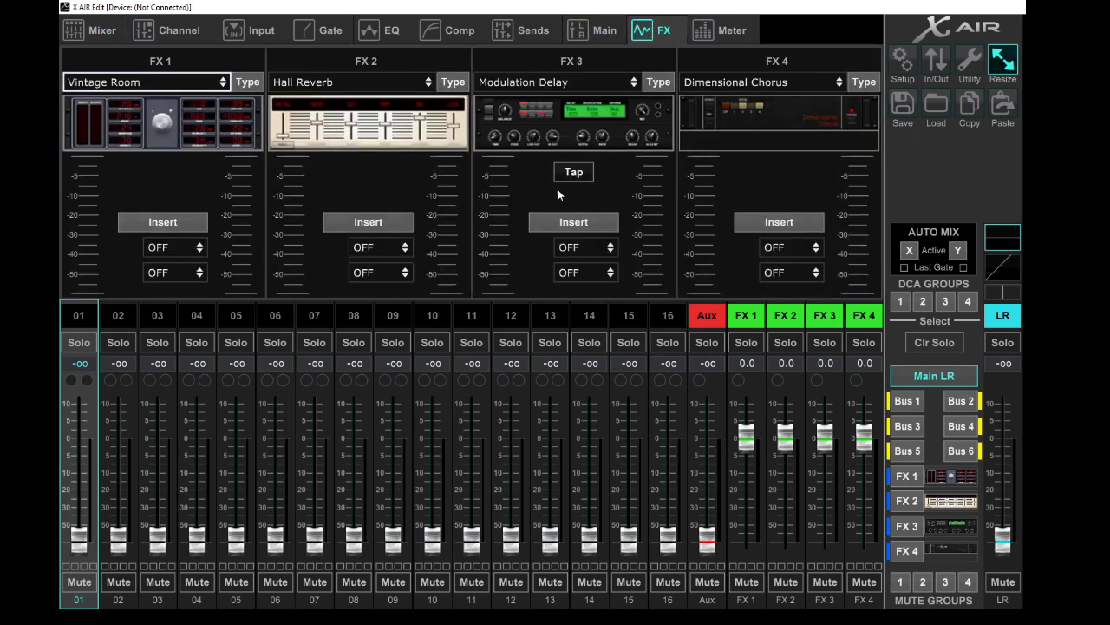
{"action": "left_click", "coordinate": [574, 172]}
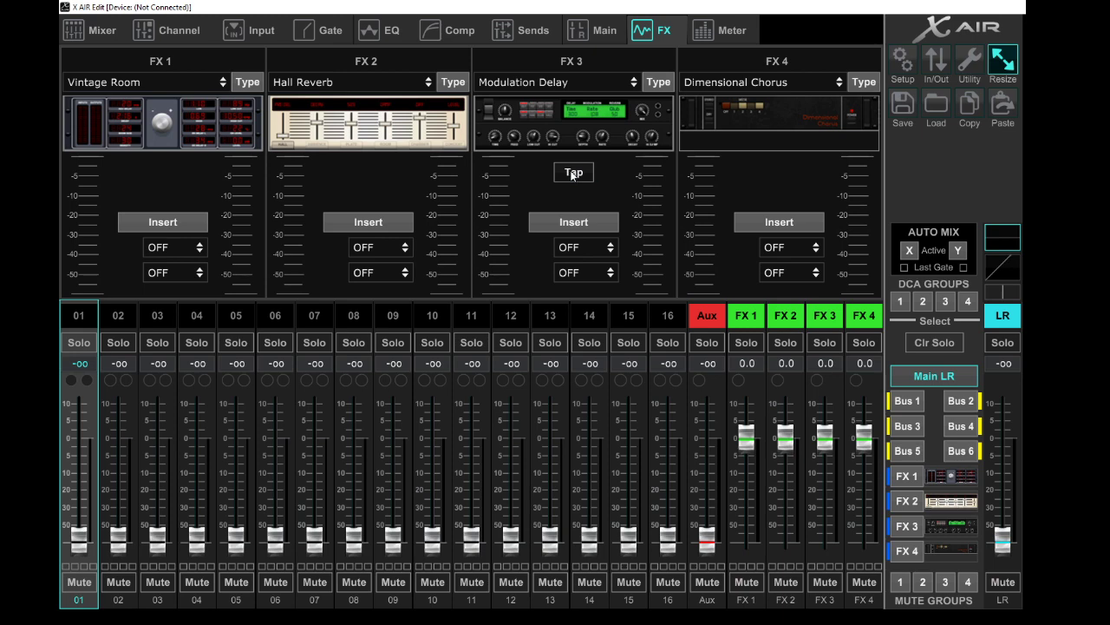
{"action": "left_click", "coordinate": [905, 475]}
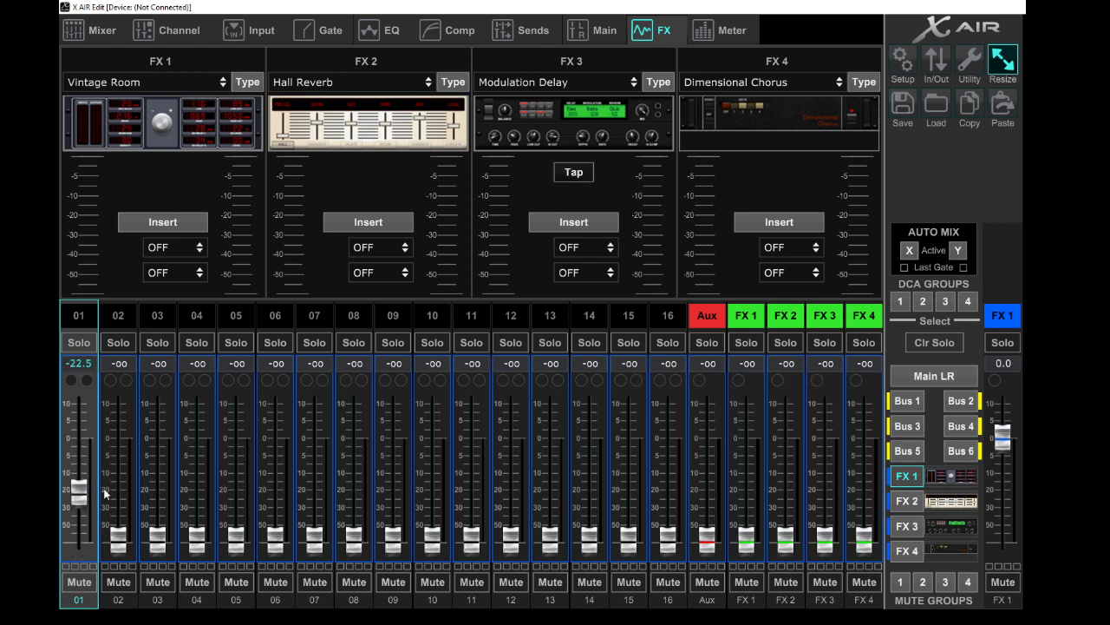
{"action": "left_click", "coordinate": [1003, 582]}
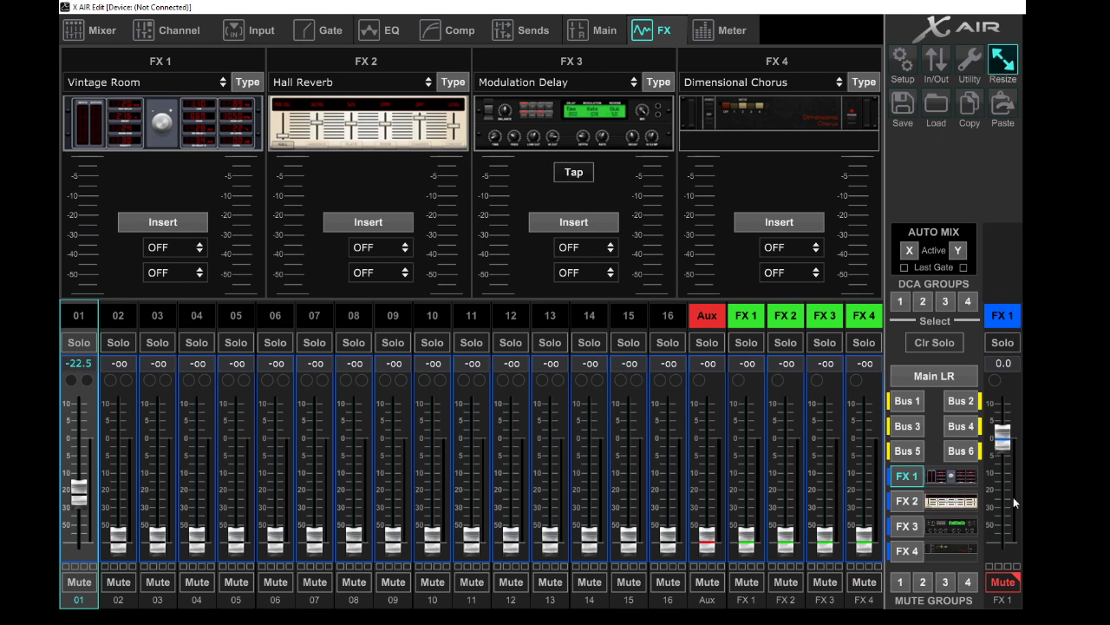
{"action": "left_click", "coordinate": [905, 501]}
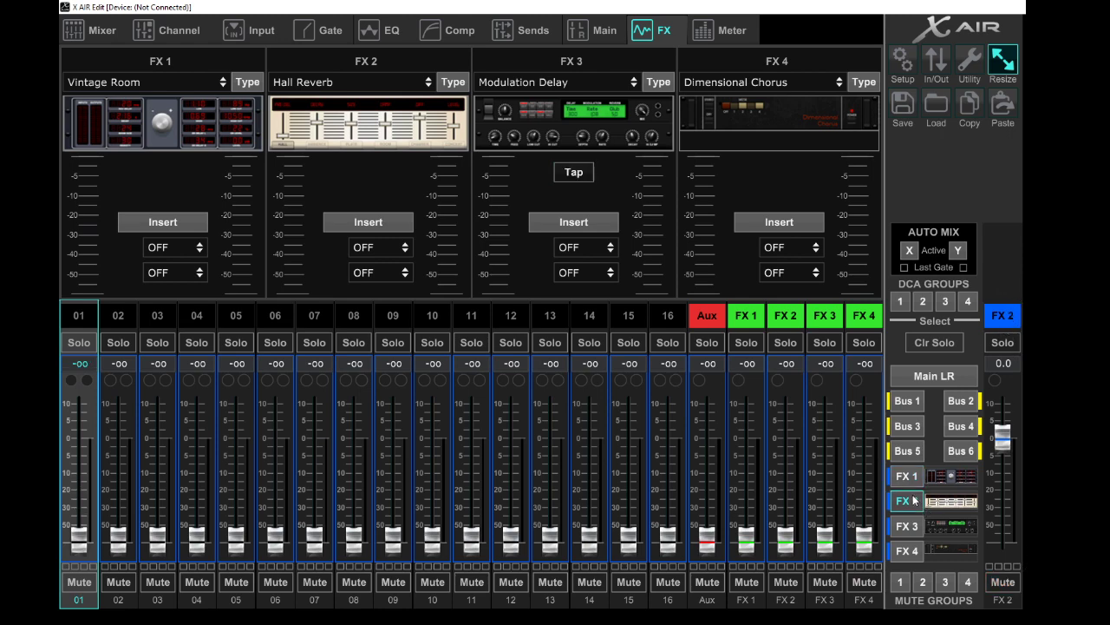
{"action": "left_click", "coordinate": [906, 526]}
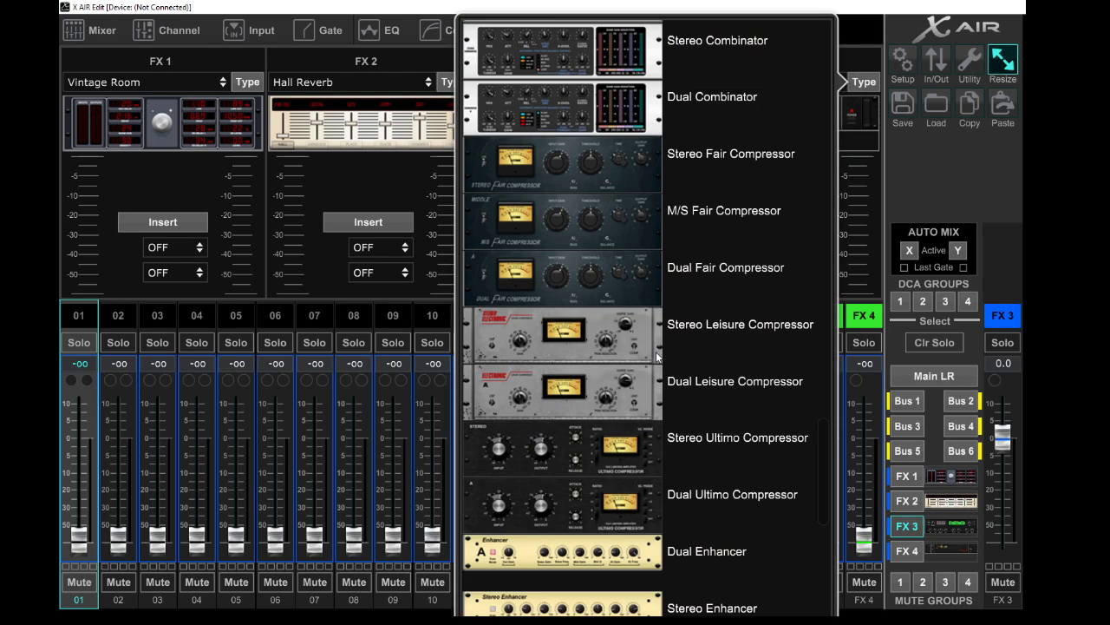
{"action": "mouse_move", "coordinate": [597, 333]}
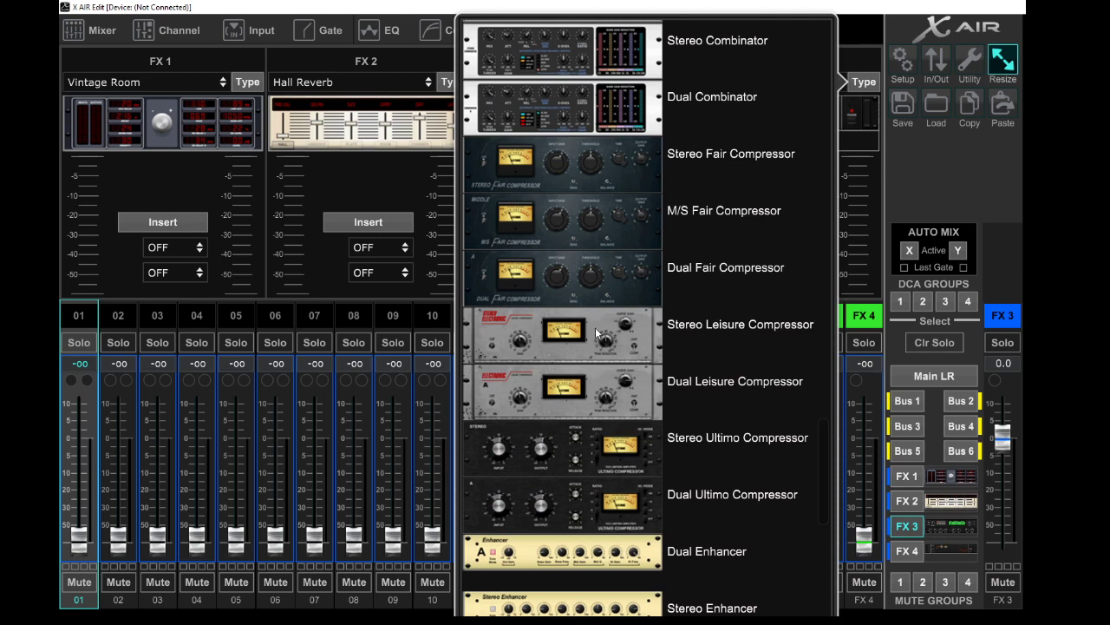
{"action": "mouse_move", "coordinate": [556, 349]}
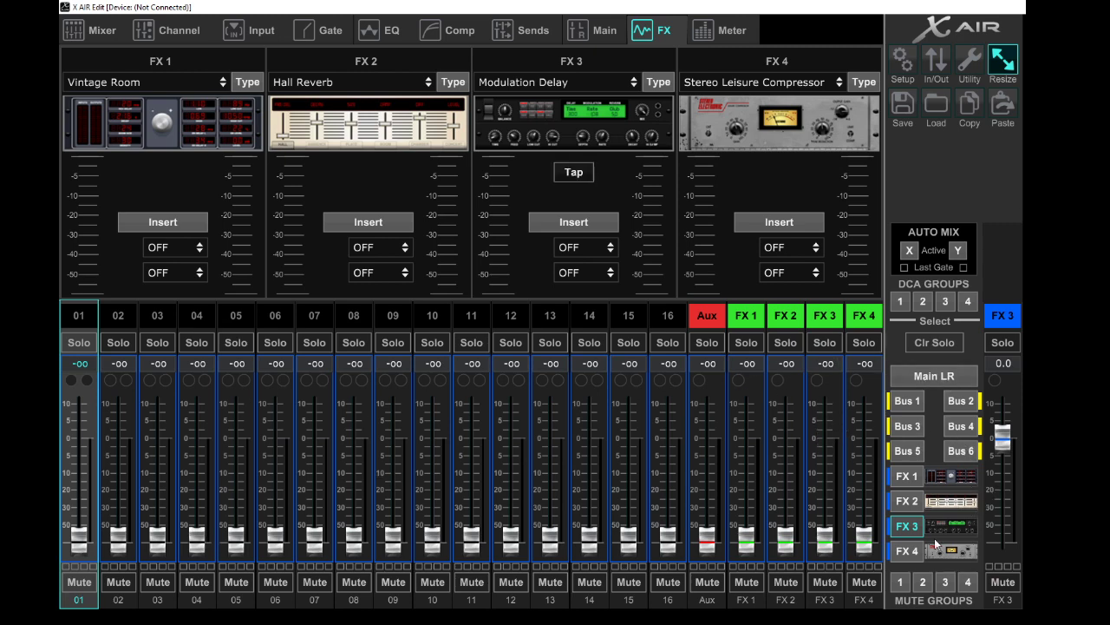
Set the FX 3 return master level to -4.9
{"action": "left_click", "coordinate": [969, 581]}
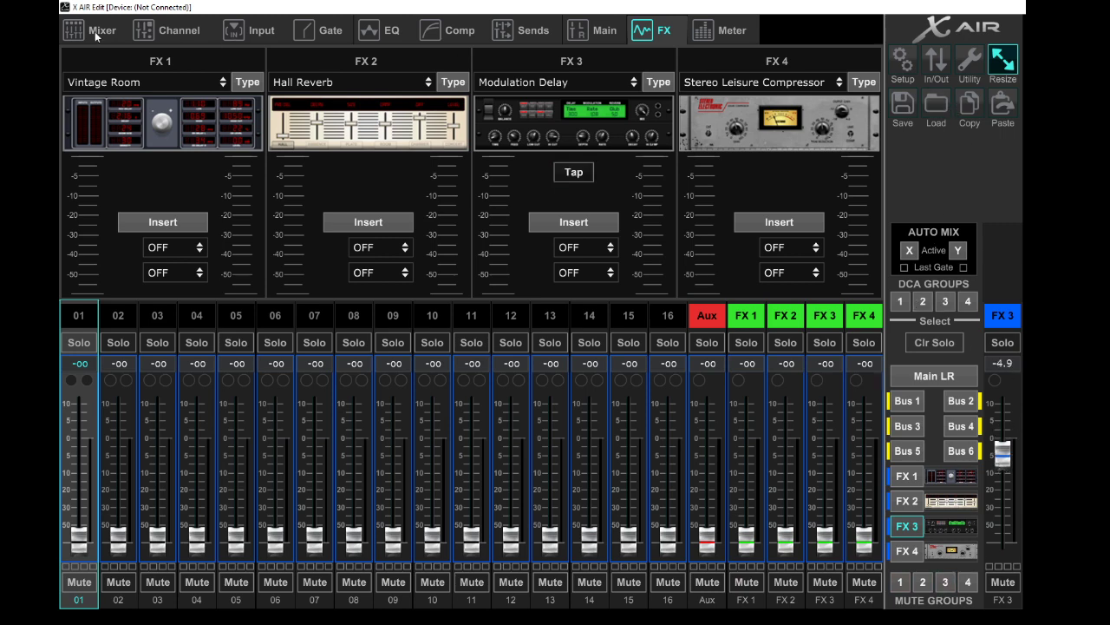
Preview channel send levels to buses 1, 3, 5 and 6, then reopen channel 01's gate page
{"action": "left_click", "coordinate": [102, 30]}
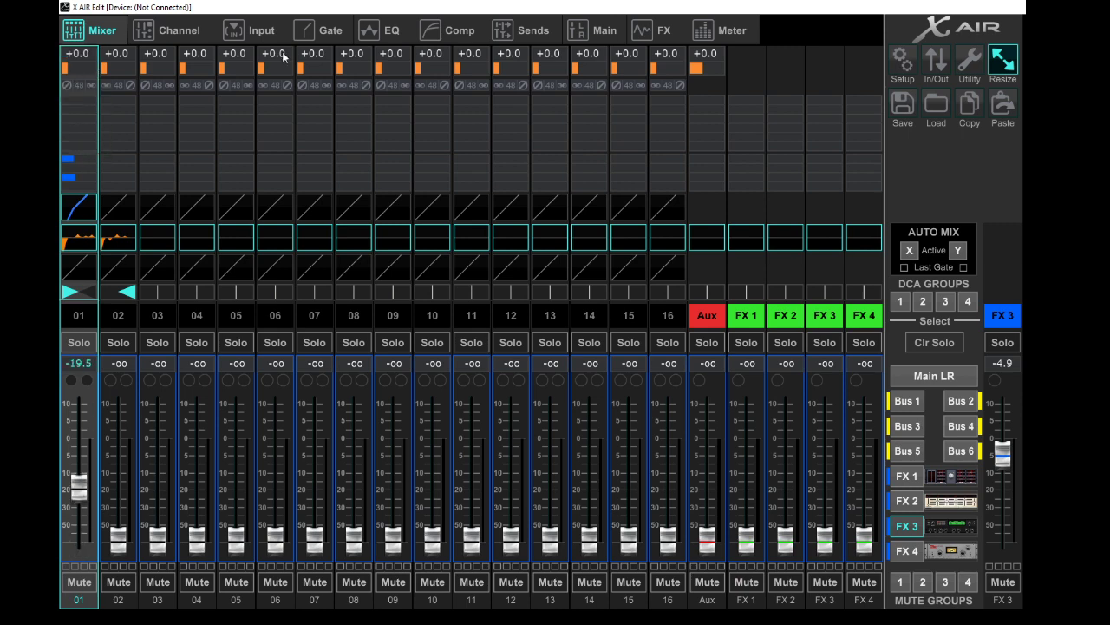
{"action": "left_click", "coordinate": [906, 400]}
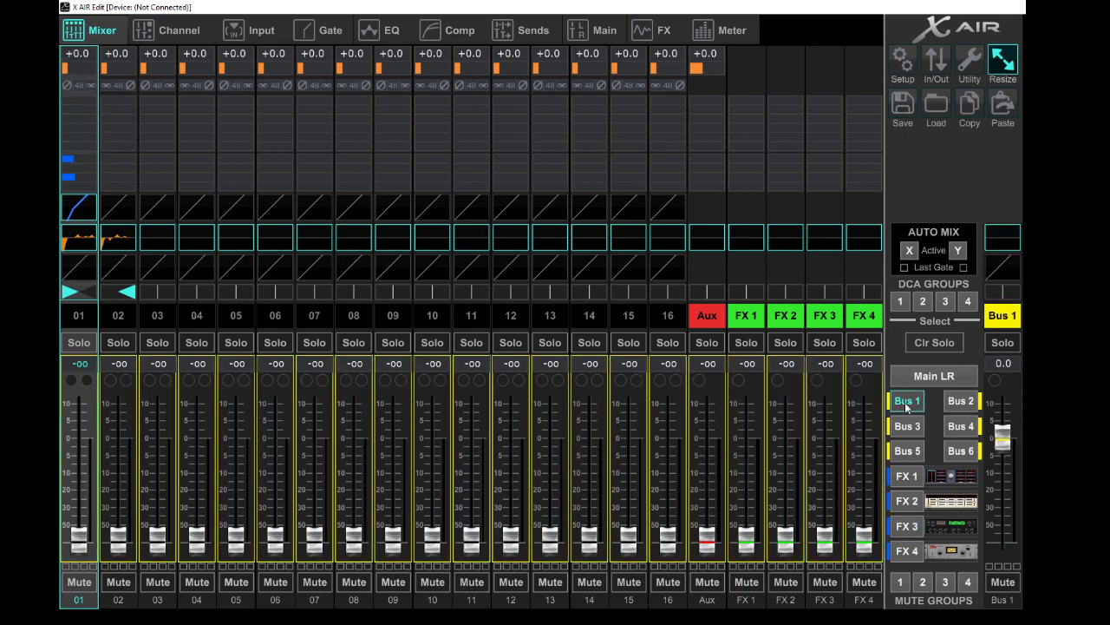
{"action": "left_click", "coordinate": [905, 400]}
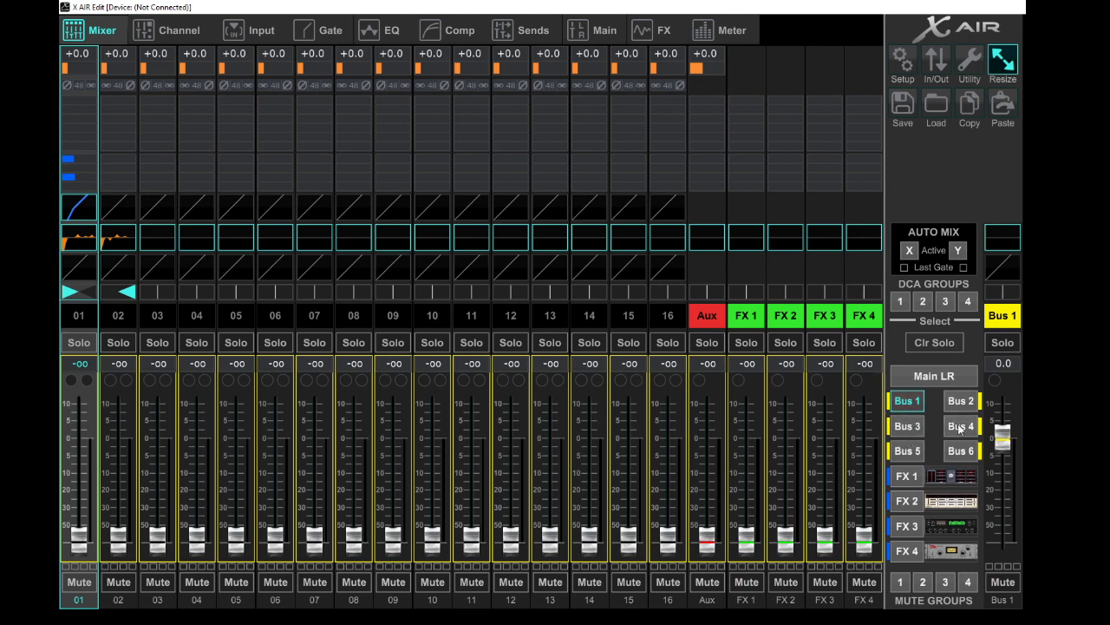
{"action": "mouse_move", "coordinate": [957, 419]}
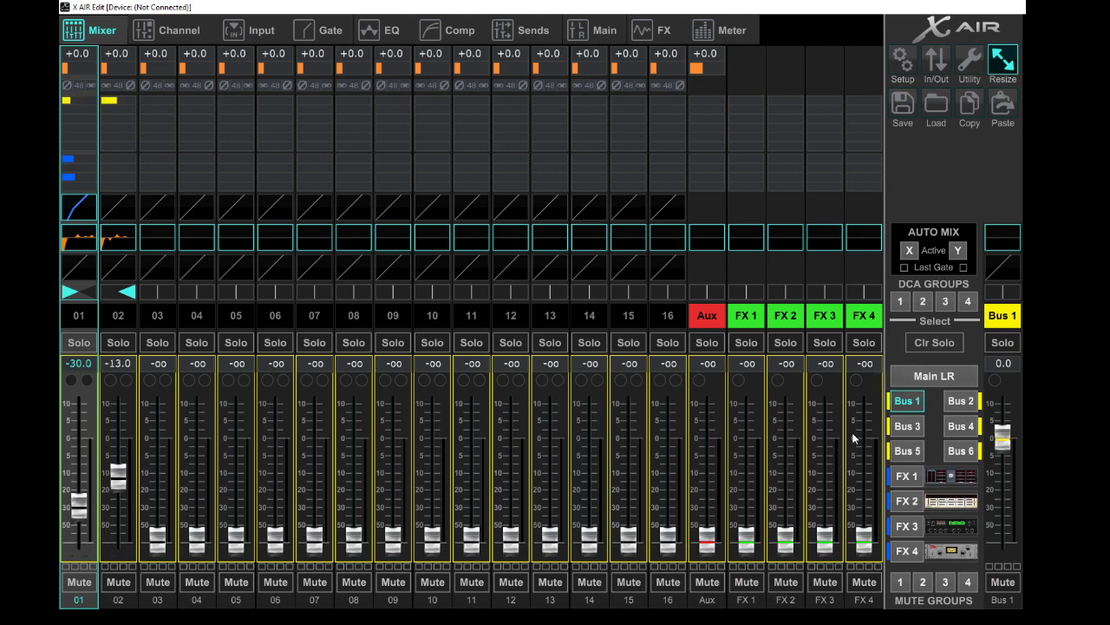
{"action": "left_click", "coordinate": [906, 425]}
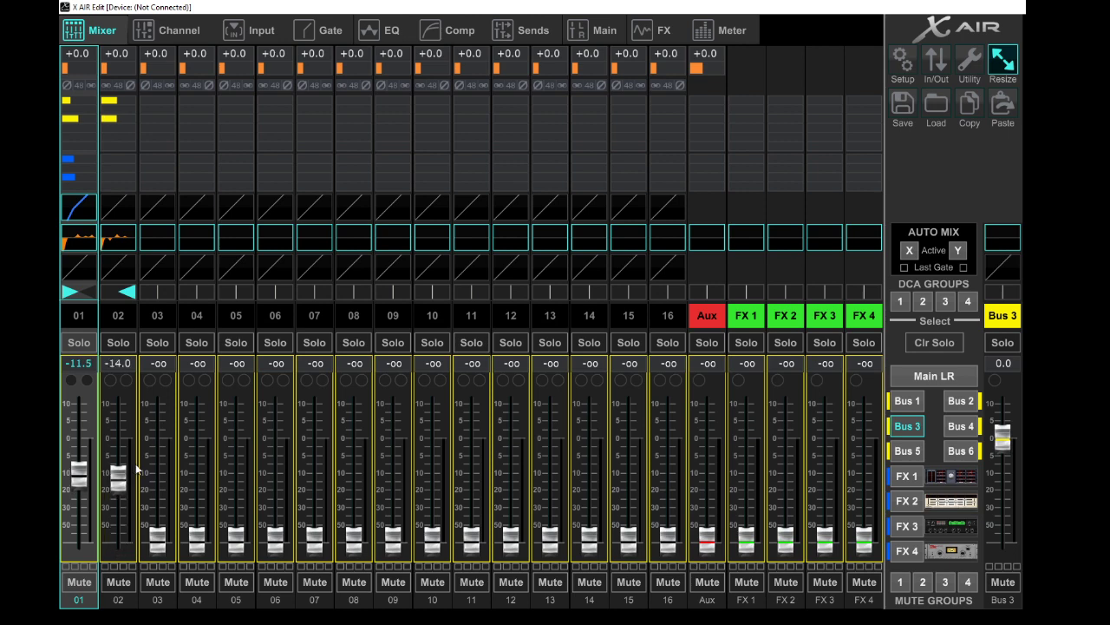
{"action": "left_click", "coordinate": [906, 450]}
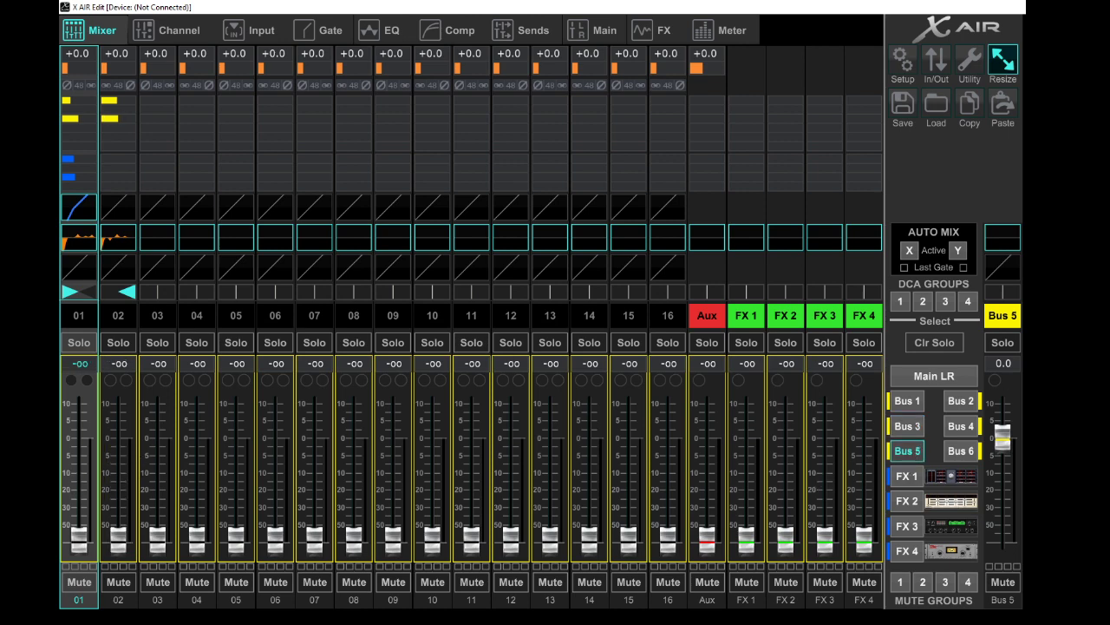
{"action": "left_click", "coordinate": [960, 451]}
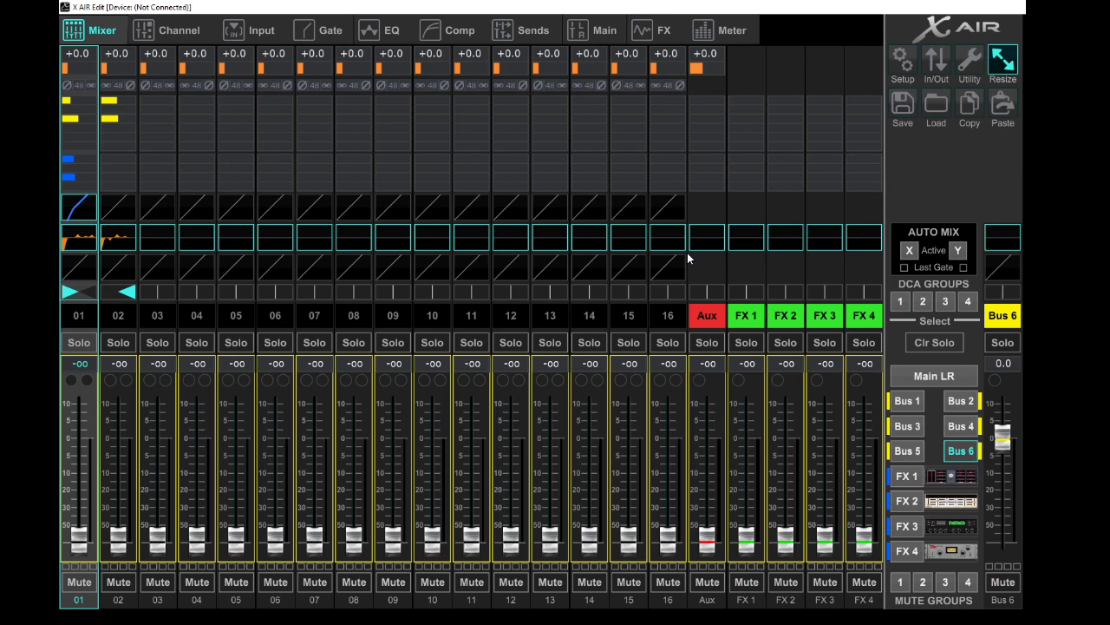
{"action": "mouse_move", "coordinate": [709, 219]}
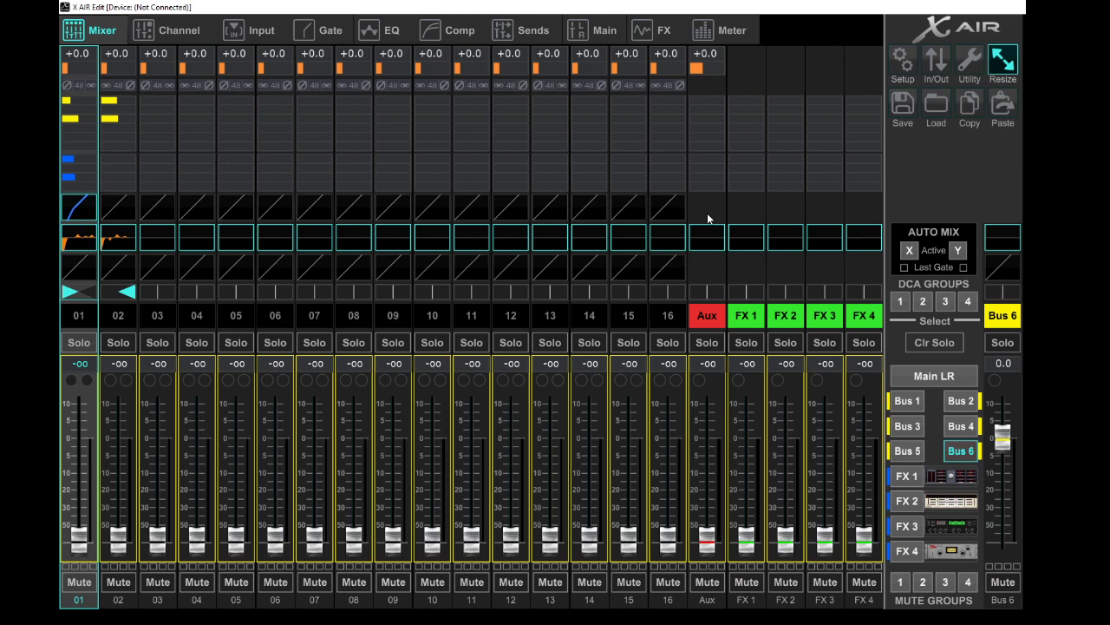
{"action": "mouse_move", "coordinate": [954, 270]}
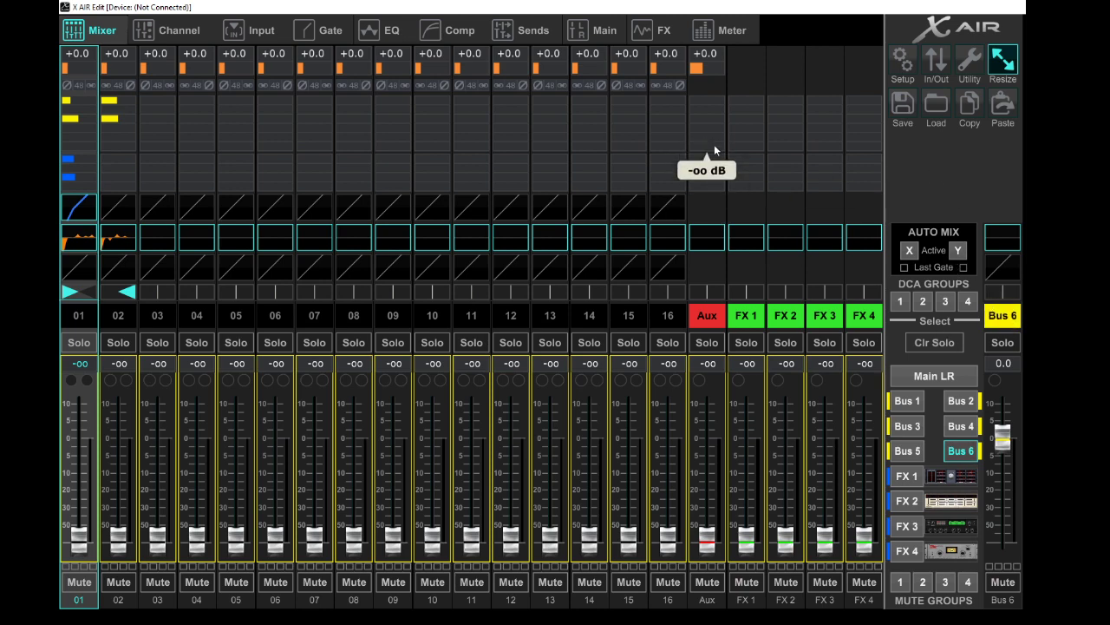
{"action": "mouse_move", "coordinate": [709, 145]}
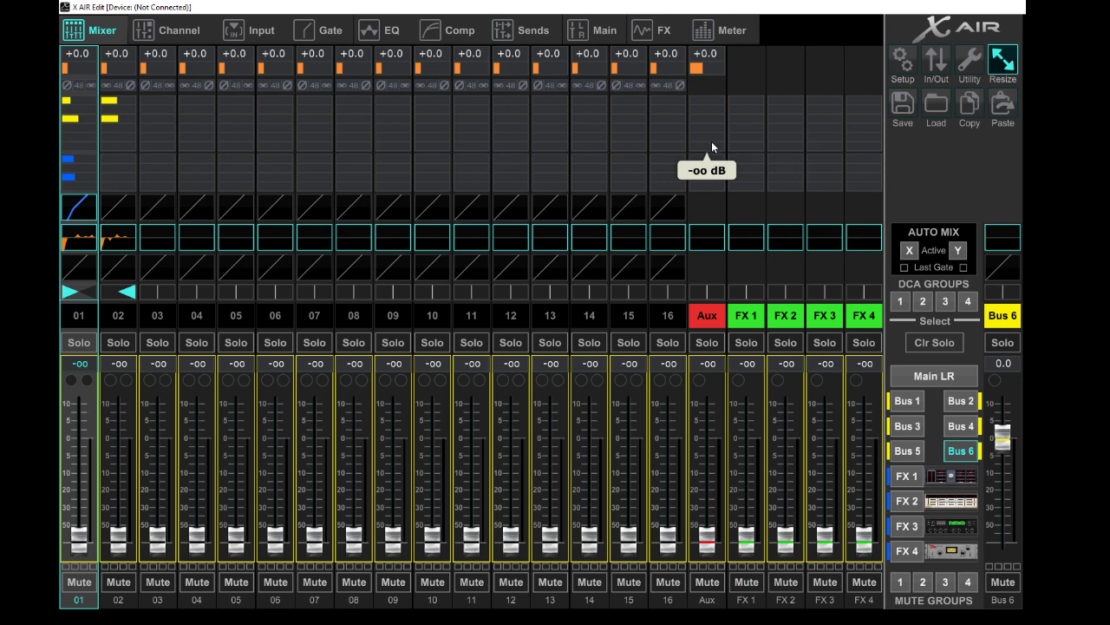
{"action": "left_click", "coordinate": [330, 29]}
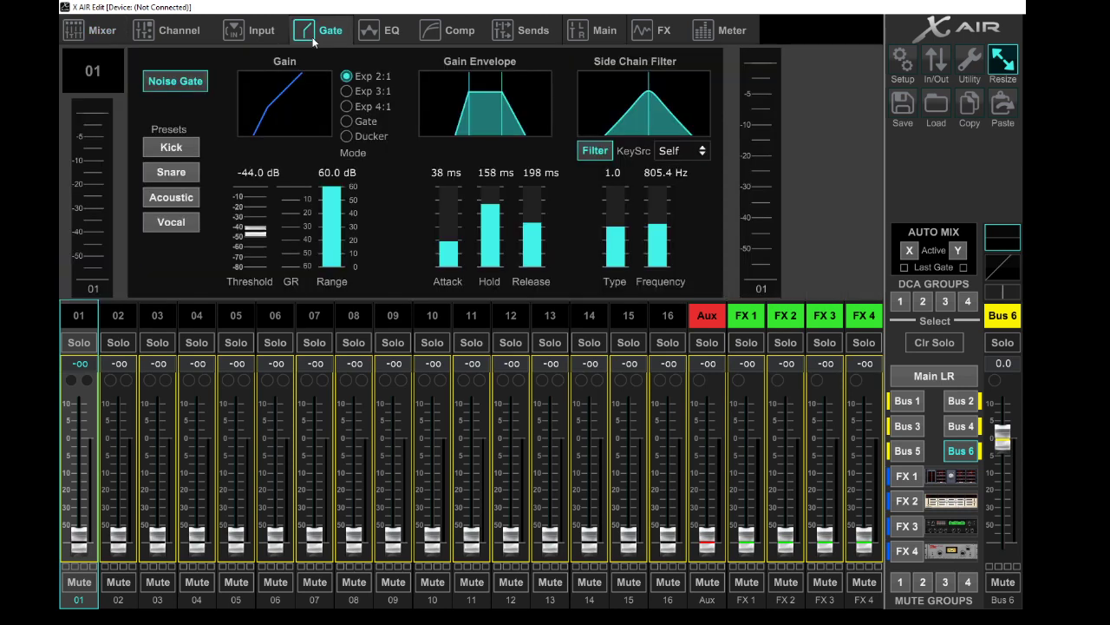
{"action": "mouse_move", "coordinate": [262, 252]}
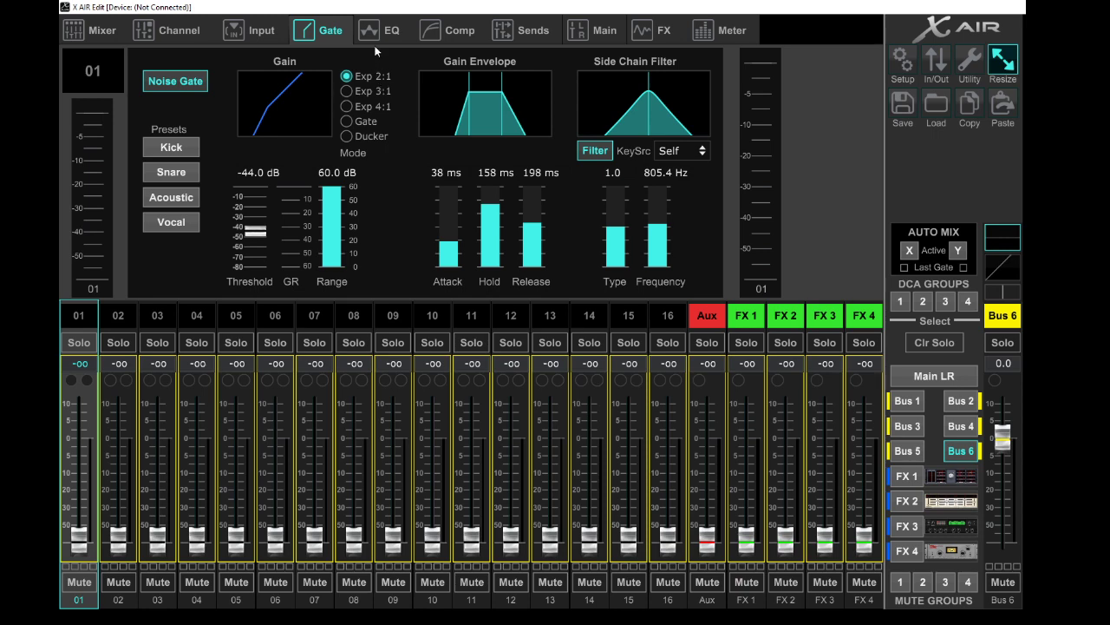
Step through channel 01's Sends and Main pages, ending on the all-signals meter overview
{"action": "left_click", "coordinate": [533, 29]}
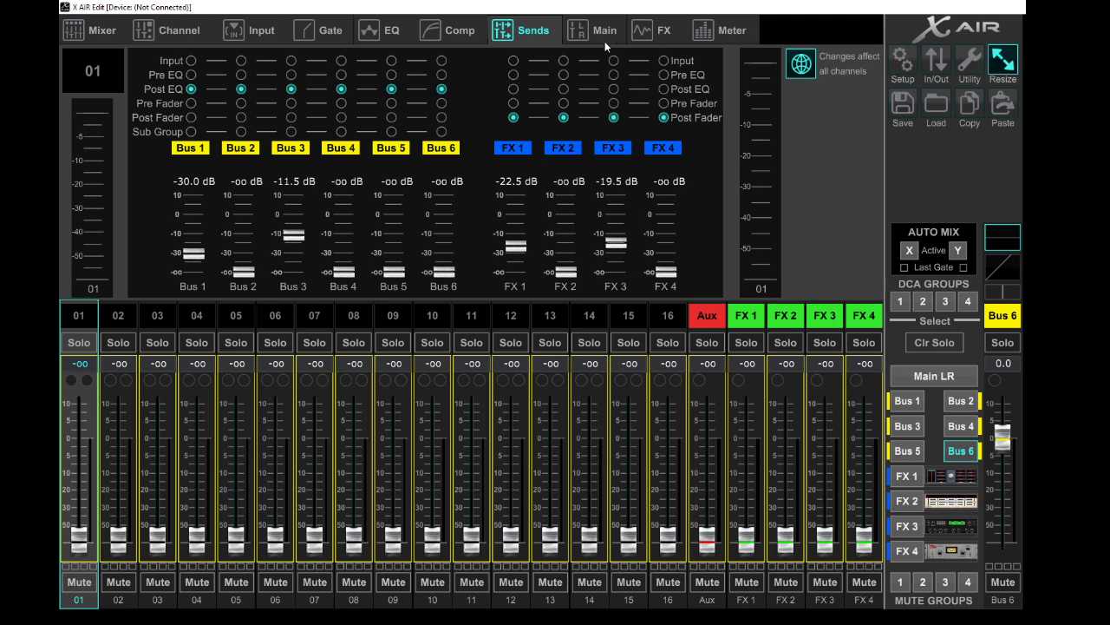
{"action": "left_click", "coordinate": [605, 29]}
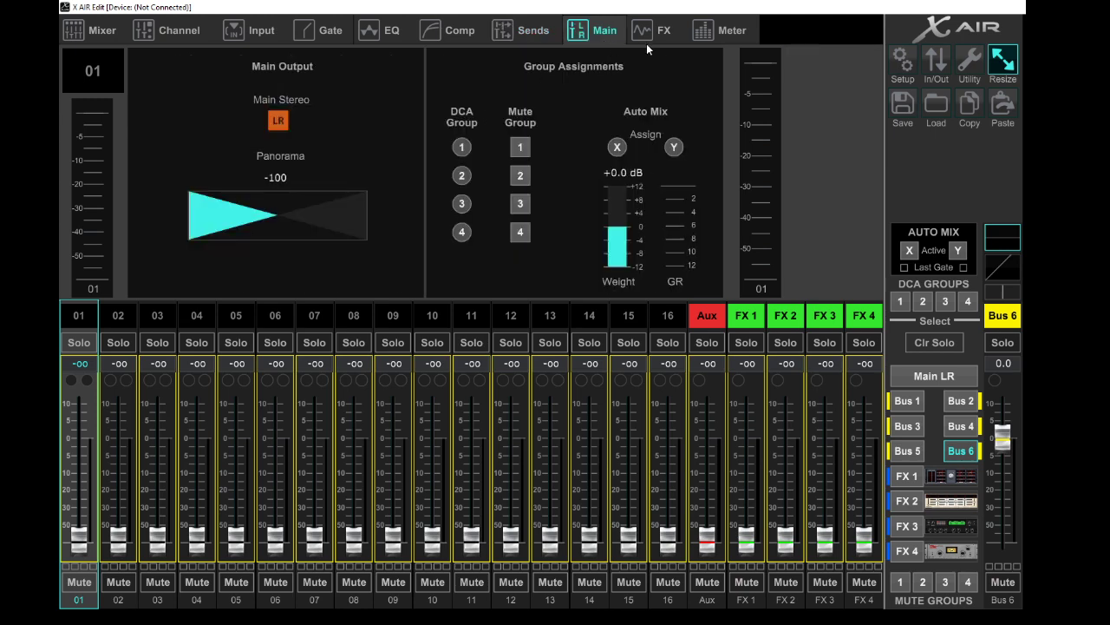
{"action": "left_click", "coordinate": [731, 30]}
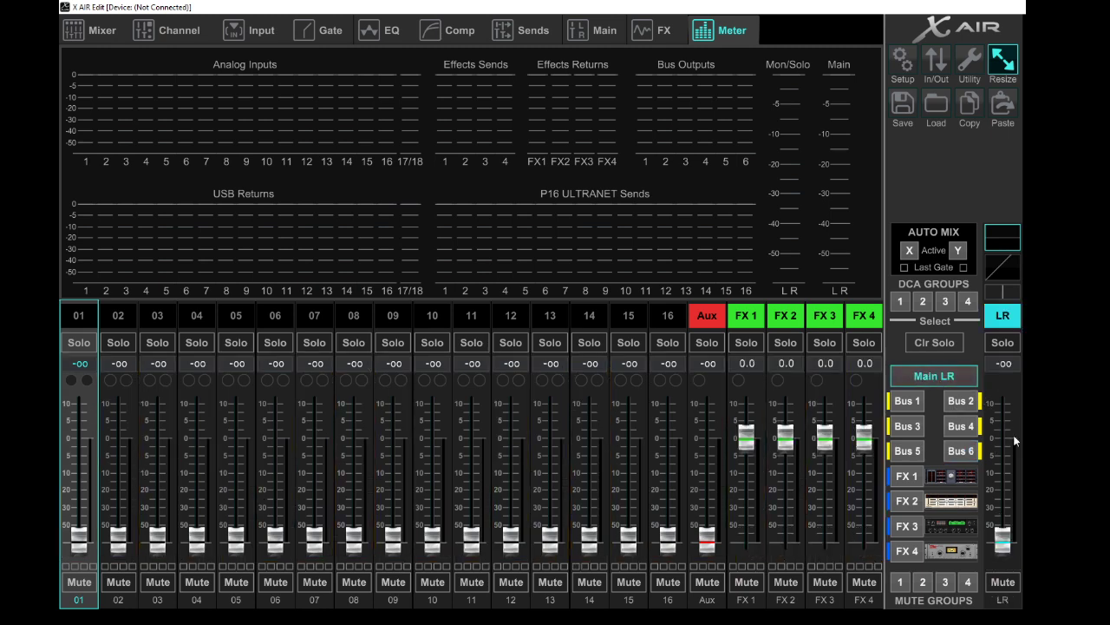
Bring channel 04's fader up to -24.0 dB and main LR to -23.3 dB
{"action": "left_click_drag", "start_coordinate": [197, 538], "coordinate": [197, 495]}
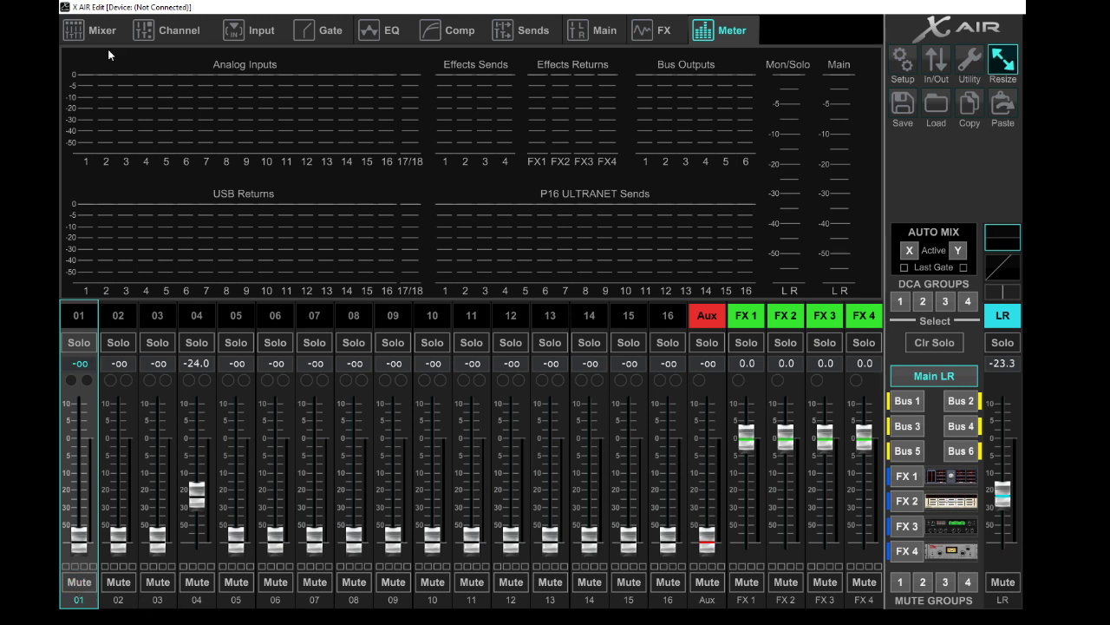
Name channels 01–03 vox (green), acc (yellow), bASS (magenta) and set channel 04 to -7.8 dB
{"action": "left_click", "coordinate": [102, 29]}
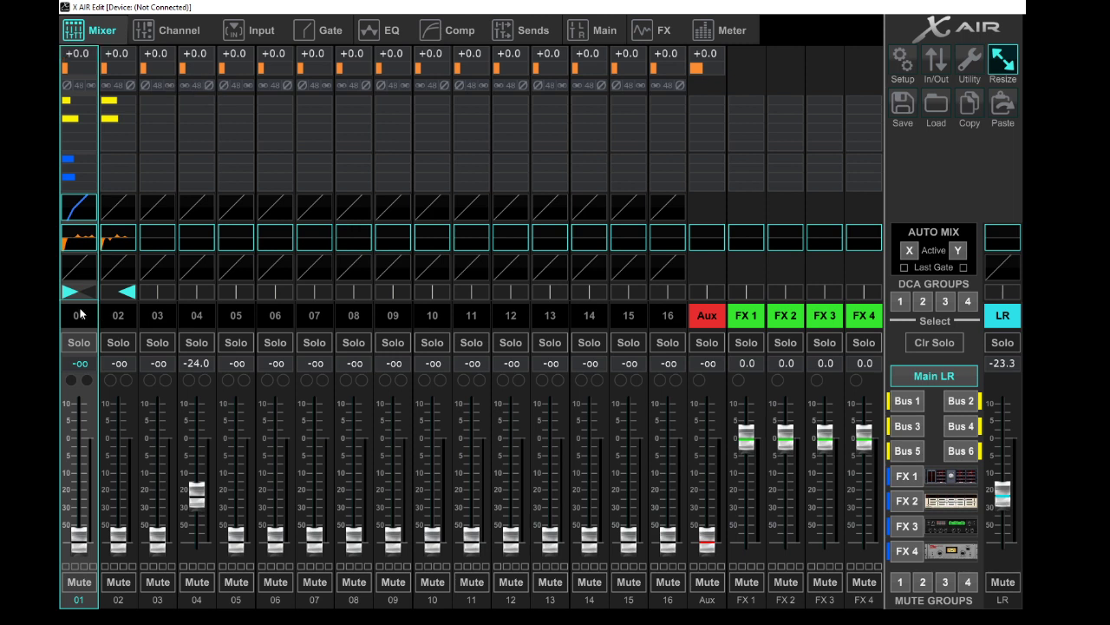
{"action": "left_click", "coordinate": [78, 315]}
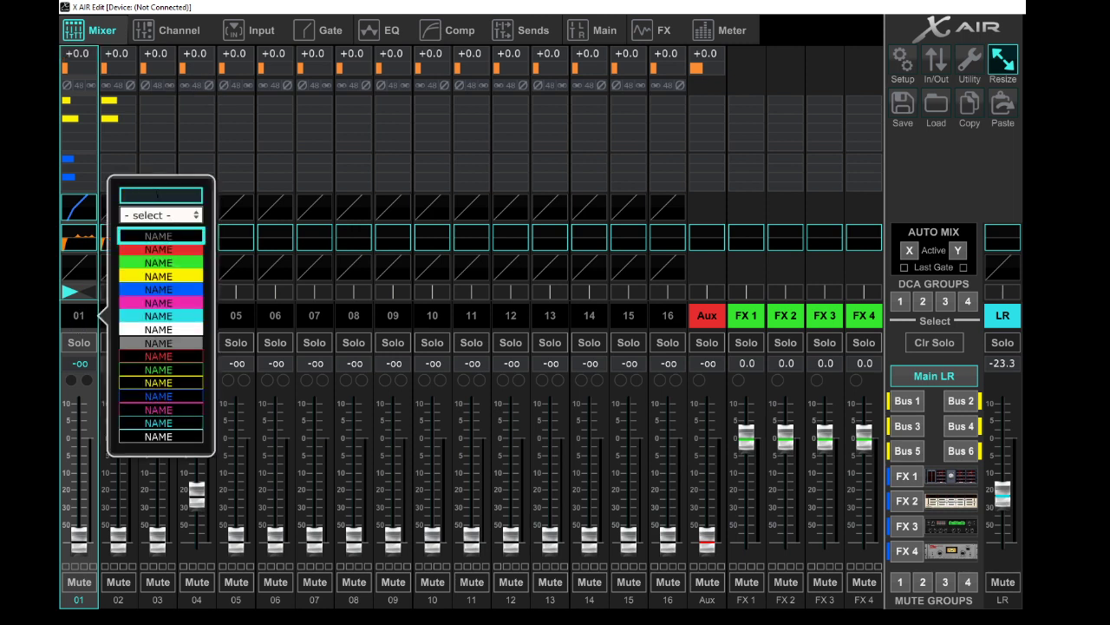
{"action": "type", "text": "vox"}
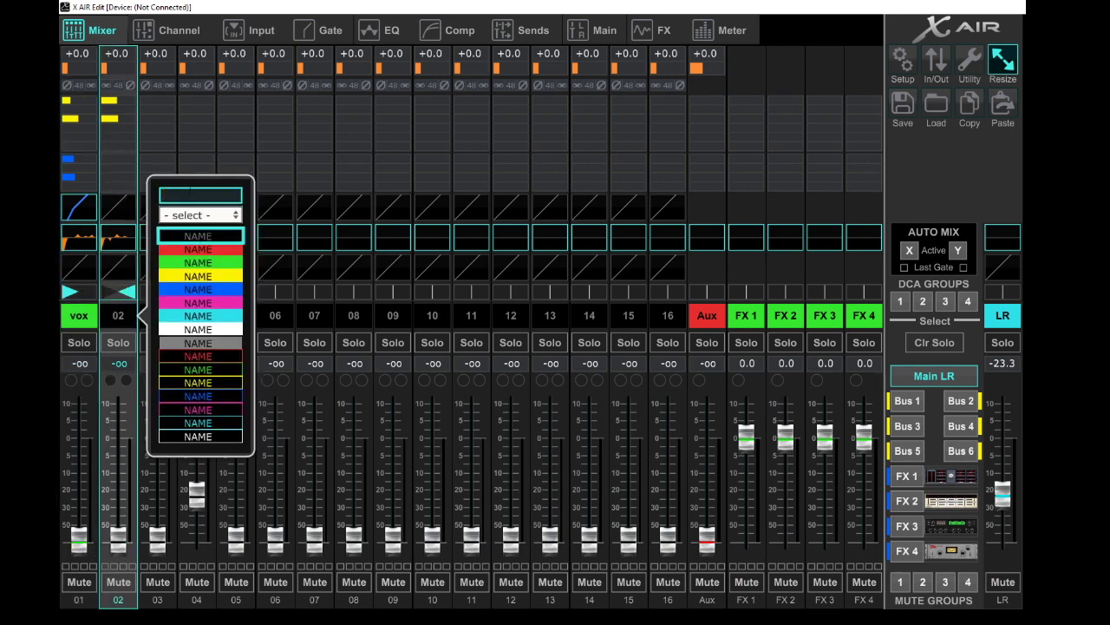
{"action": "type", "text": "acc"}
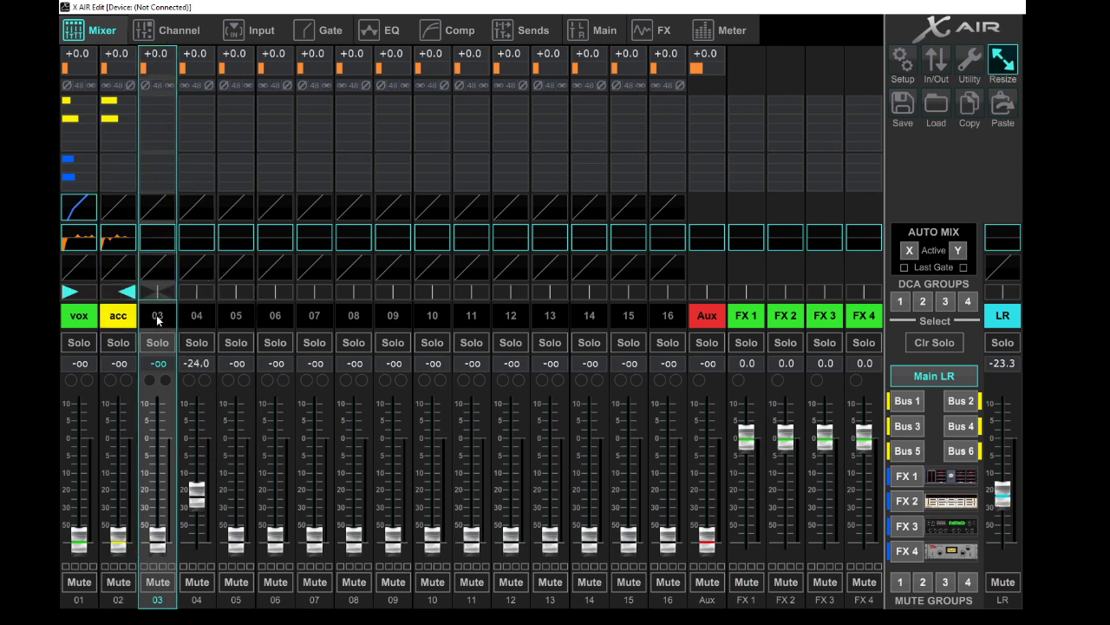
{"action": "left_click", "coordinate": [157, 315]}
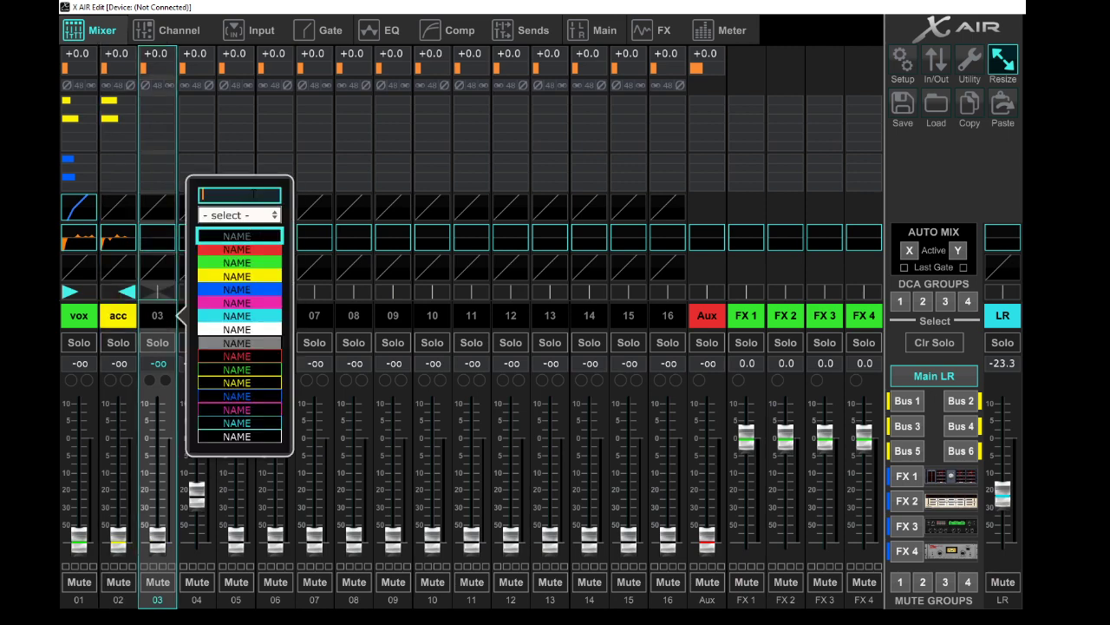
{"action": "type", "text": "bASS"}
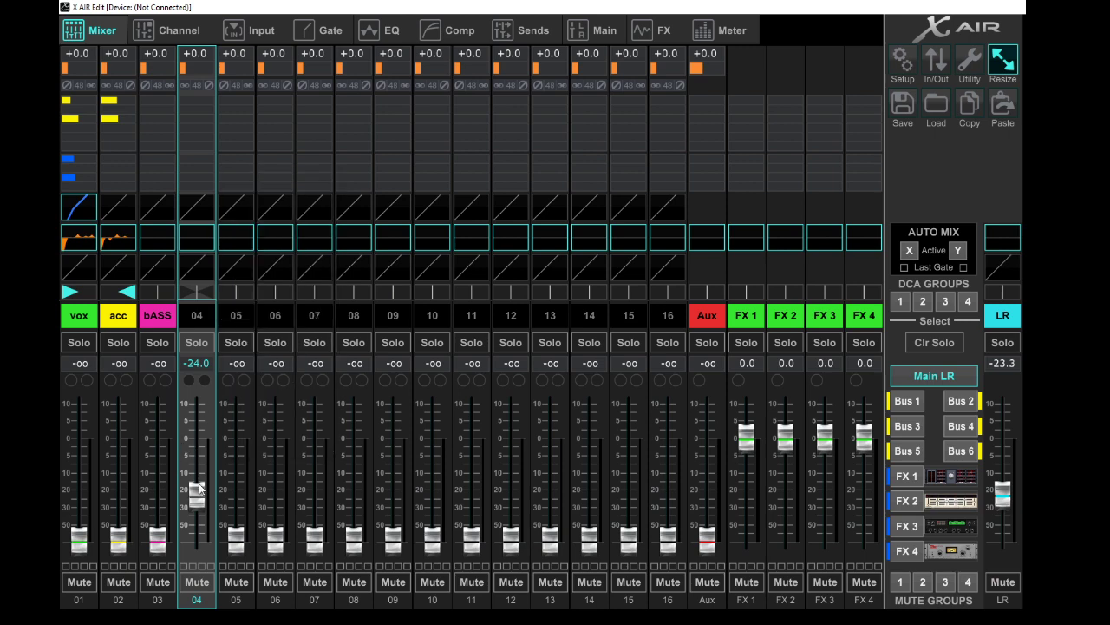
{"action": "left_click_drag", "start_coordinate": [197, 489], "coordinate": [197, 460]}
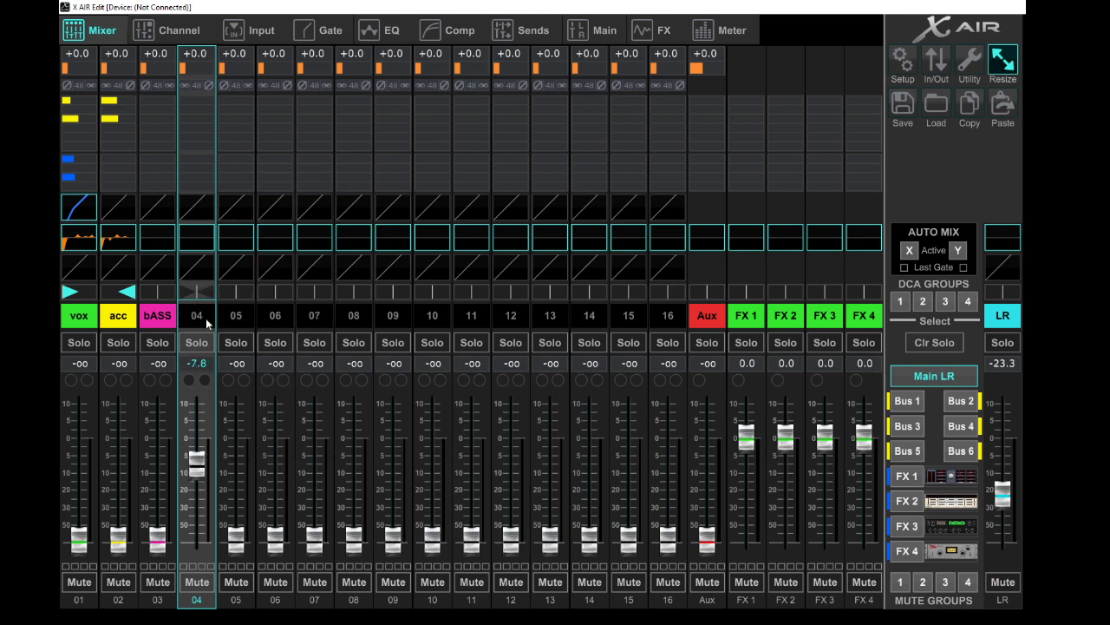
{"action": "mouse_move", "coordinate": [557, 260]}
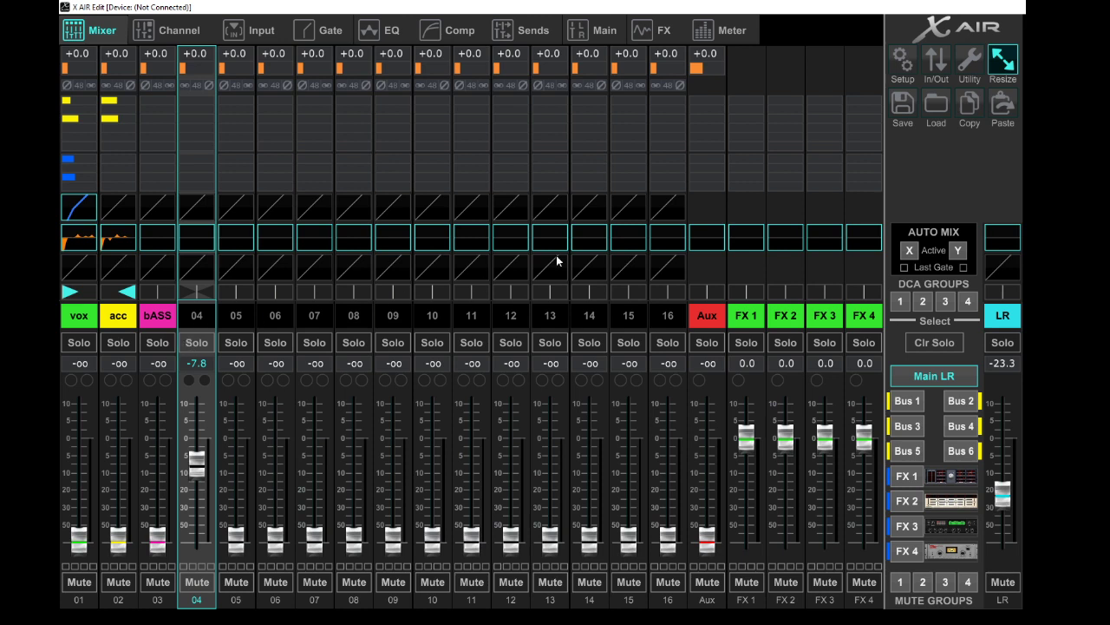
{"action": "mouse_move", "coordinate": [922, 108]}
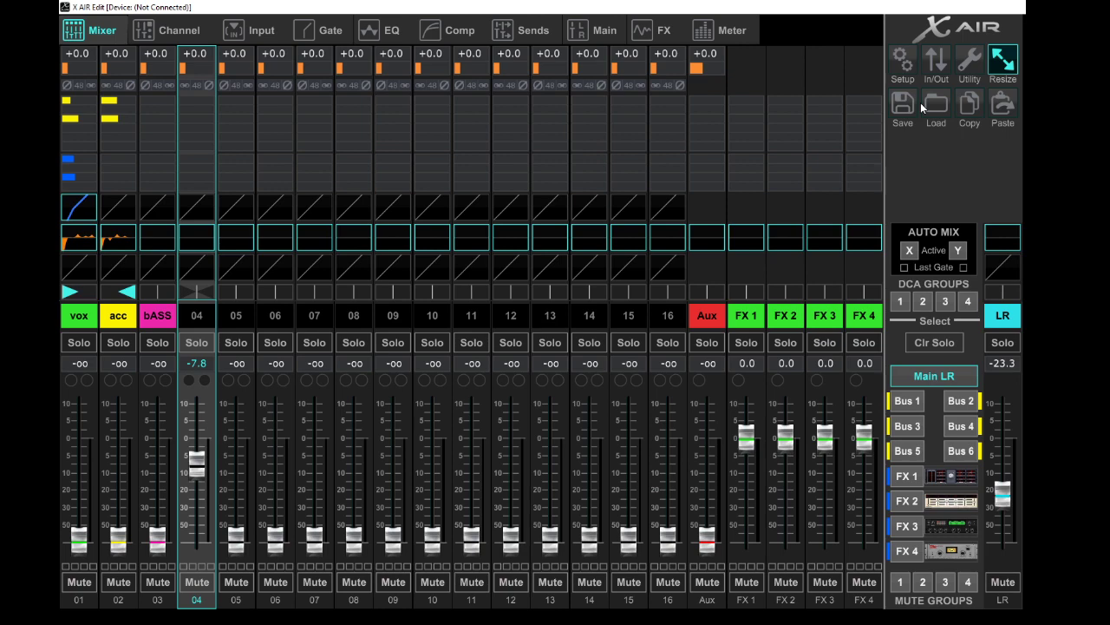
Save the mix as scene dEMO 1 inside a new XAIR folder under Documents
{"action": "left_click", "coordinate": [902, 108]}
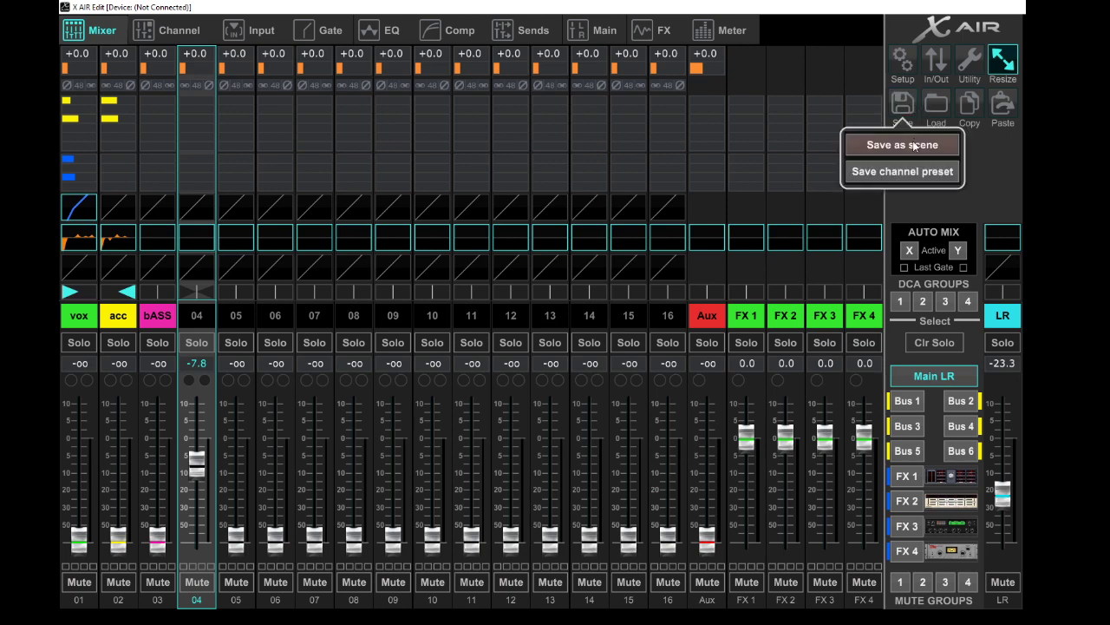
{"action": "left_click", "coordinate": [902, 144]}
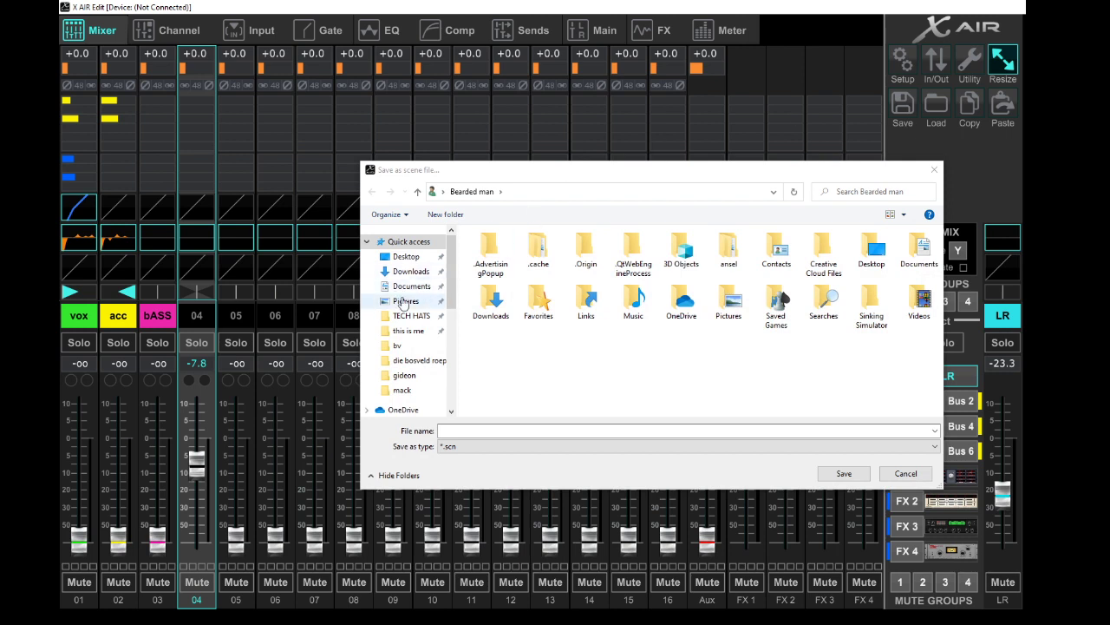
{"action": "left_click", "coordinate": [445, 214]}
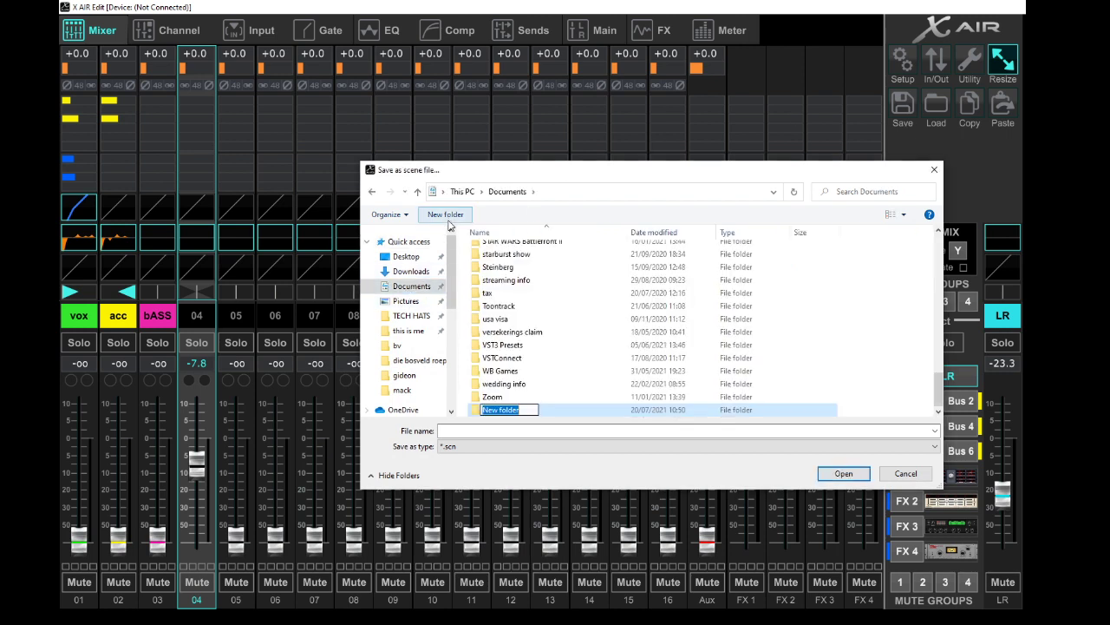
{"action": "type", "text": "XAIR"}
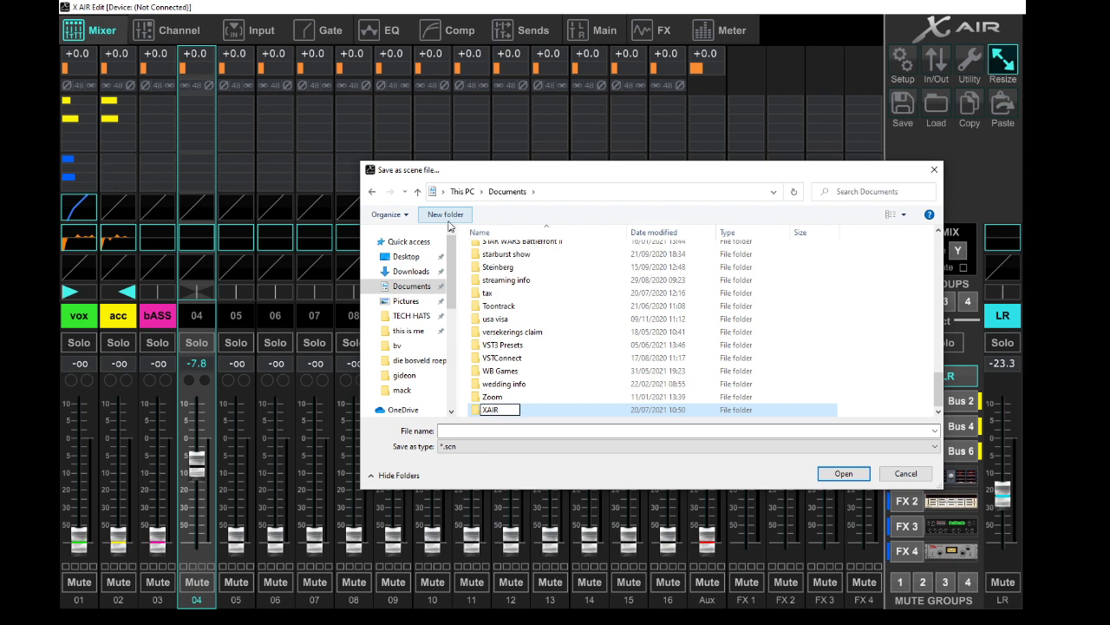
{"action": "double_click", "coordinate": [492, 410]}
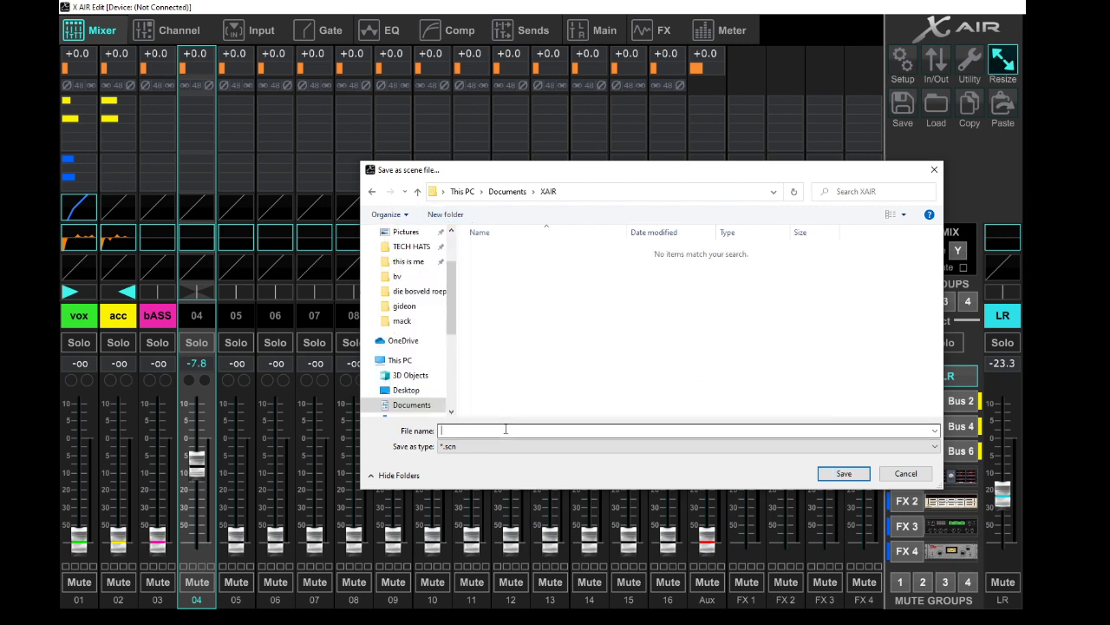
{"action": "type", "text": "dEMO 1"}
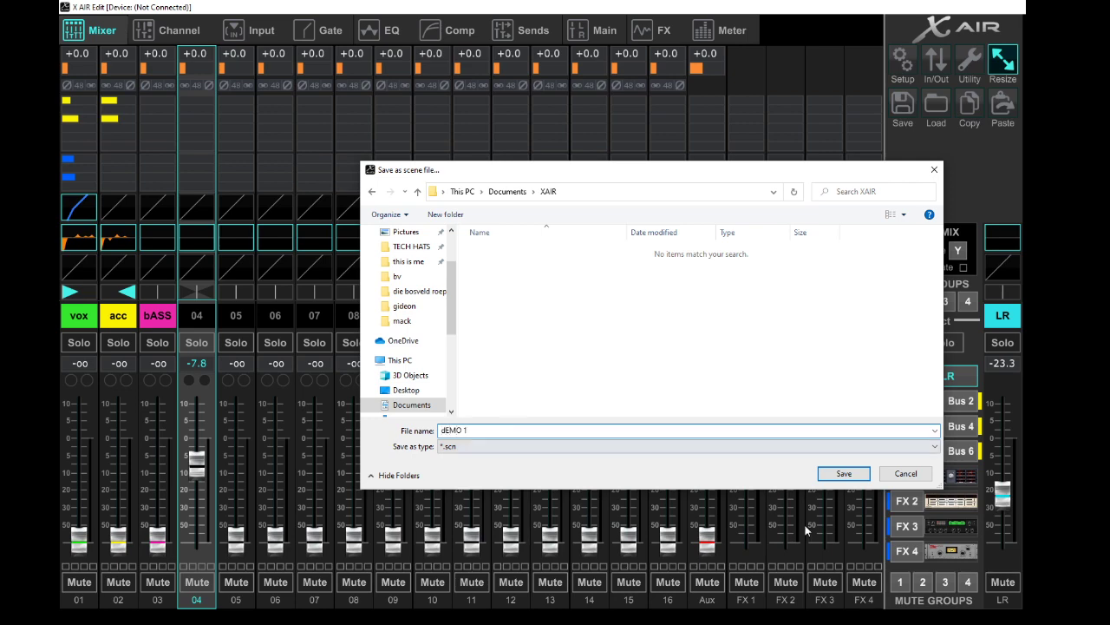
{"action": "left_click", "coordinate": [936, 106]}
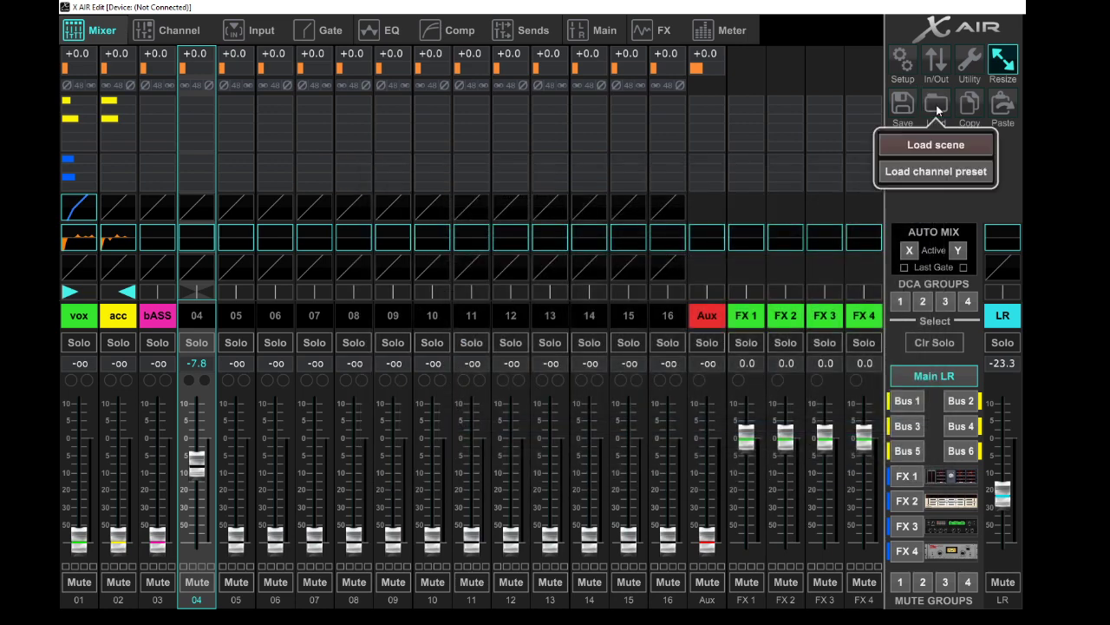
Load the dEMO 1 scene file back into the mixer
{"action": "left_click", "coordinate": [935, 144]}
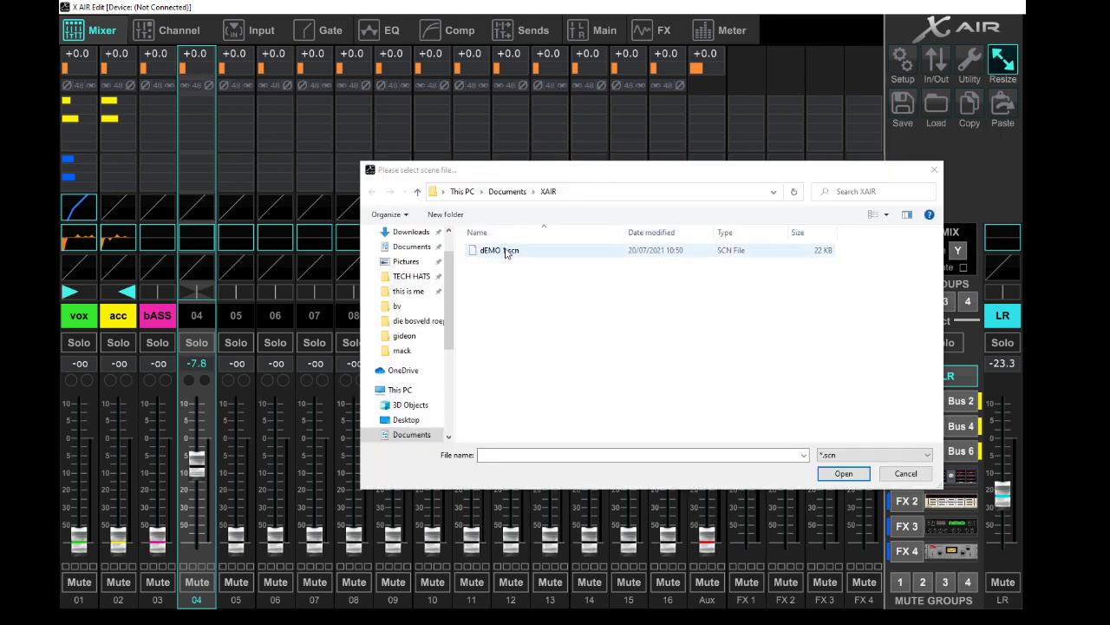
{"action": "left_click", "coordinate": [843, 473]}
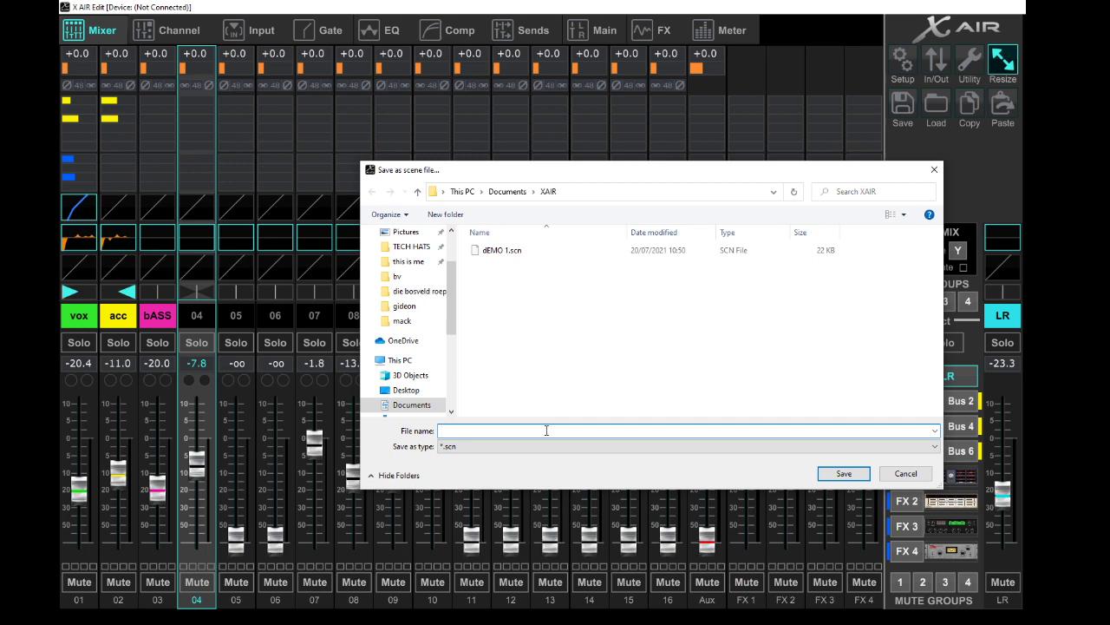
{"action": "type", "text": "Demo2"}
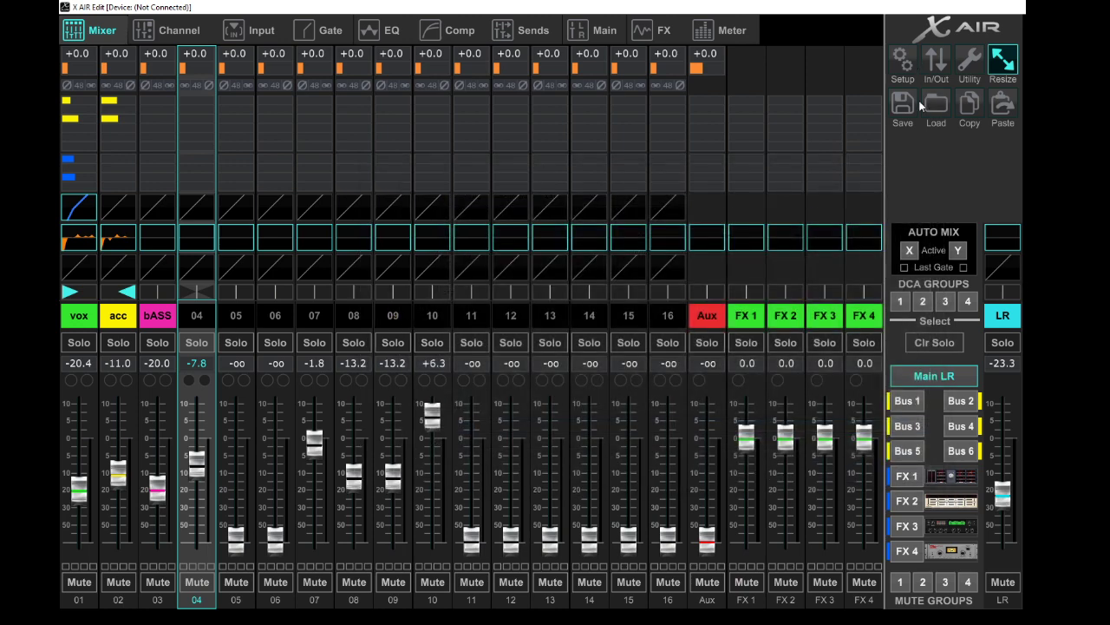
{"action": "left_click", "coordinate": [935, 108]}
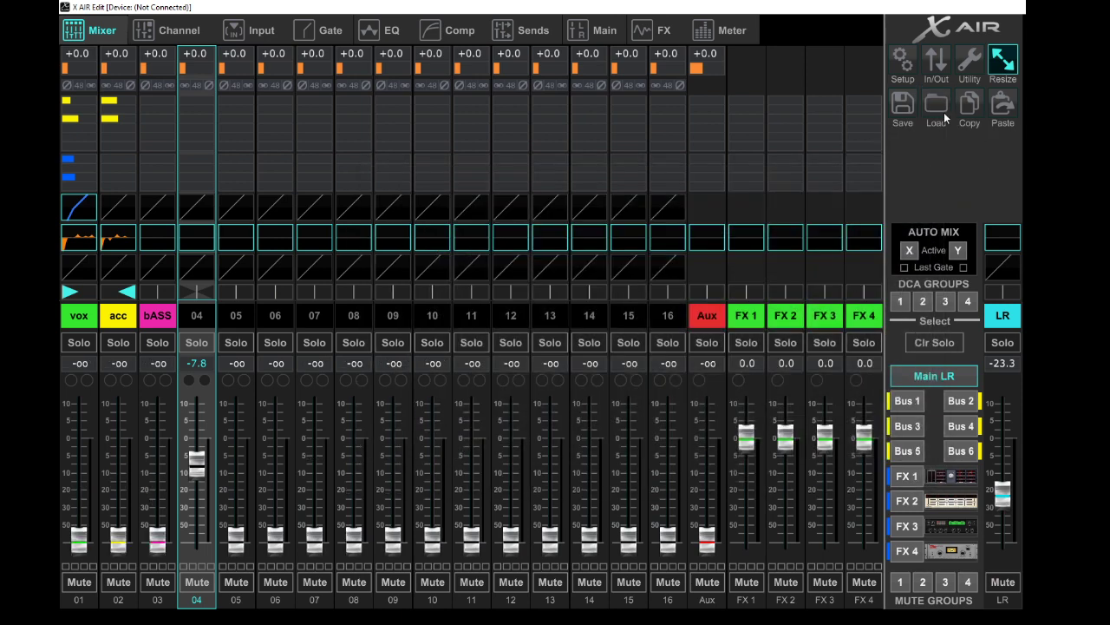
{"action": "left_click", "coordinate": [903, 108]}
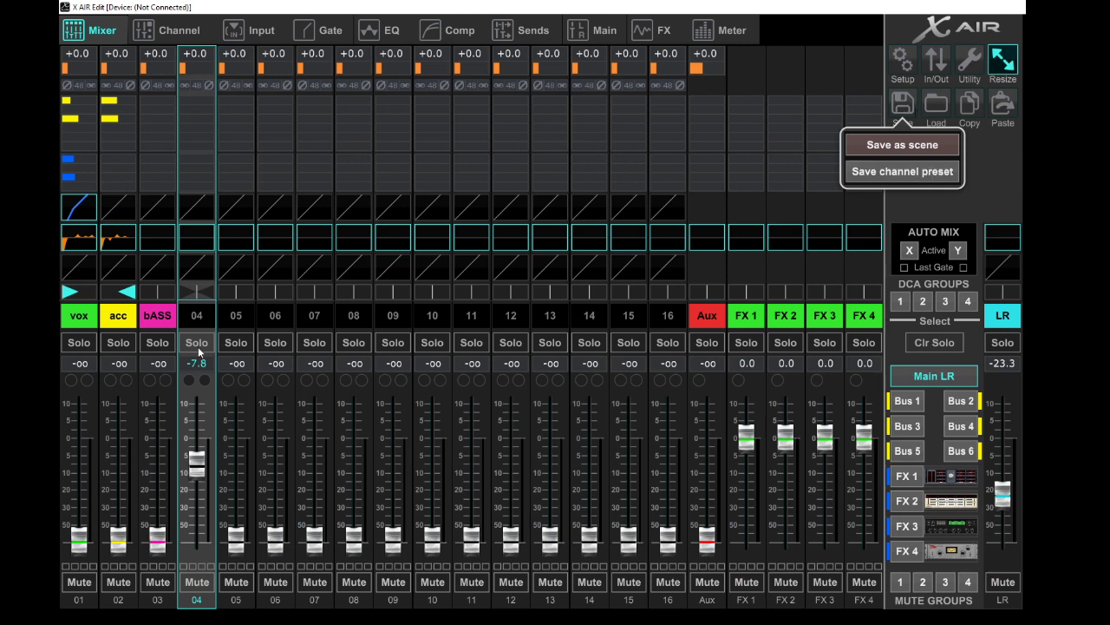
{"action": "mouse_move", "coordinate": [63, 603]}
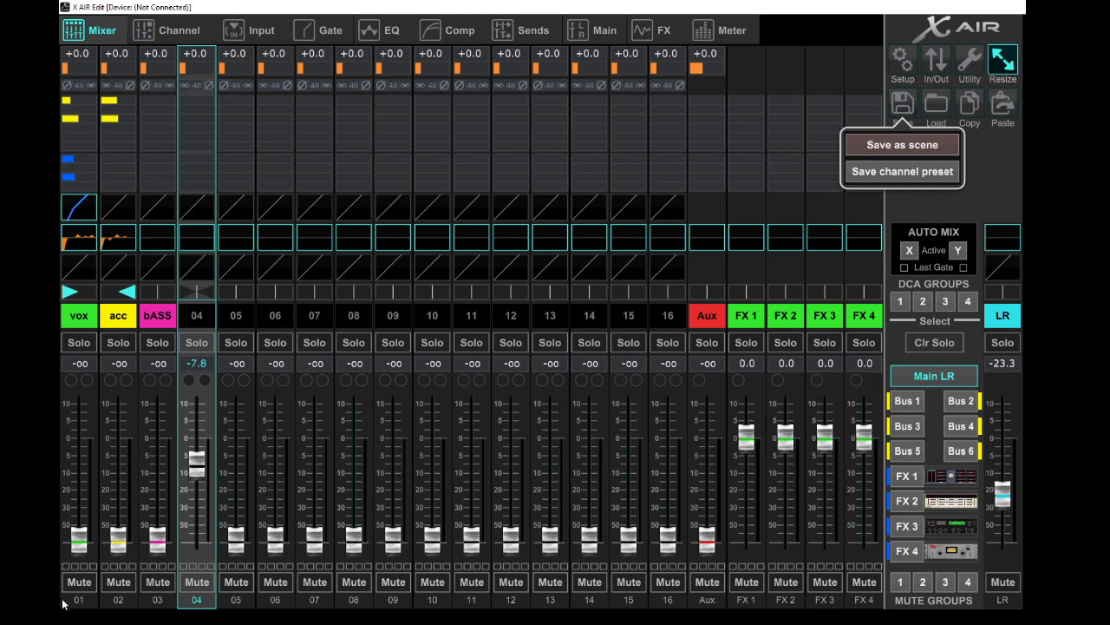
Save vox's compressor settings as preset file vox_comp in the XAIR folder
{"action": "left_click", "coordinate": [451, 30]}
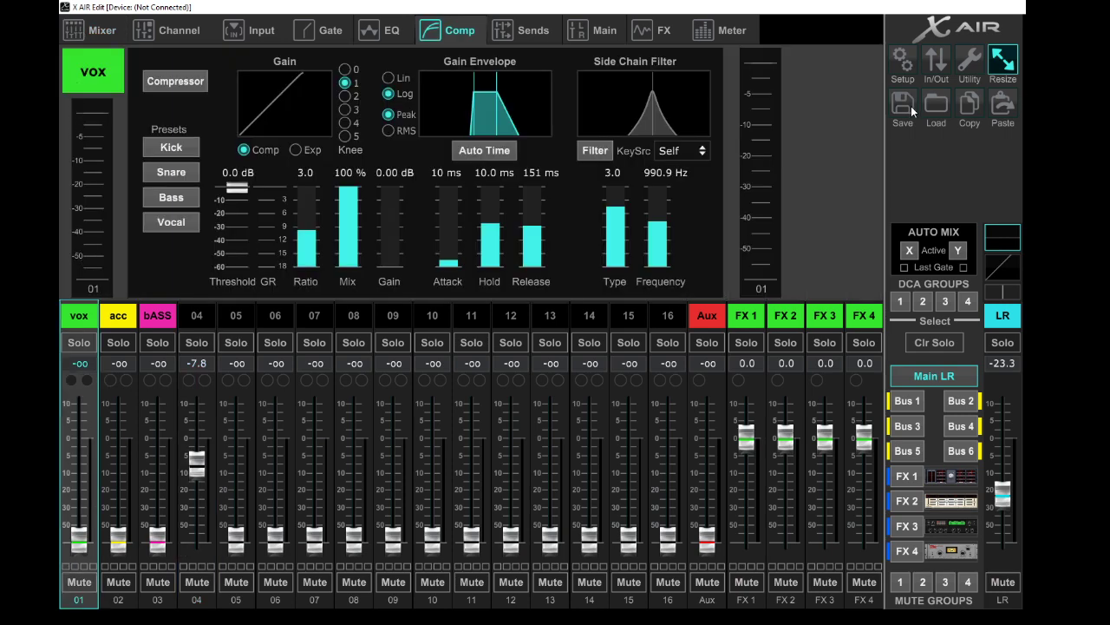
{"action": "left_click", "coordinate": [902, 108]}
{"action": "type", "text": "vox_comp B"}
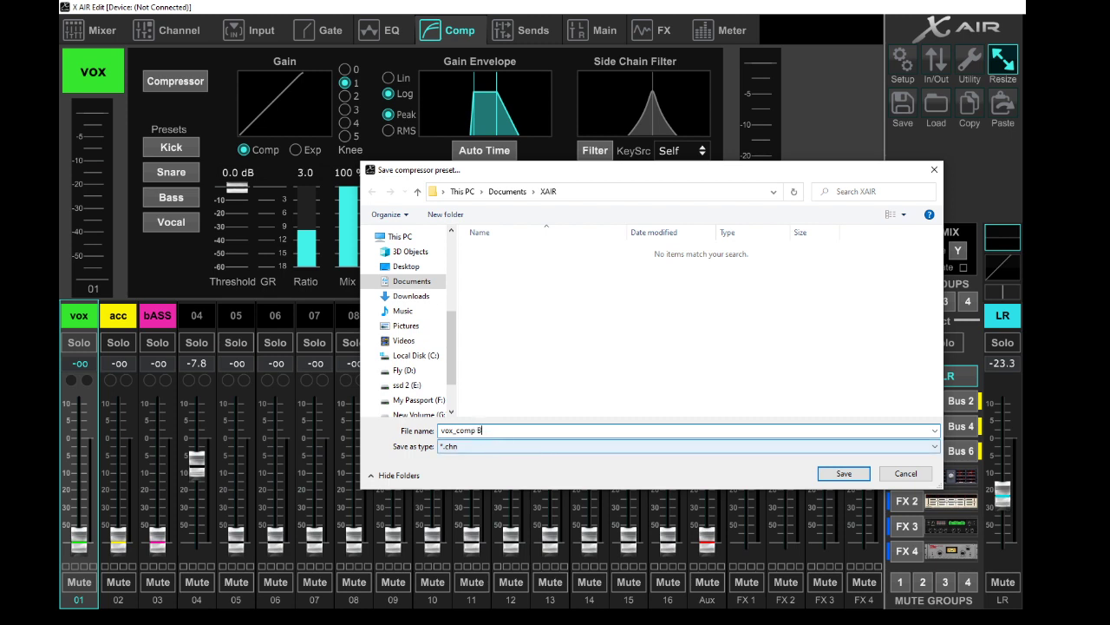
{"action": "type", "text": "aartman"}
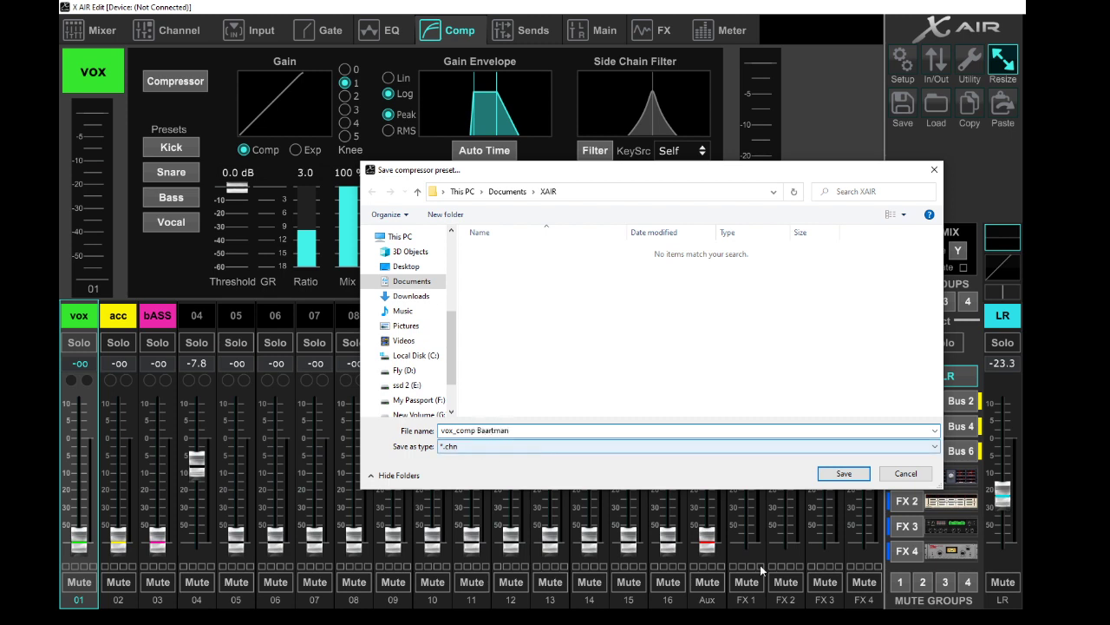
{"action": "left_click", "coordinate": [936, 109]}
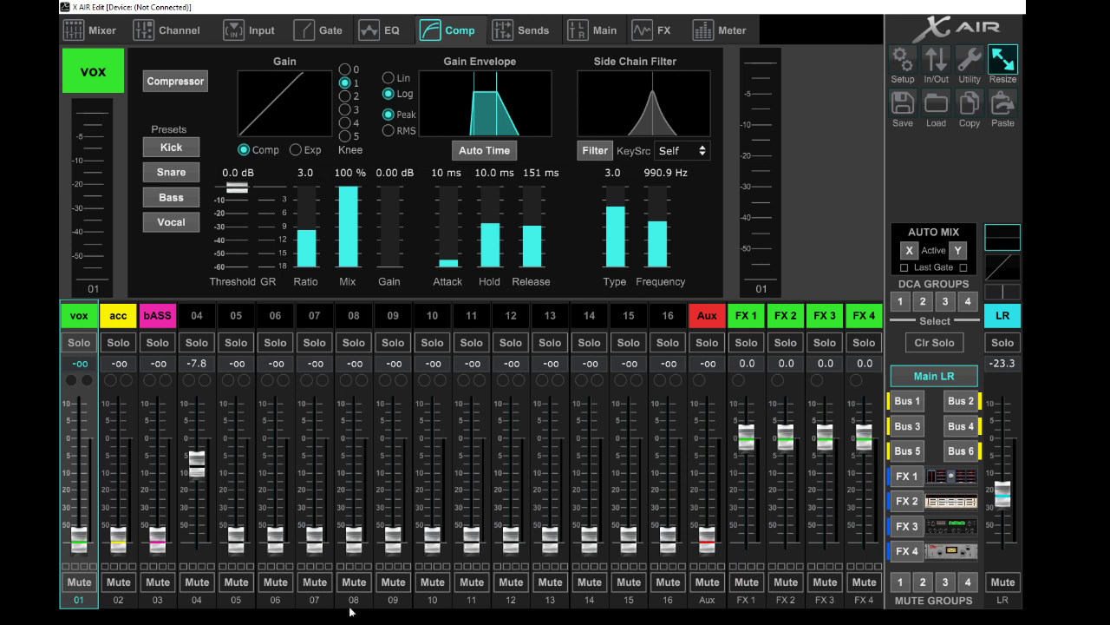
Load the vox_comp channel preset onto channel 07, which now reads -13.2 dB
{"action": "left_click", "coordinate": [90, 29]}
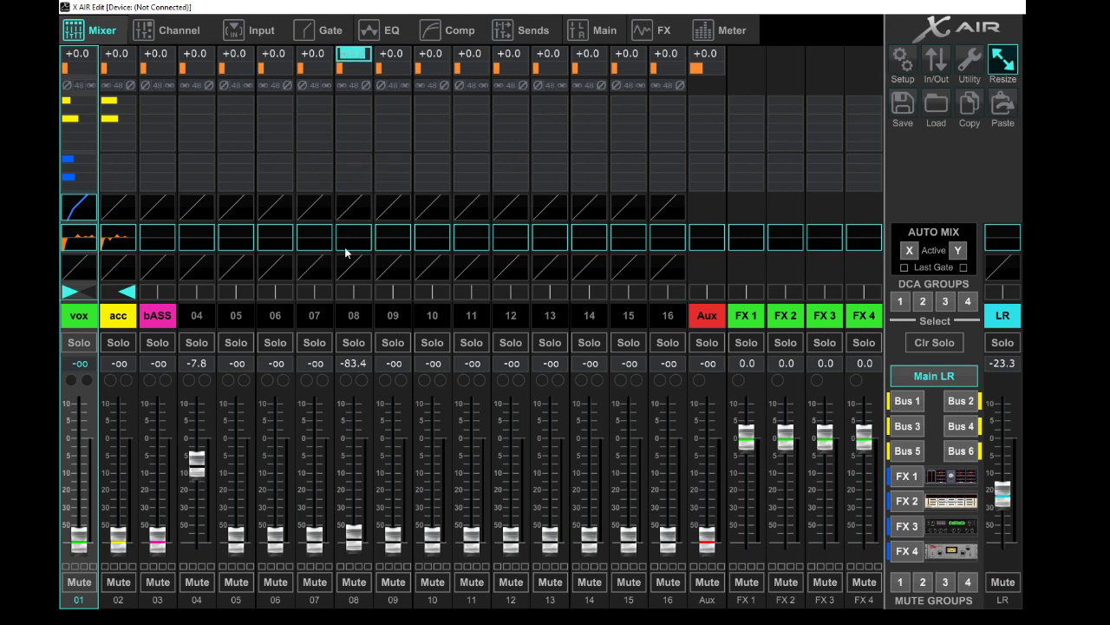
{"action": "left_click", "coordinate": [935, 108]}
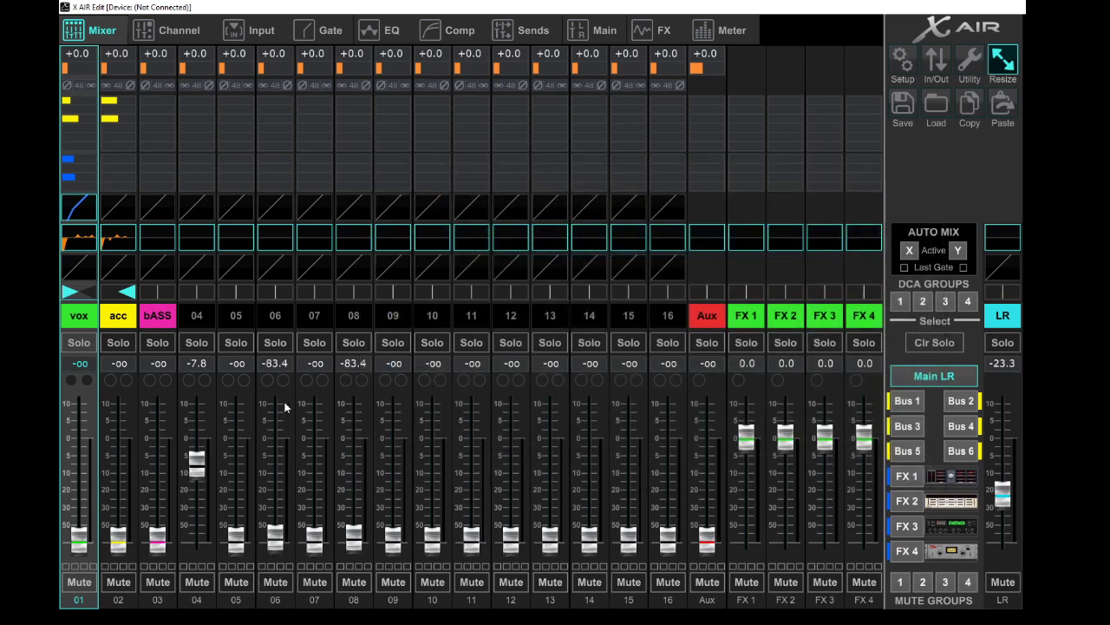
{"action": "mouse_move", "coordinate": [71, 194]}
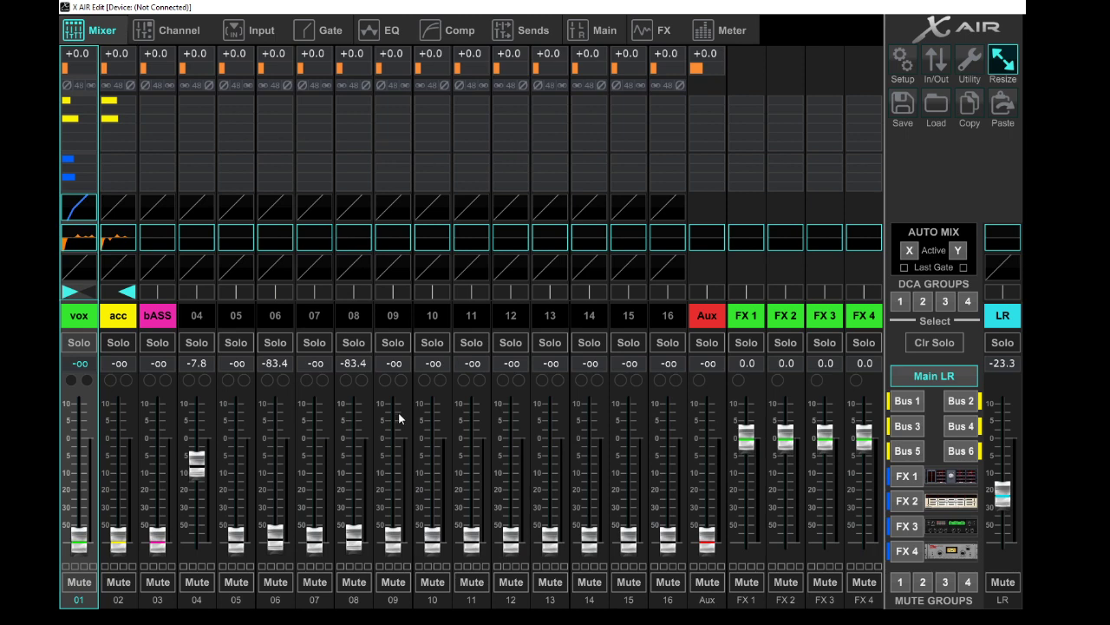
{"action": "mouse_move", "coordinate": [930, 404]}
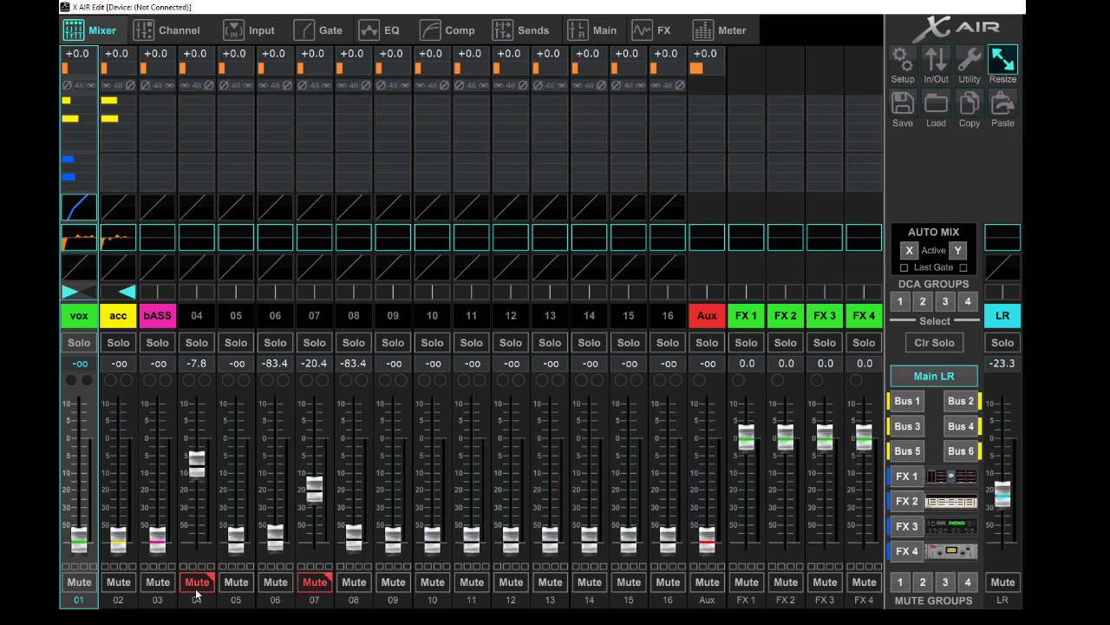
{"action": "left_click", "coordinate": [314, 315]}
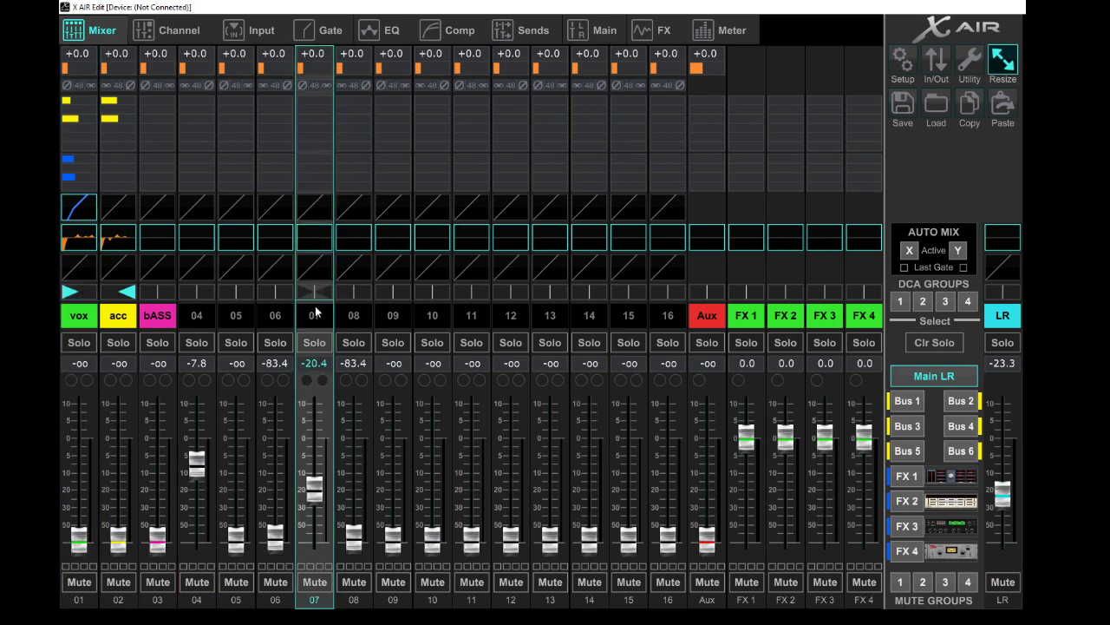
{"action": "left_click", "coordinate": [935, 108]}
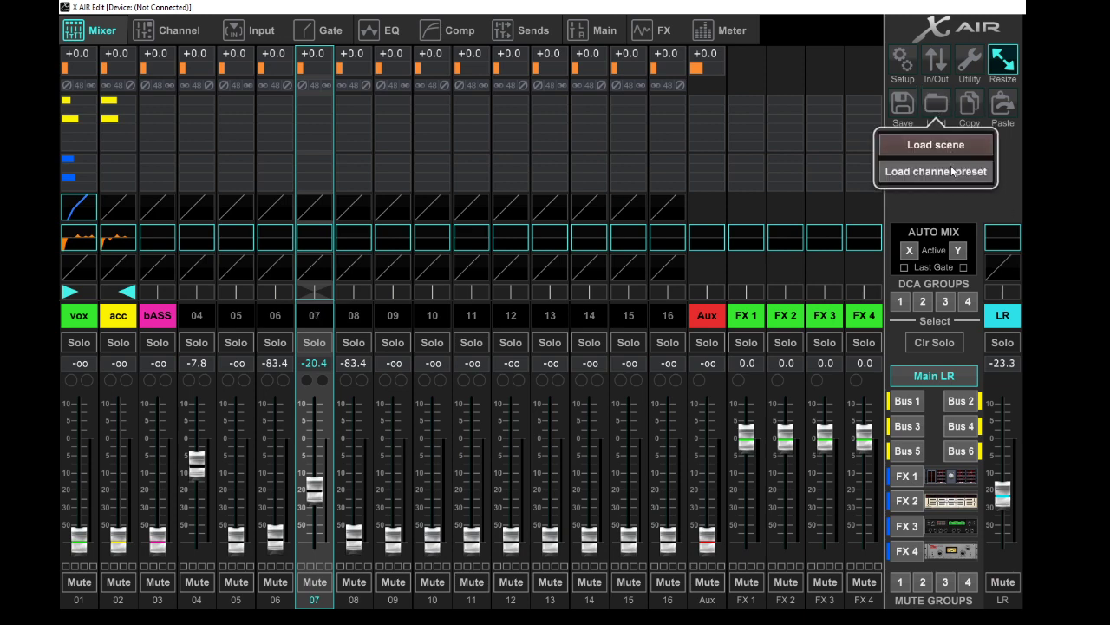
{"action": "left_click", "coordinate": [935, 171]}
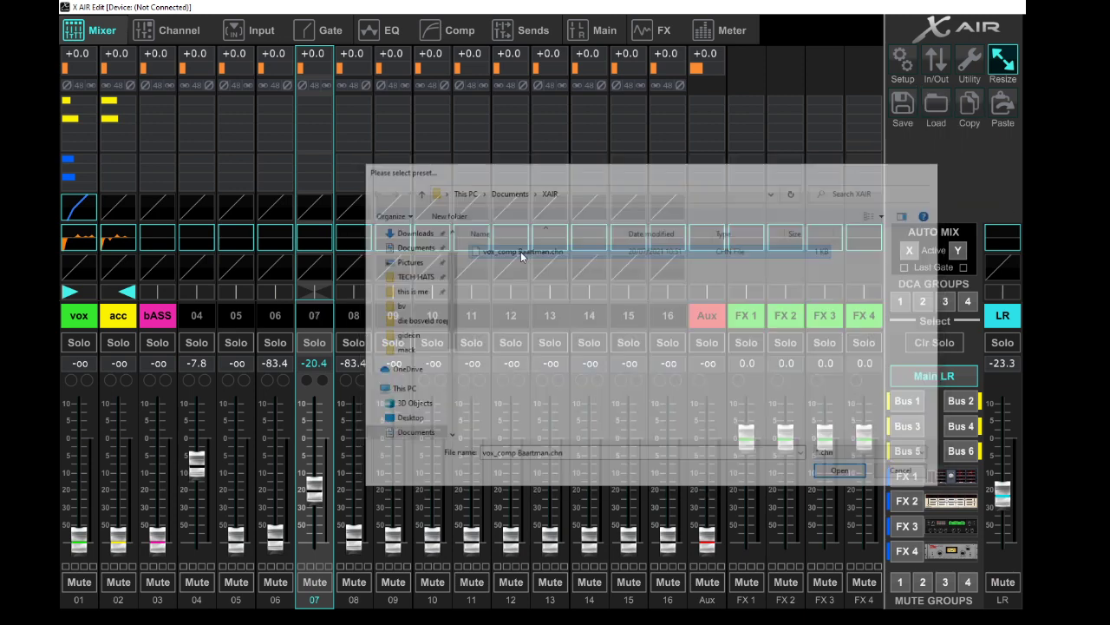
{"action": "left_click", "coordinate": [838, 469]}
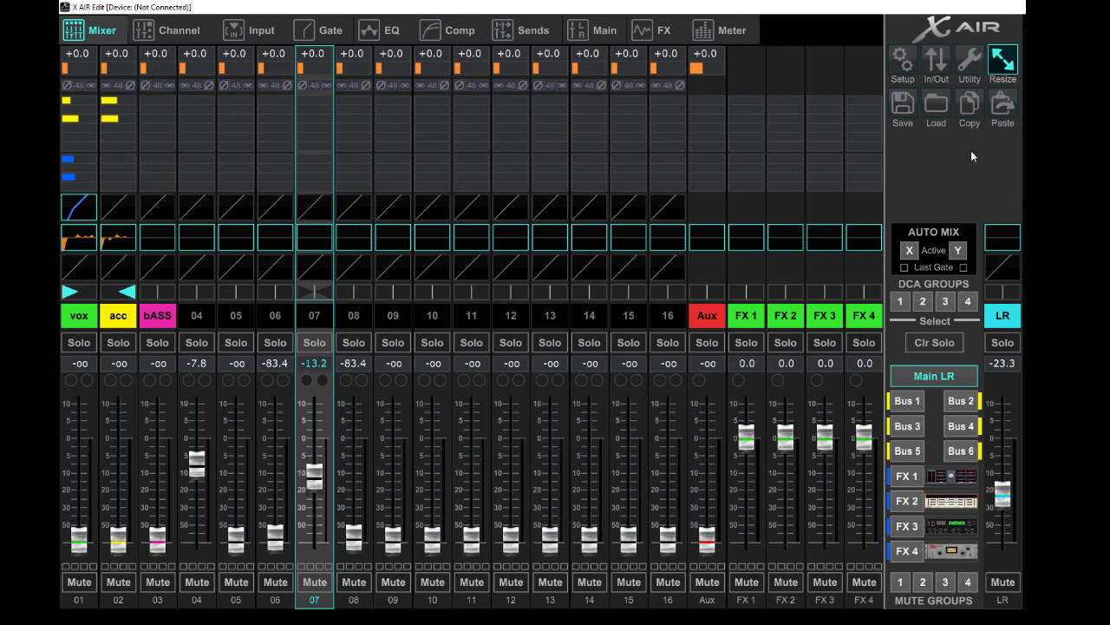
{"action": "mouse_move", "coordinate": [1006, 91]}
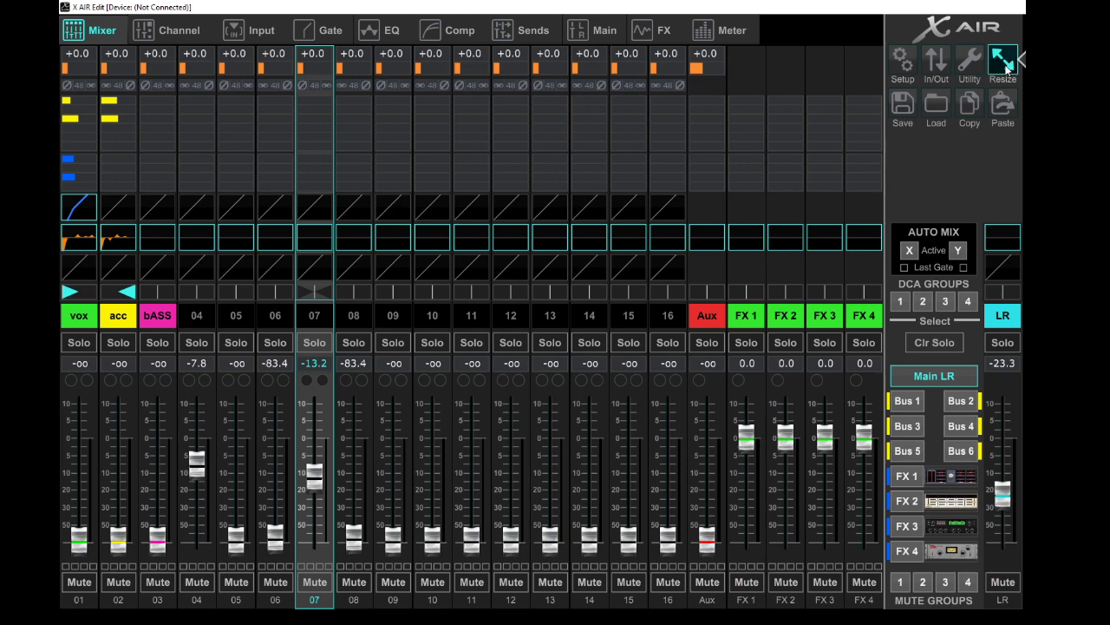
{"action": "left_click", "coordinate": [1003, 61]}
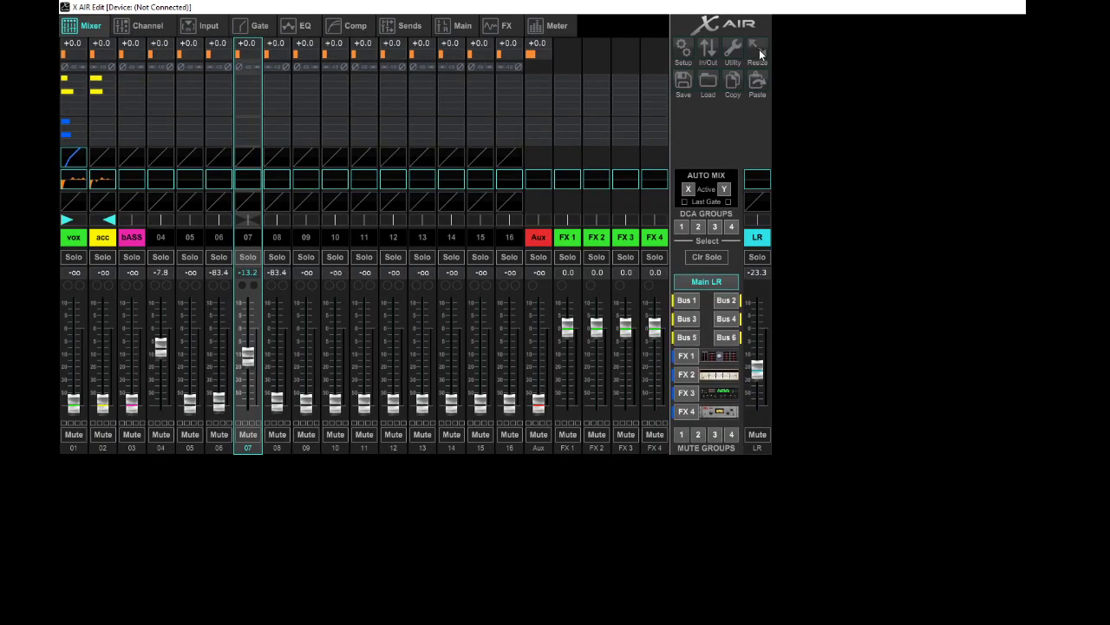
{"action": "left_click", "coordinate": [756, 48]}
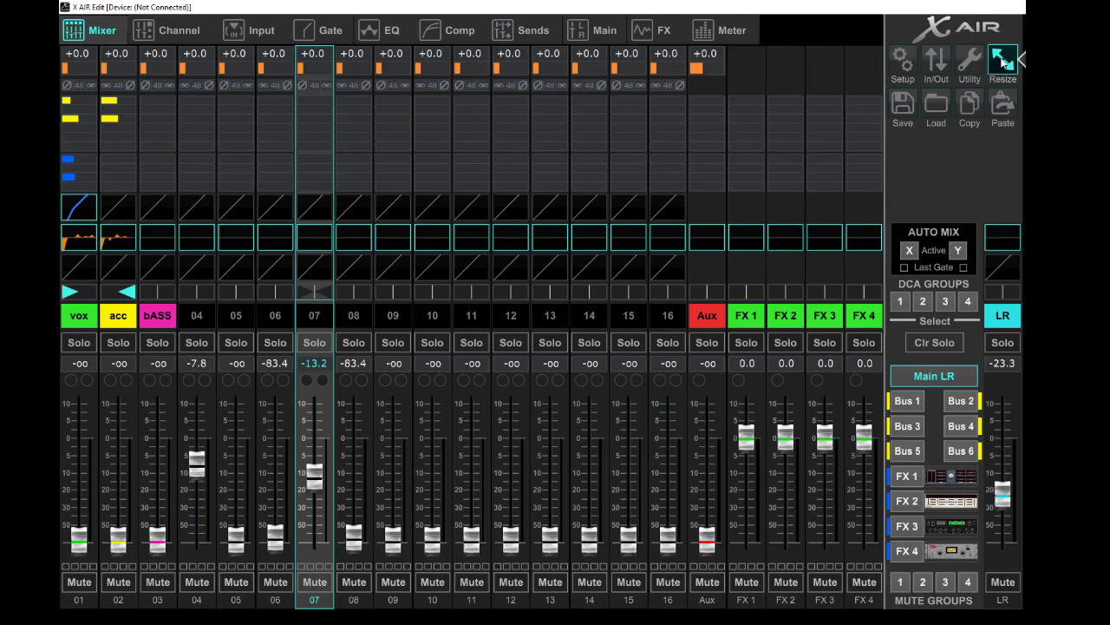
{"action": "left_click", "coordinate": [1003, 61]}
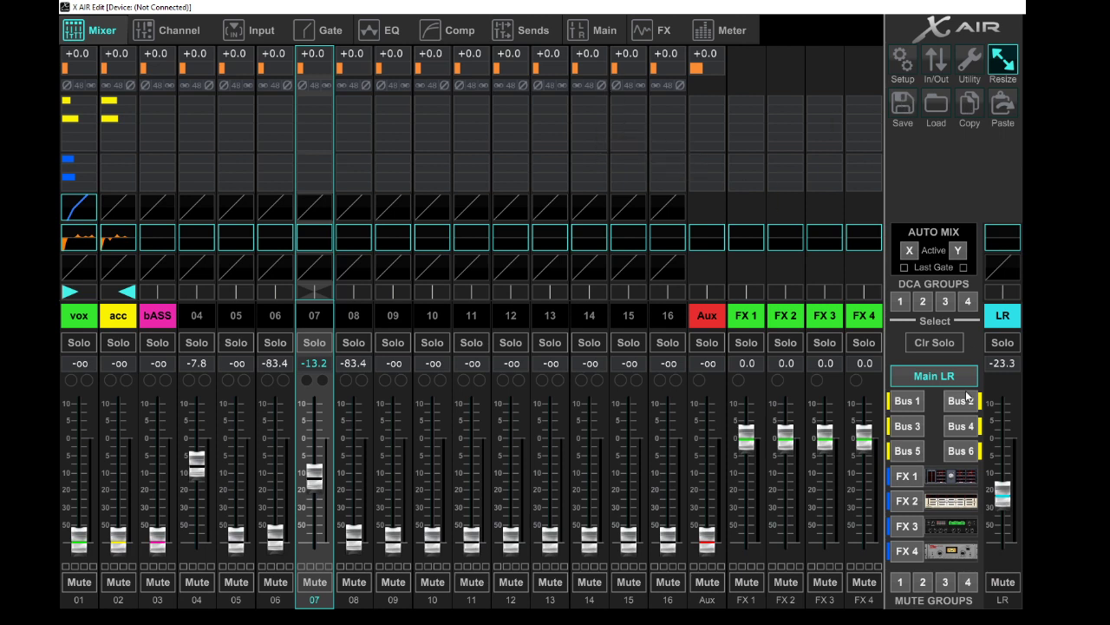
{"action": "mouse_move", "coordinate": [761, 172]}
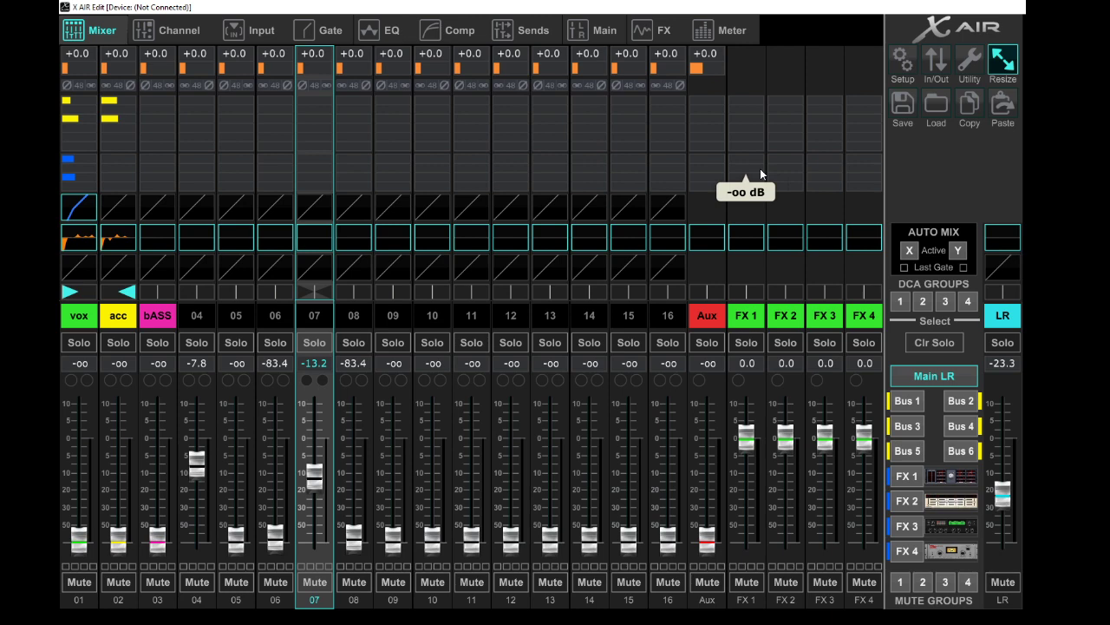
Show channel 07's input page: A/D source, INP 07 analog input, USB 07 return
{"action": "left_click", "coordinate": [251, 30]}
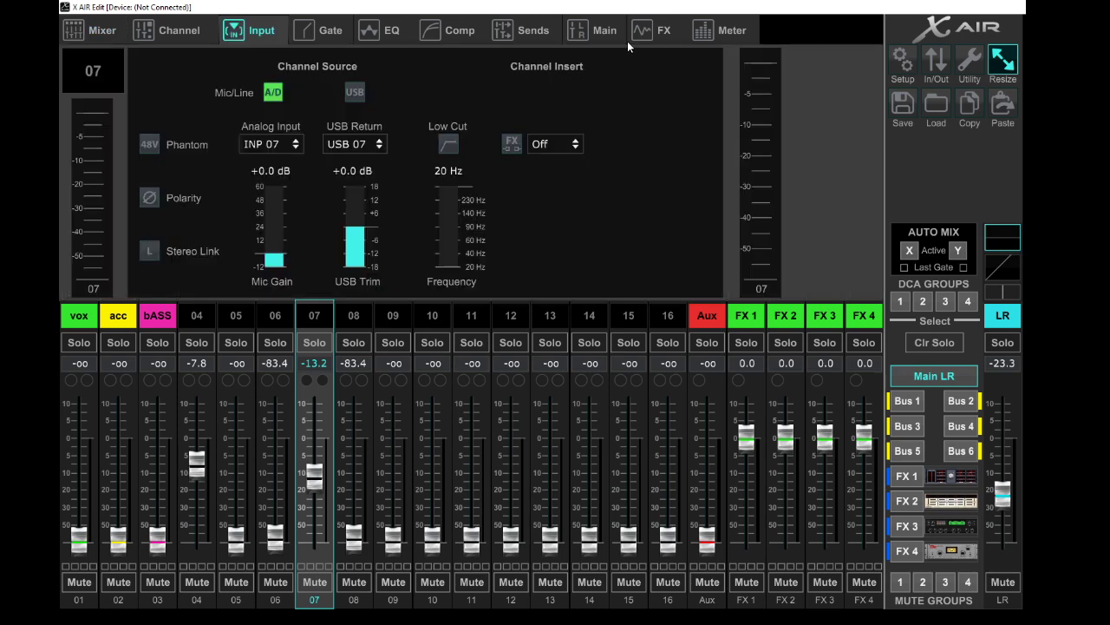
{"action": "mouse_move", "coordinate": [979, 349]}
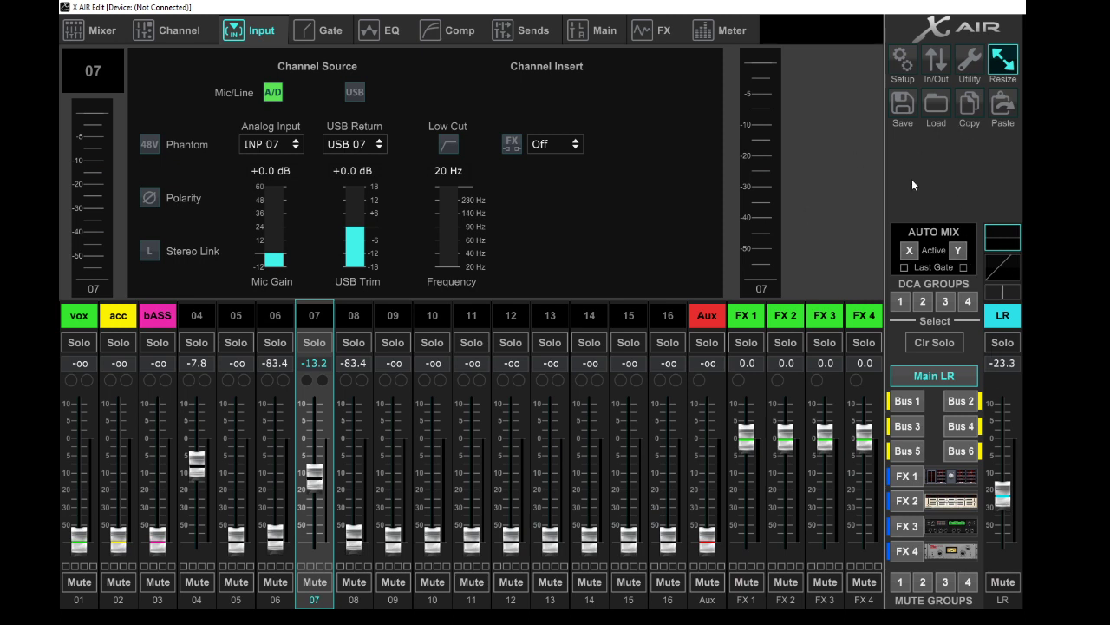
{"action": "mouse_move", "coordinate": [900, 219]}
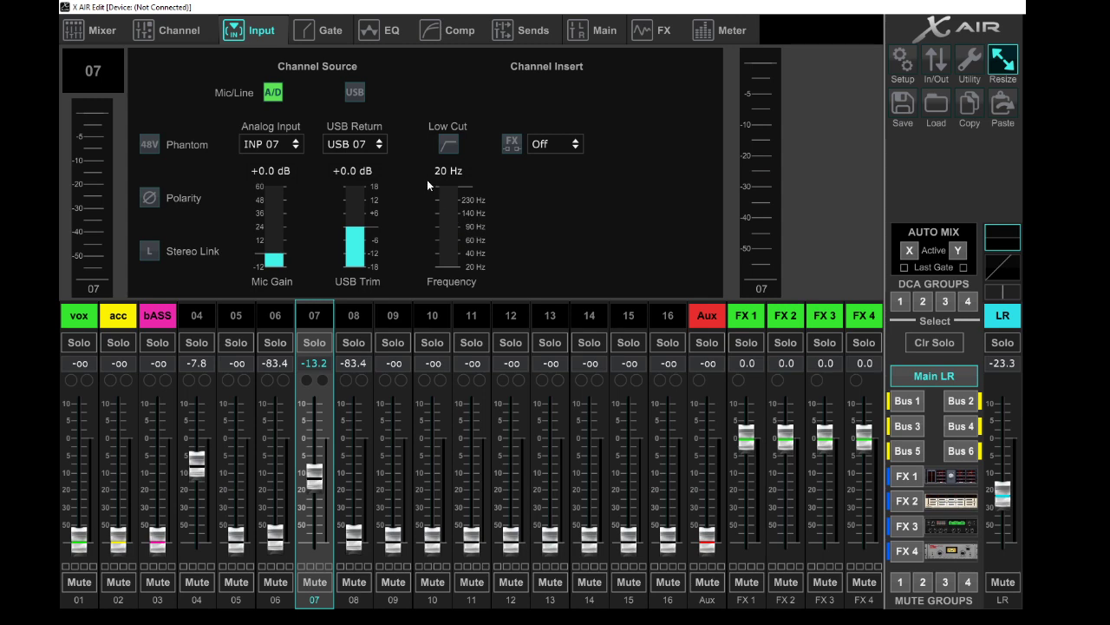
{"action": "mouse_move", "coordinate": [367, 104]}
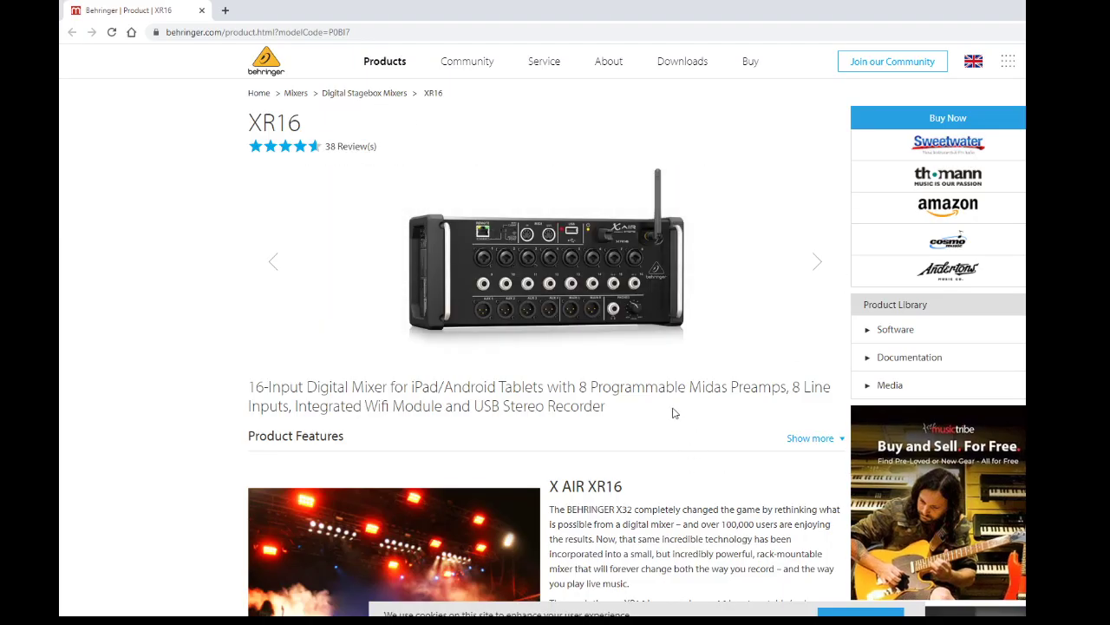
{"action": "mouse_move", "coordinate": [831, 364]}
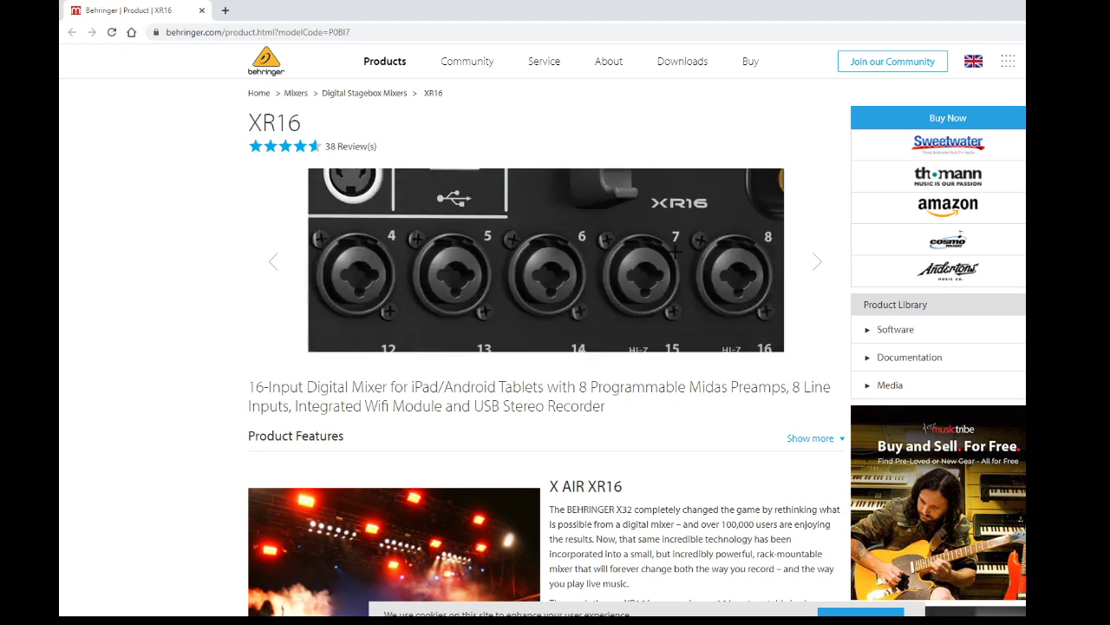
Browse the XR16 gallery's close-up photos and return to the full mixer photo
{"action": "left_click", "coordinate": [817, 261]}
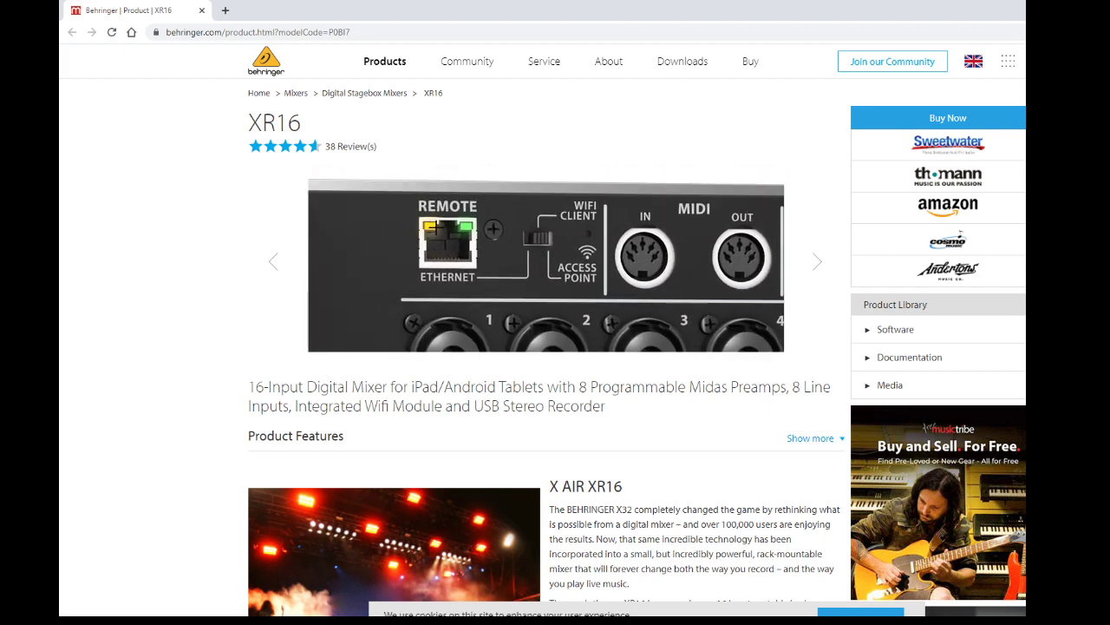
{"action": "left_click", "coordinate": [815, 261]}
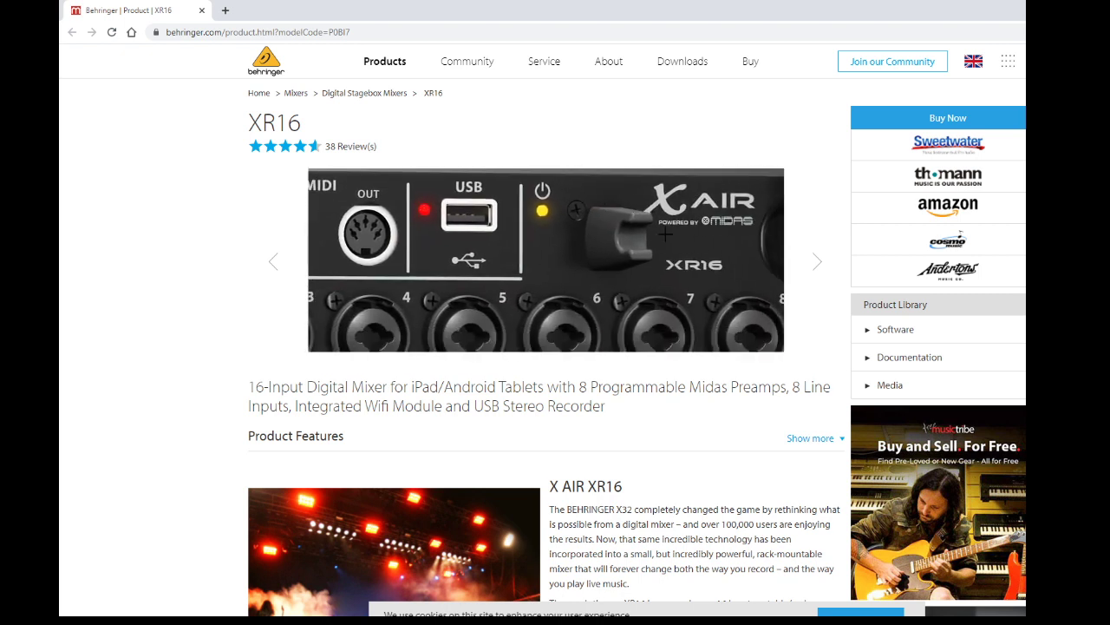
{"action": "left_click", "coordinate": [816, 261]}
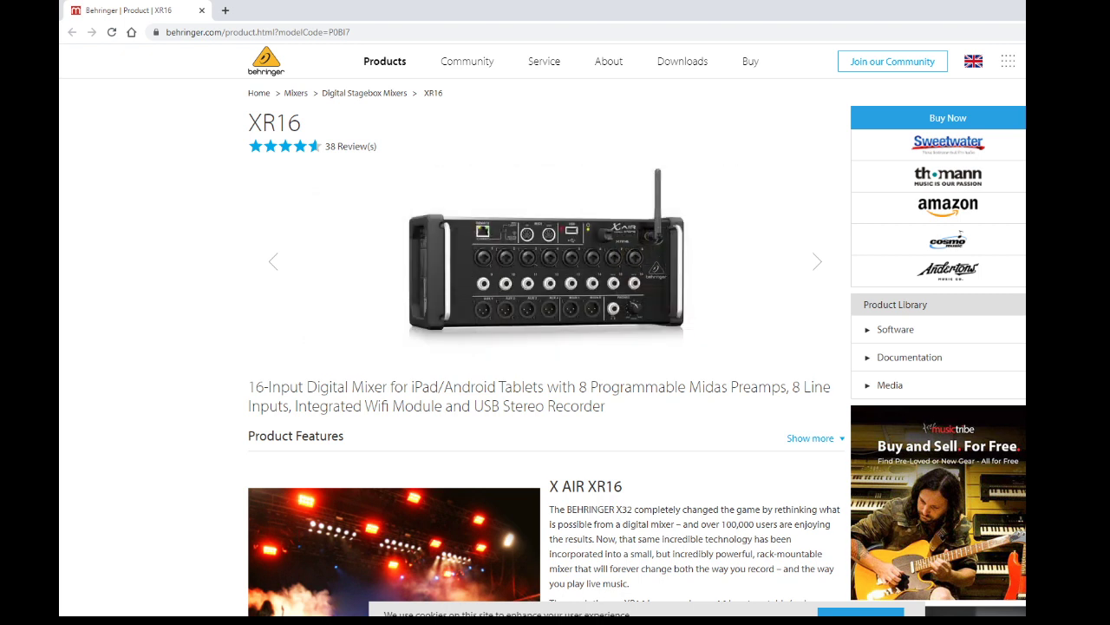